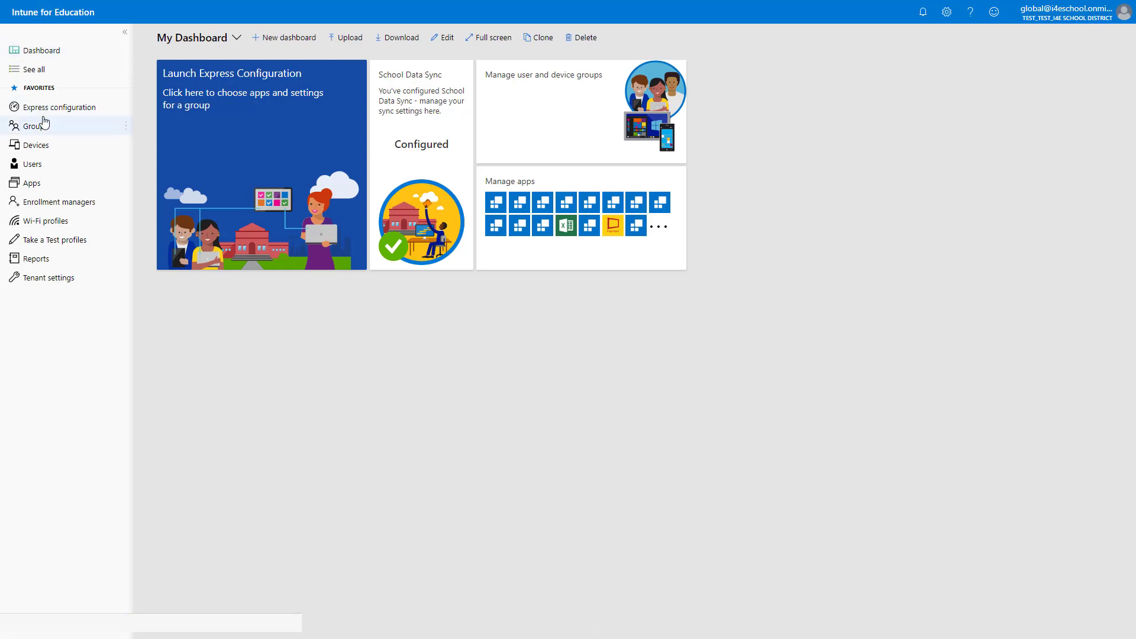
Step: In All Students' Windows device settings, enable the preferred Azure AD tenant domain (i4eschool.onmicrosoft.com)
left_click(28, 126)
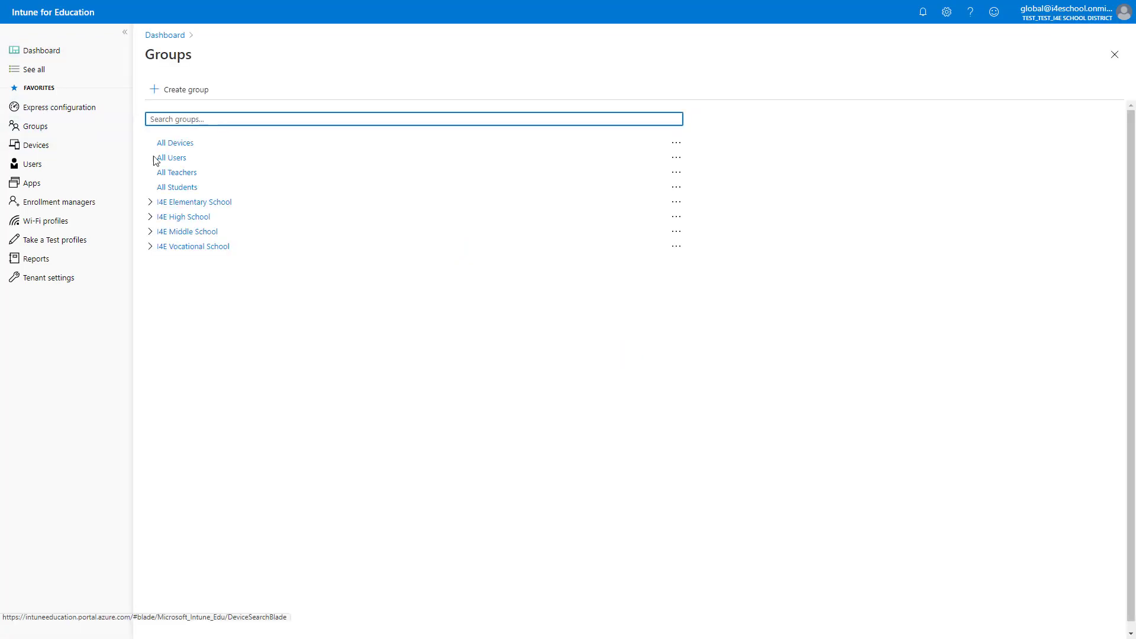
left_click(176, 187)
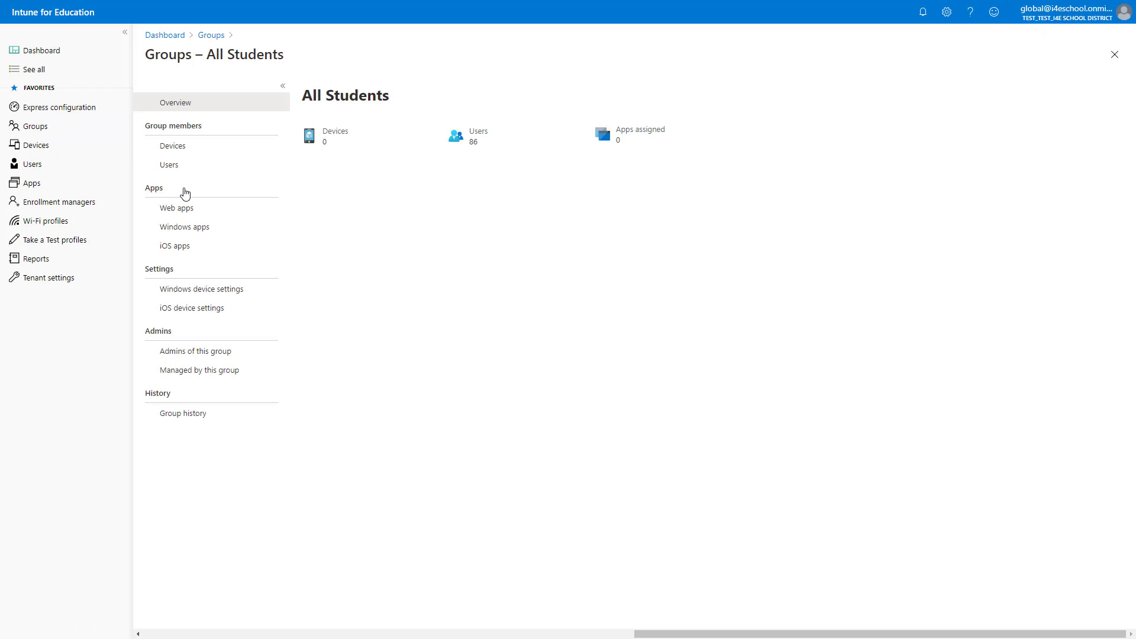
left_click(201, 289)
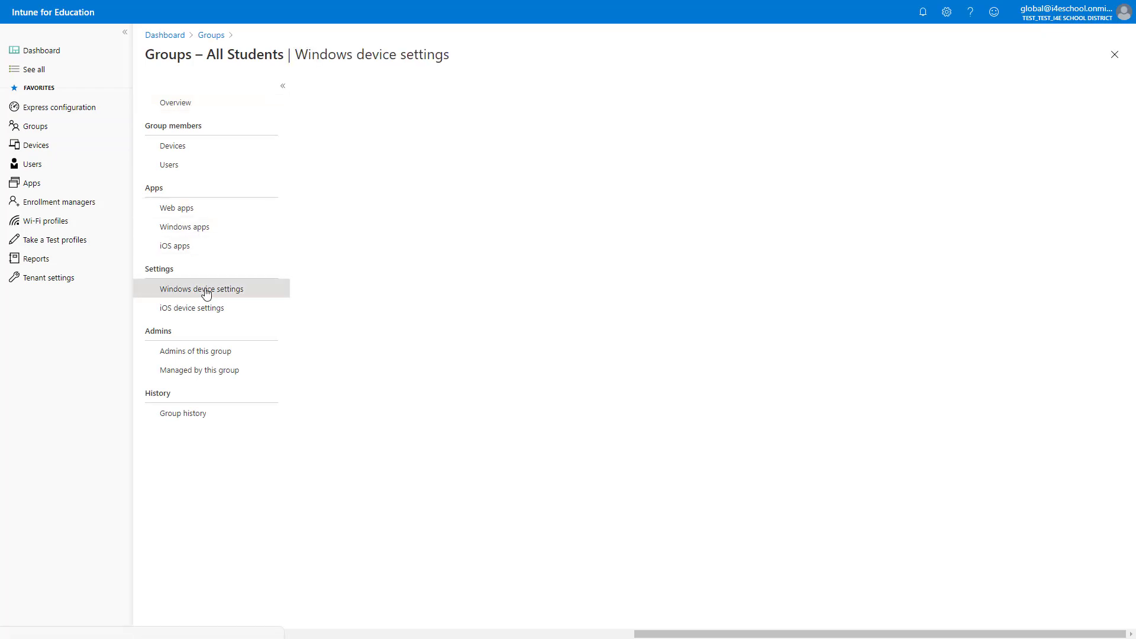
left_click(201, 289)
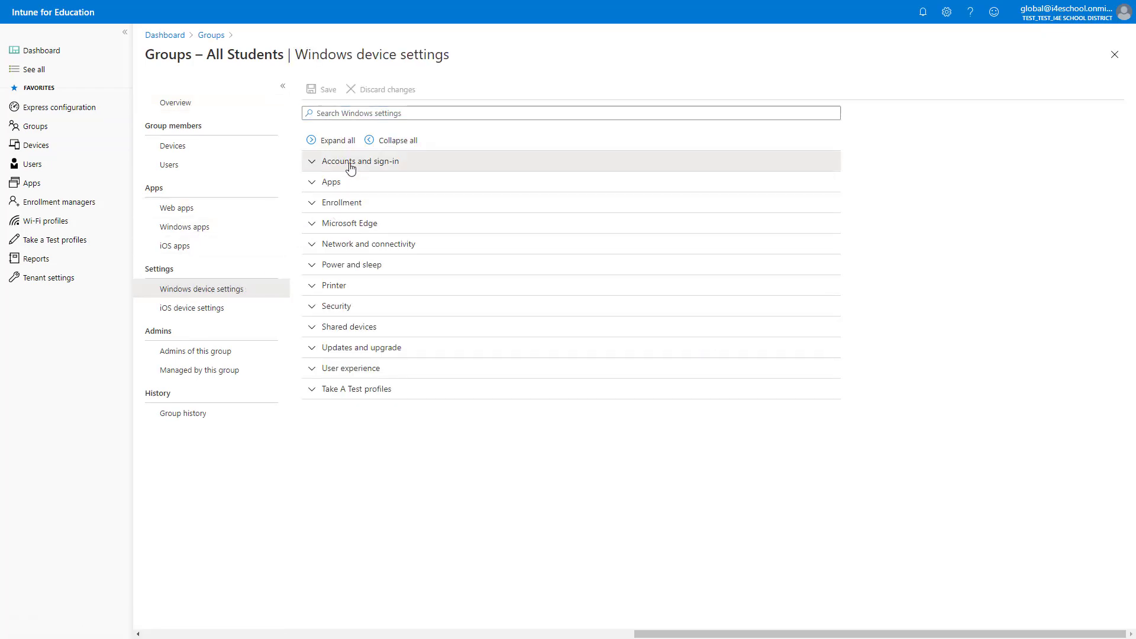
left_click(357, 161)
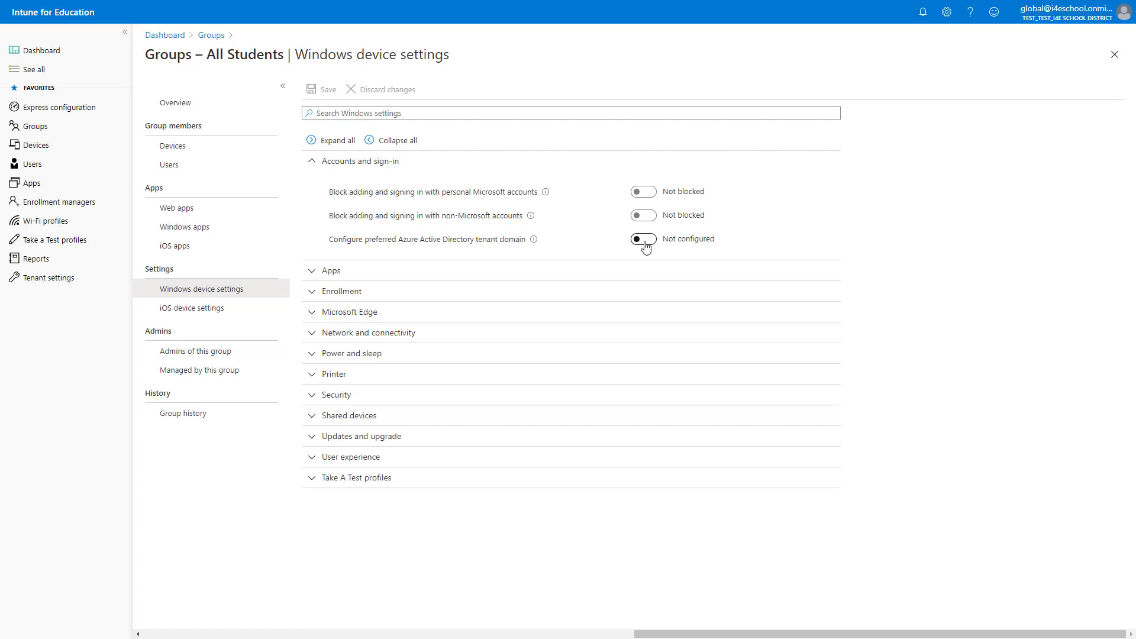
left_click(643, 239)
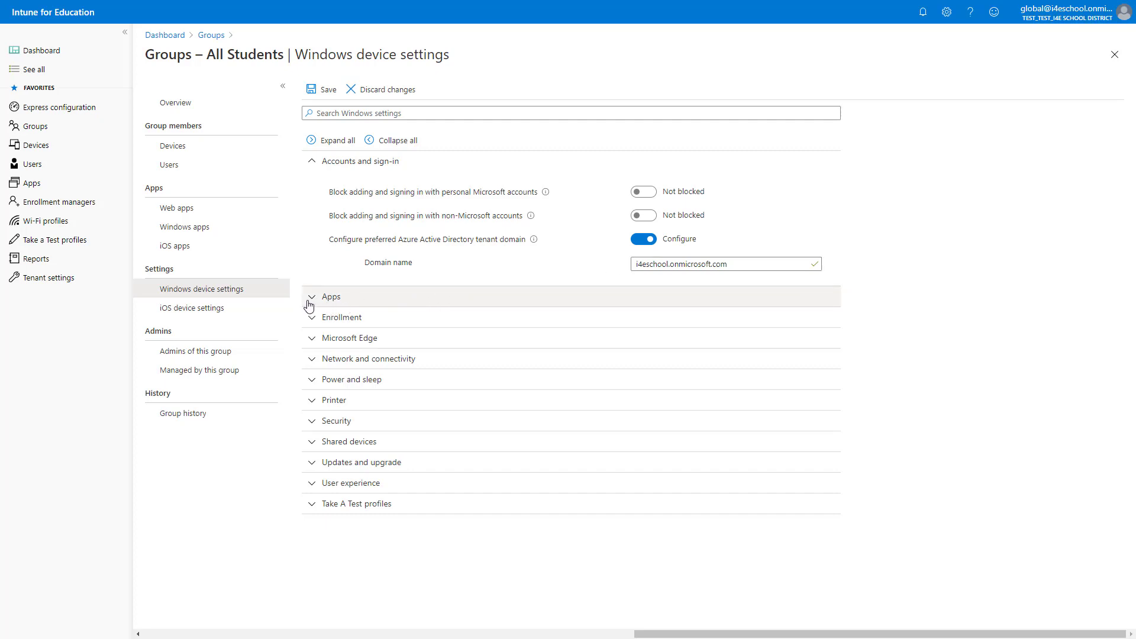
Step: Block Command Prompt, Windows PowerShell and Registry tools for All Students under Apps
left_click(311, 296)
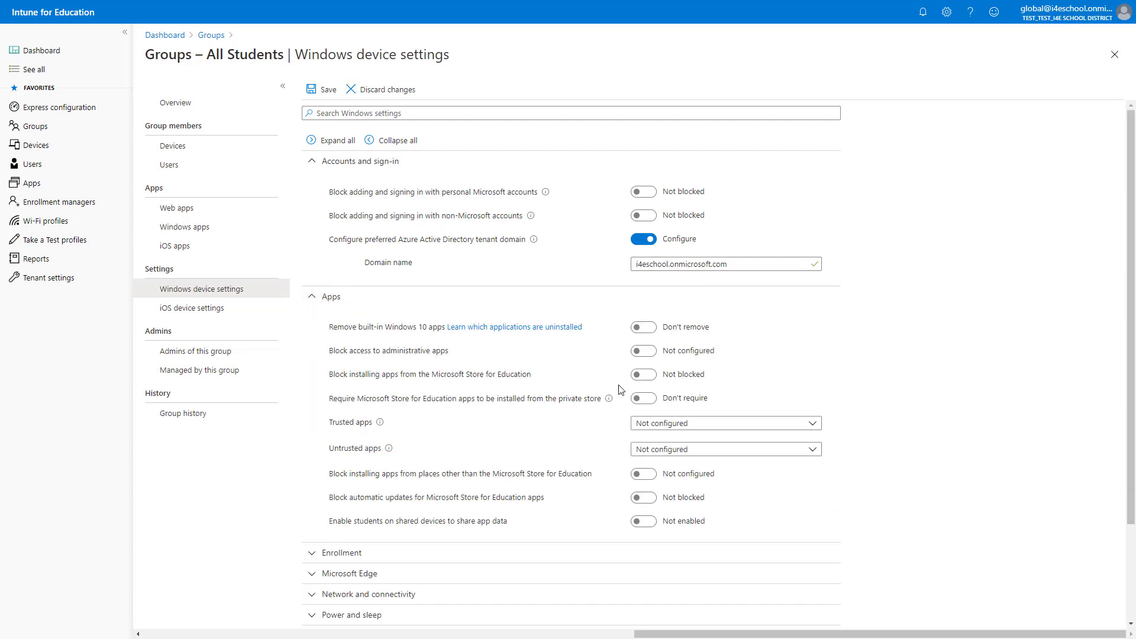
left_click(644, 351)
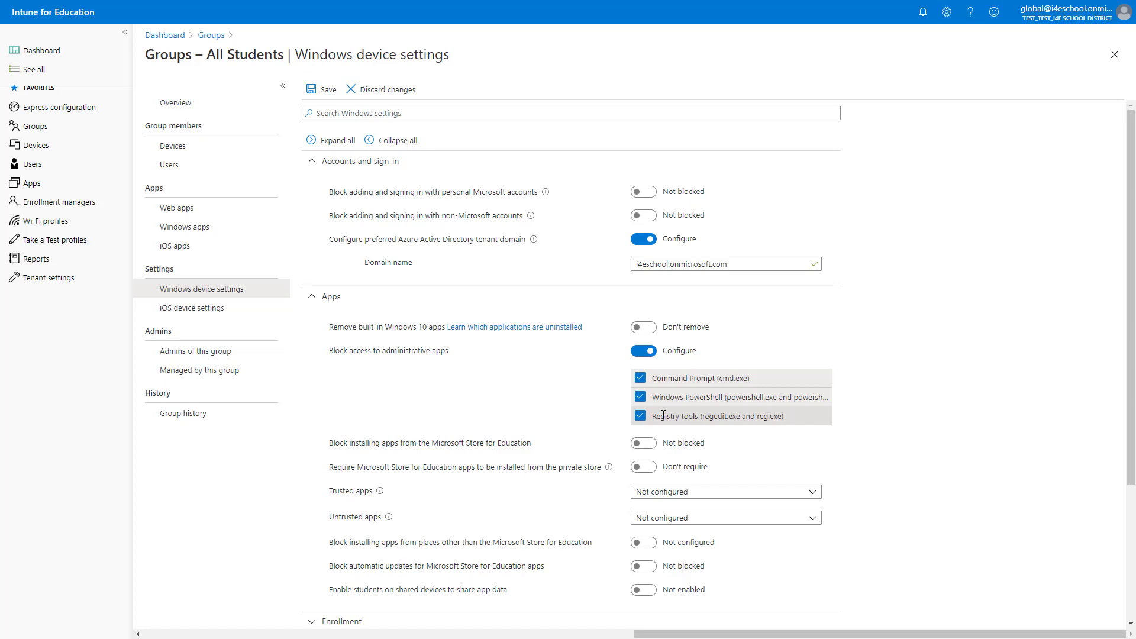
scroll("down", 3)
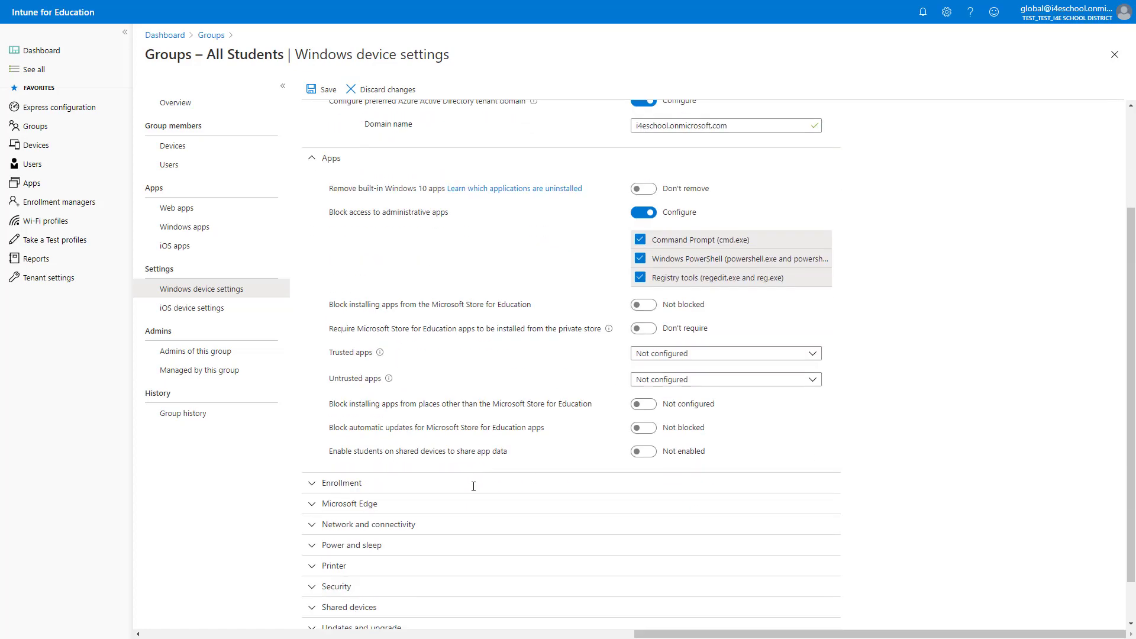
scroll("down", 3)
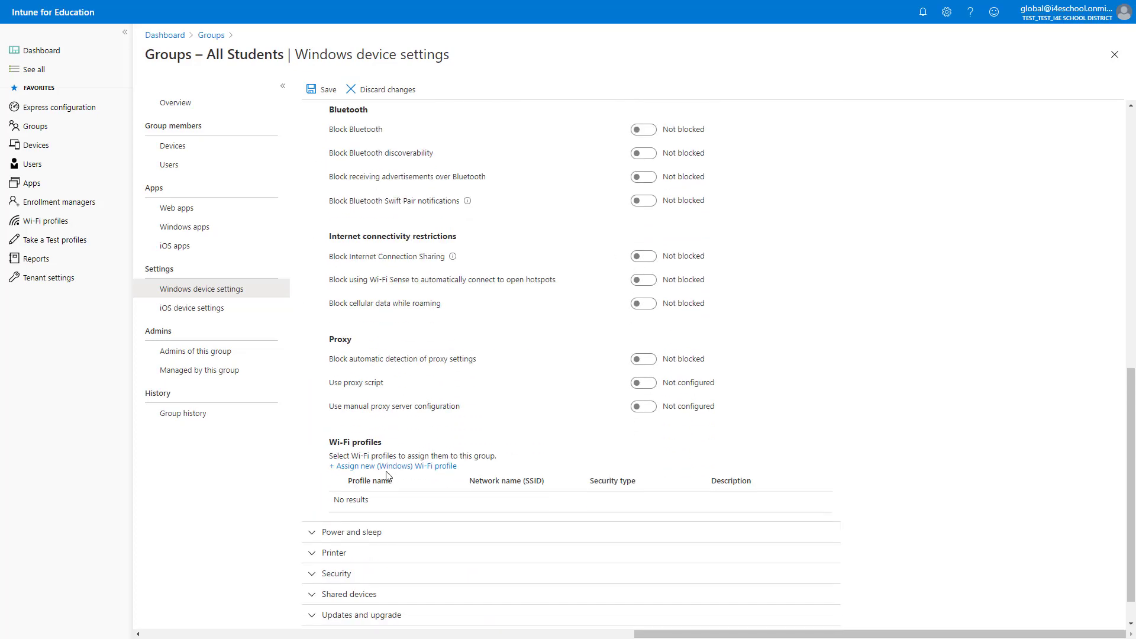
Step: Create the WPA2-Personal Windows Wi-Fi profile I4ESchool with its password, assigned to All Students
scroll("down", 3)
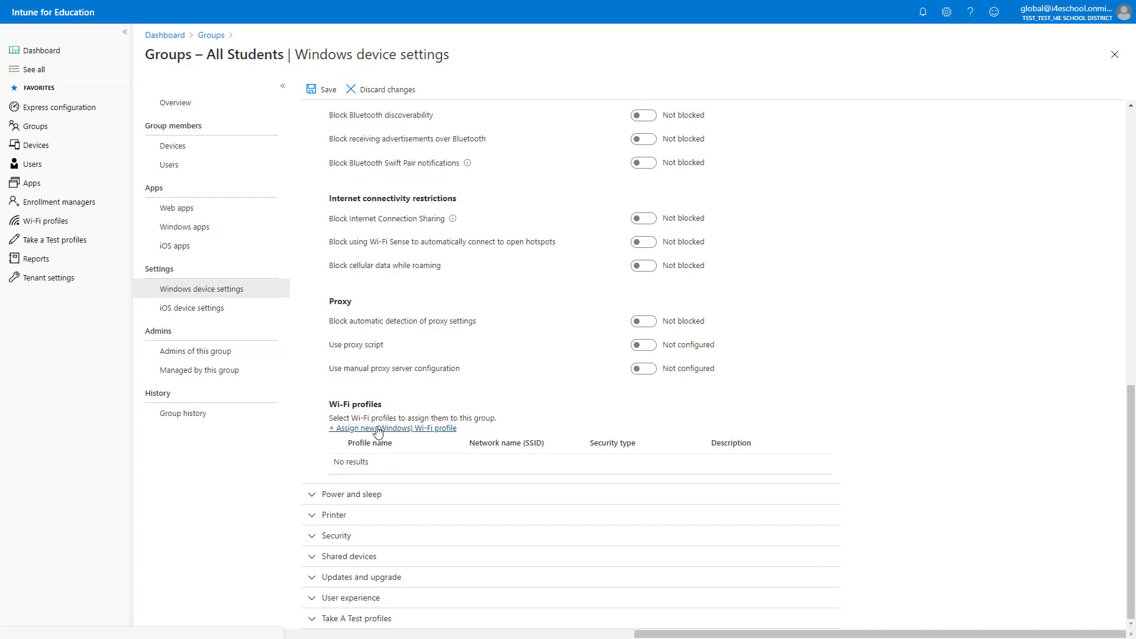
left_click(392, 428)
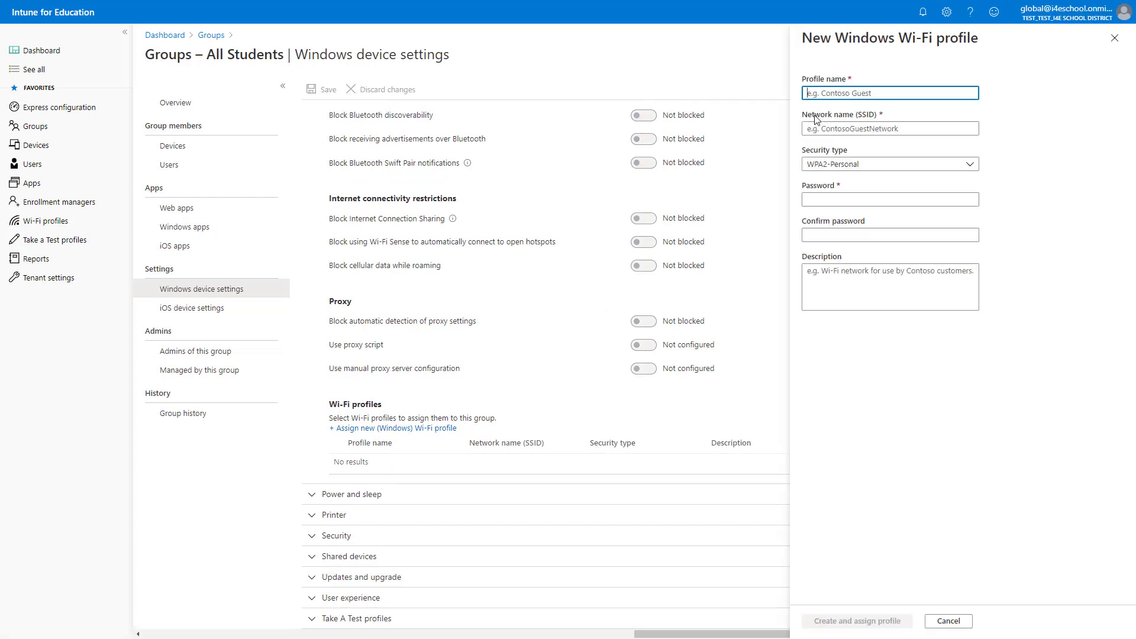
left_click(889, 93)
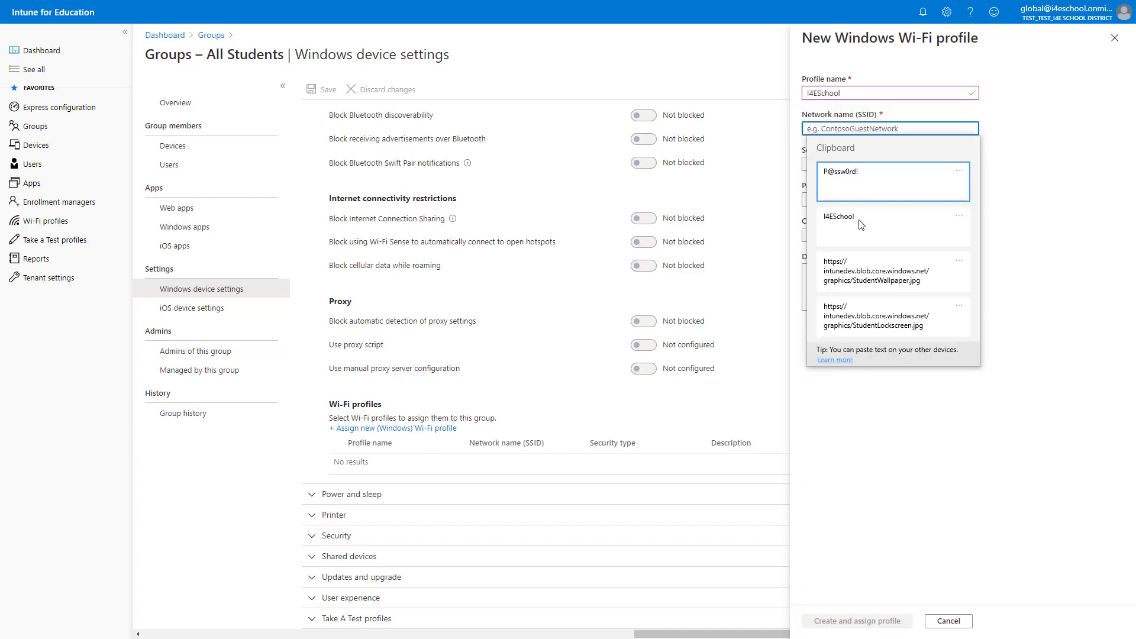
left_click(859, 223)
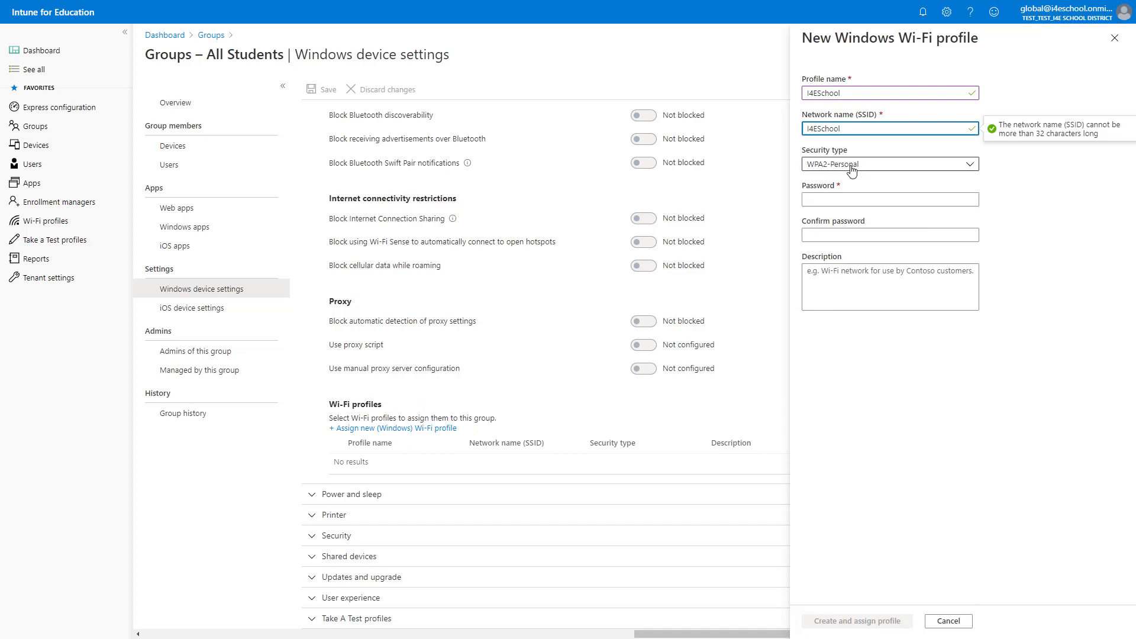
left_click(890, 199)
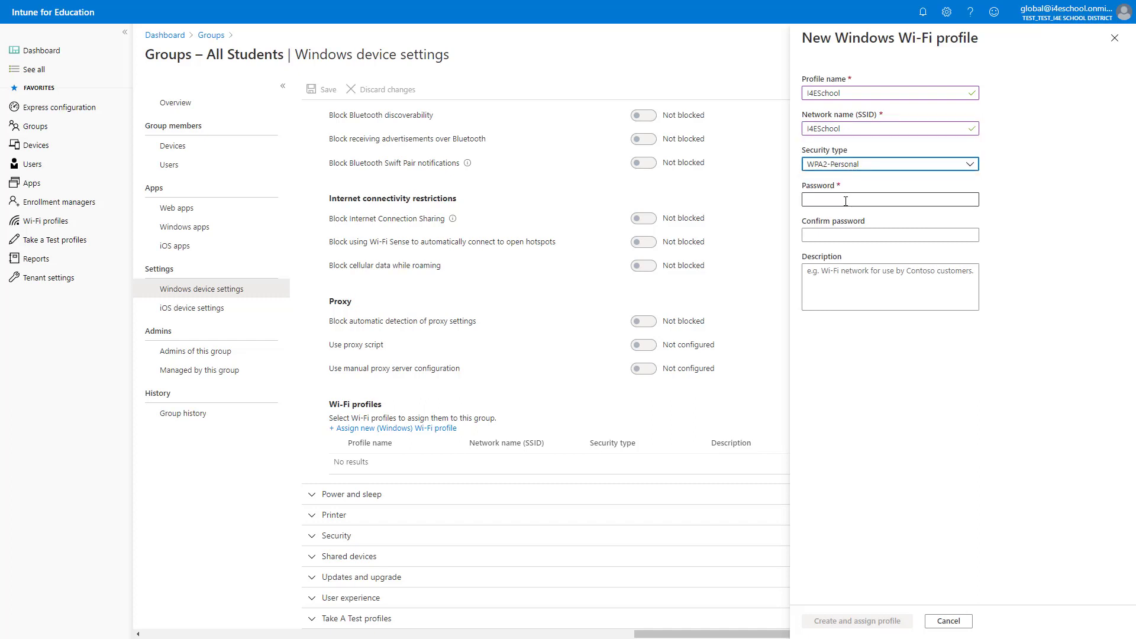
left_click(889, 199)
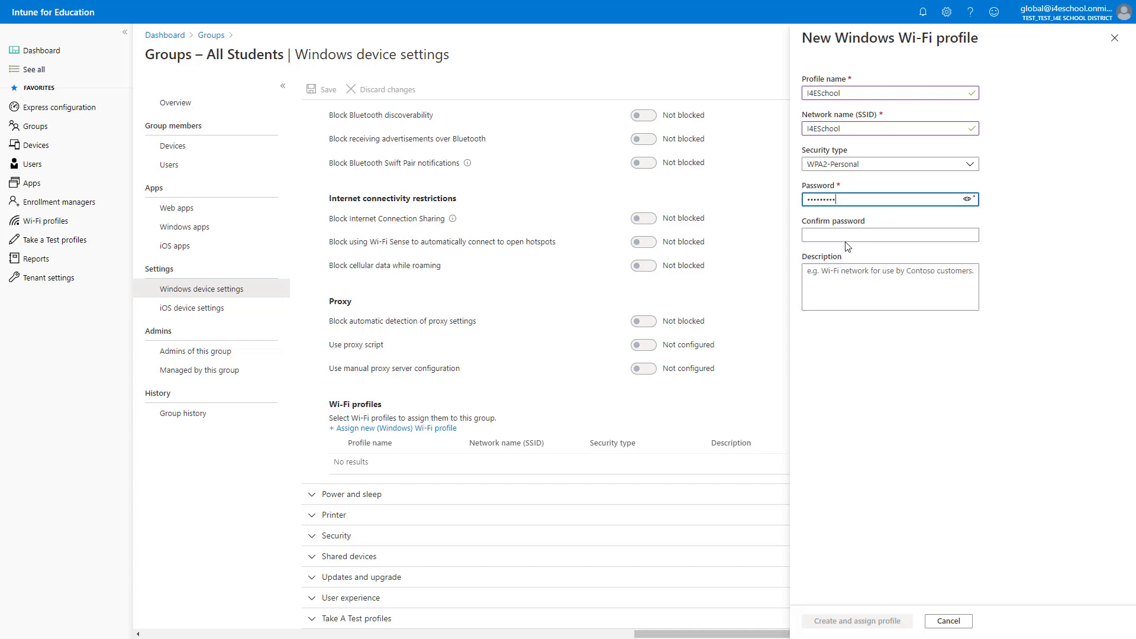
left_click(890, 234)
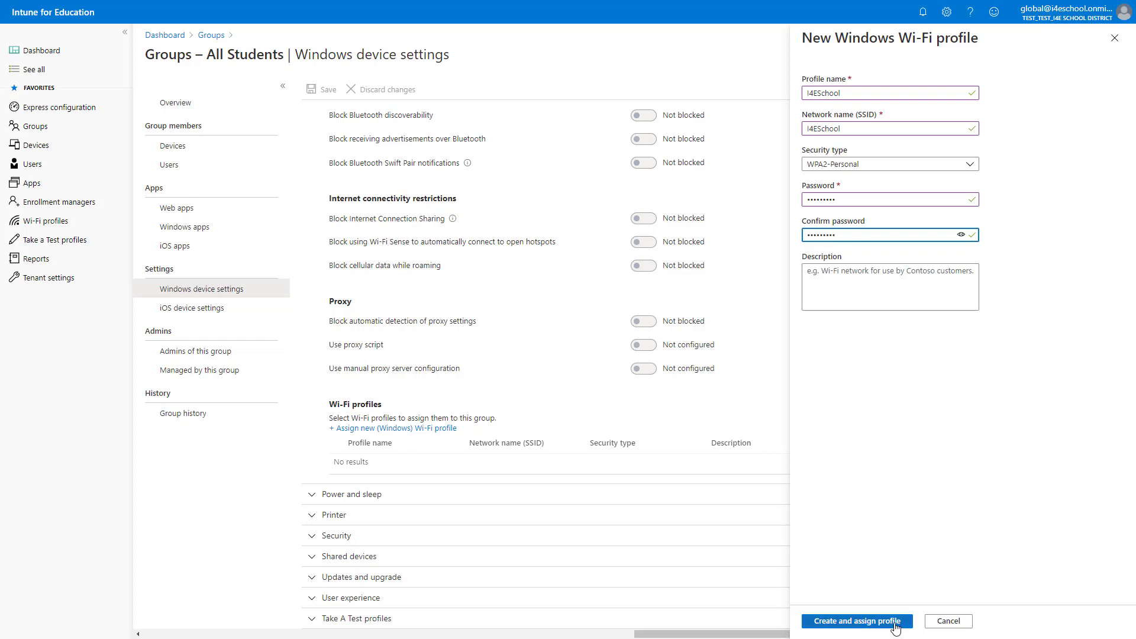
left_click(855, 621)
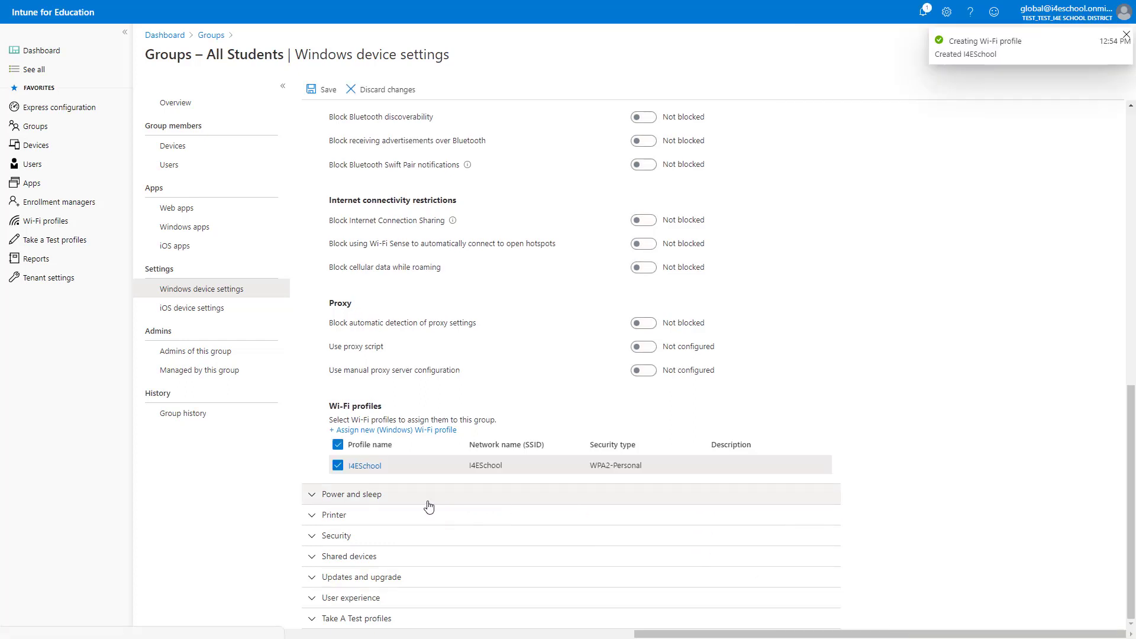
Step: Under Power and sleep, turn the display off after 15 minutes and sleep after 1 hour
left_click(312, 495)
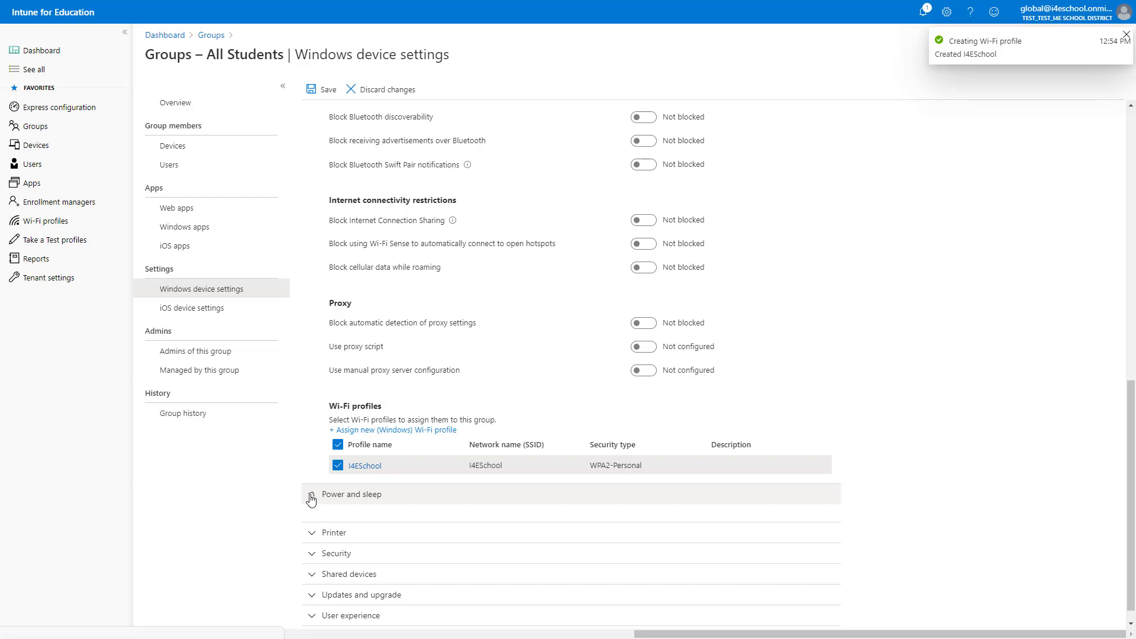
left_click(312, 494)
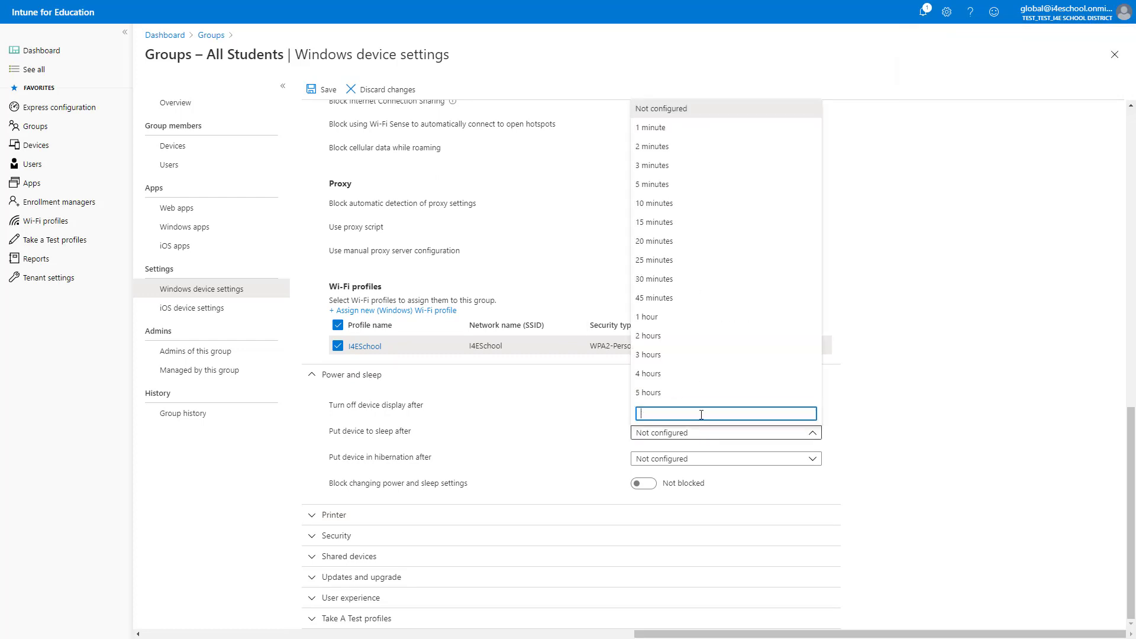
left_click(647, 317)
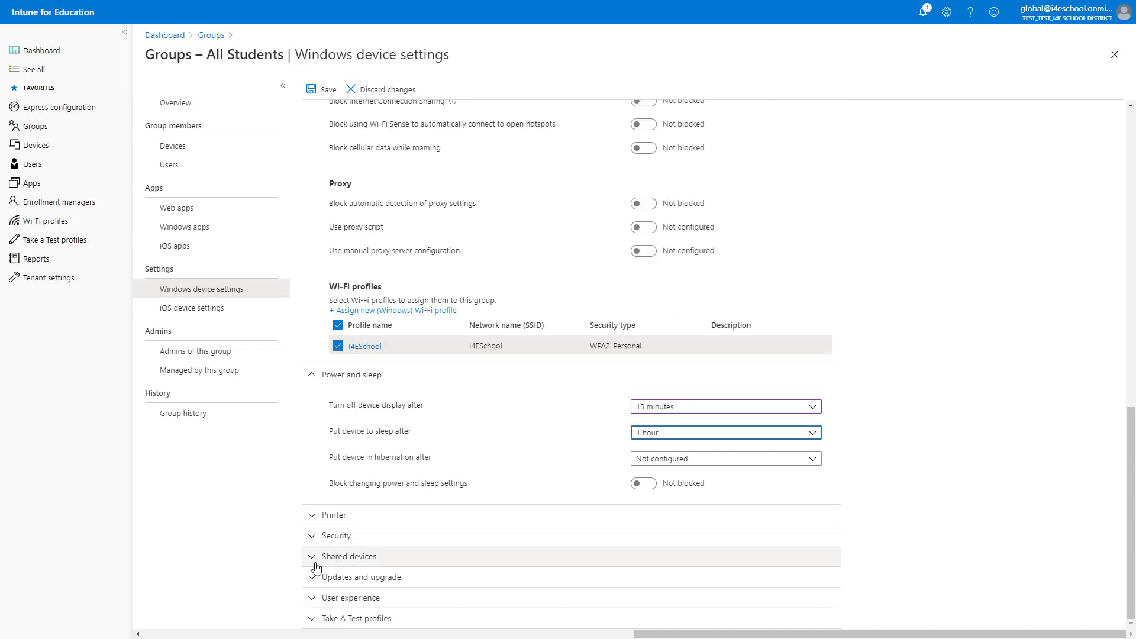
mouse_move(314, 581)
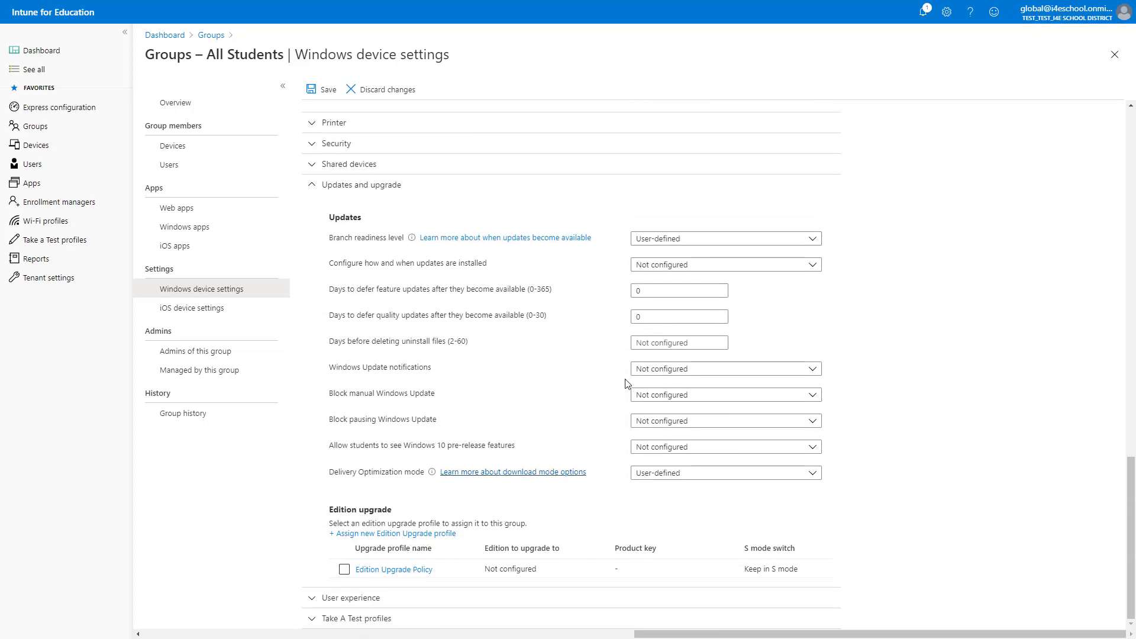
Step: Set Semi-Annual Channel, automatic install and reboot at maintenance time, and feature update deferral days
left_click(726, 239)
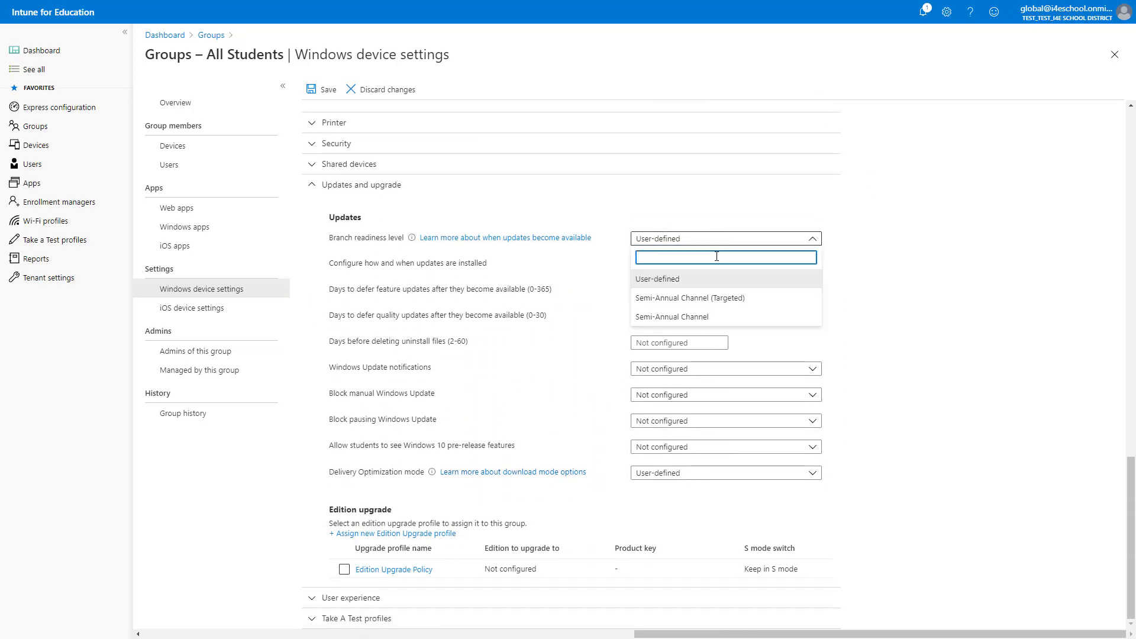
left_click(671, 317)
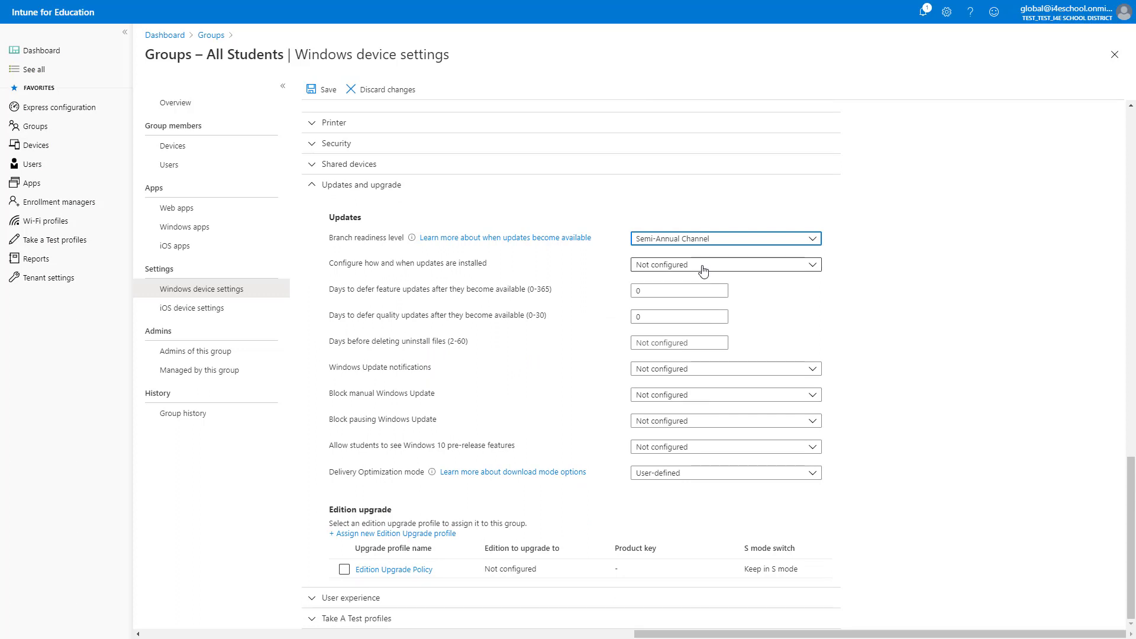
left_click(725, 264)
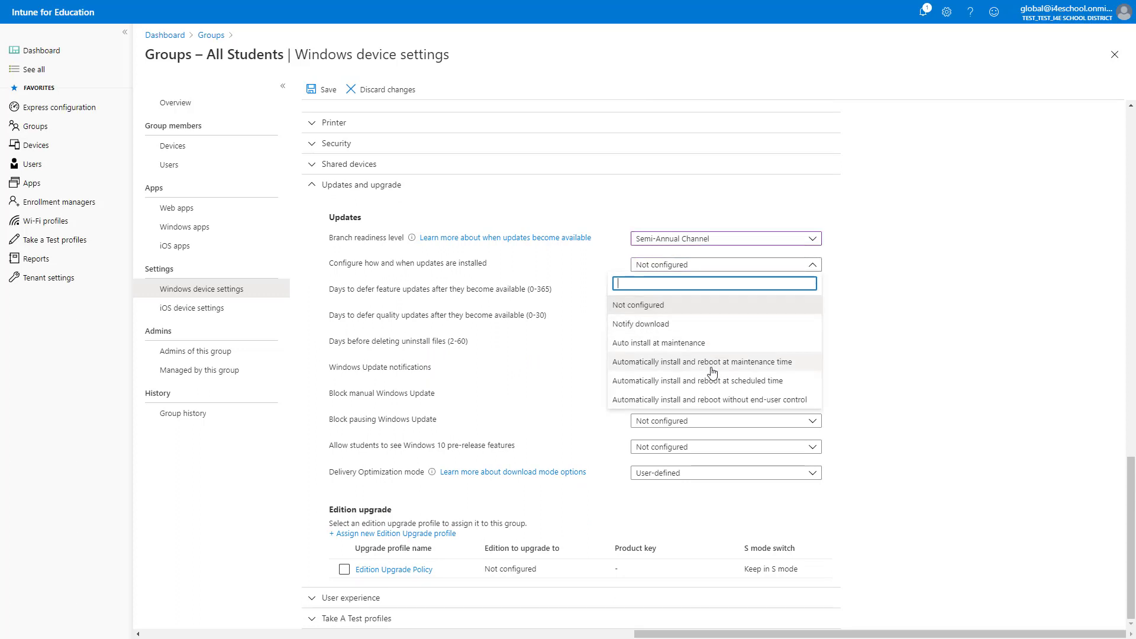
left_click(701, 361)
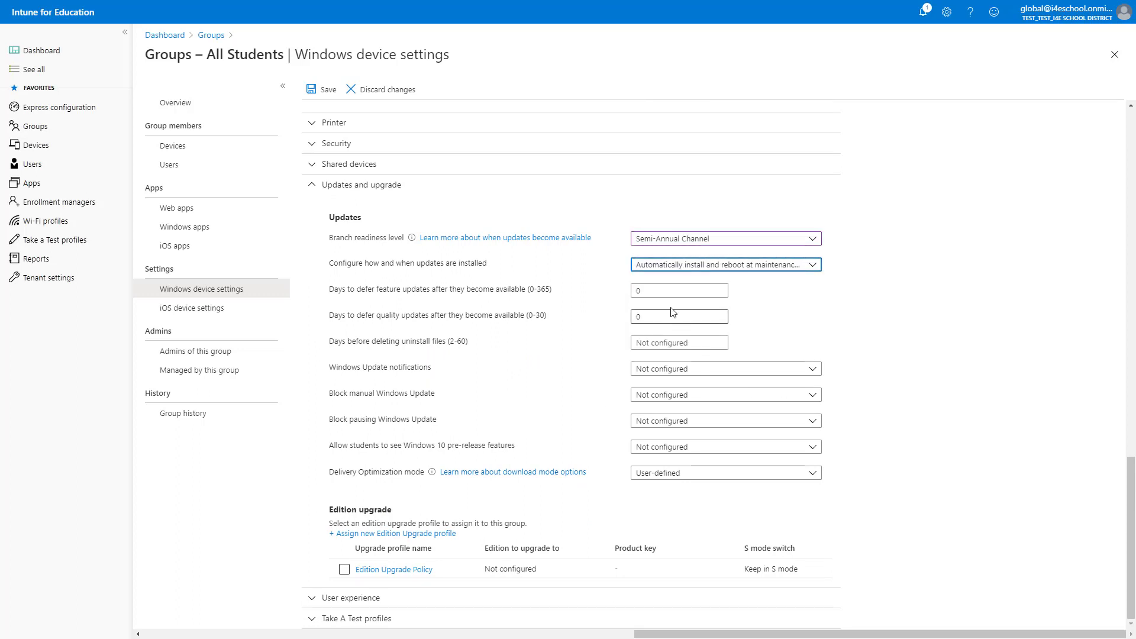
left_click(678, 290)
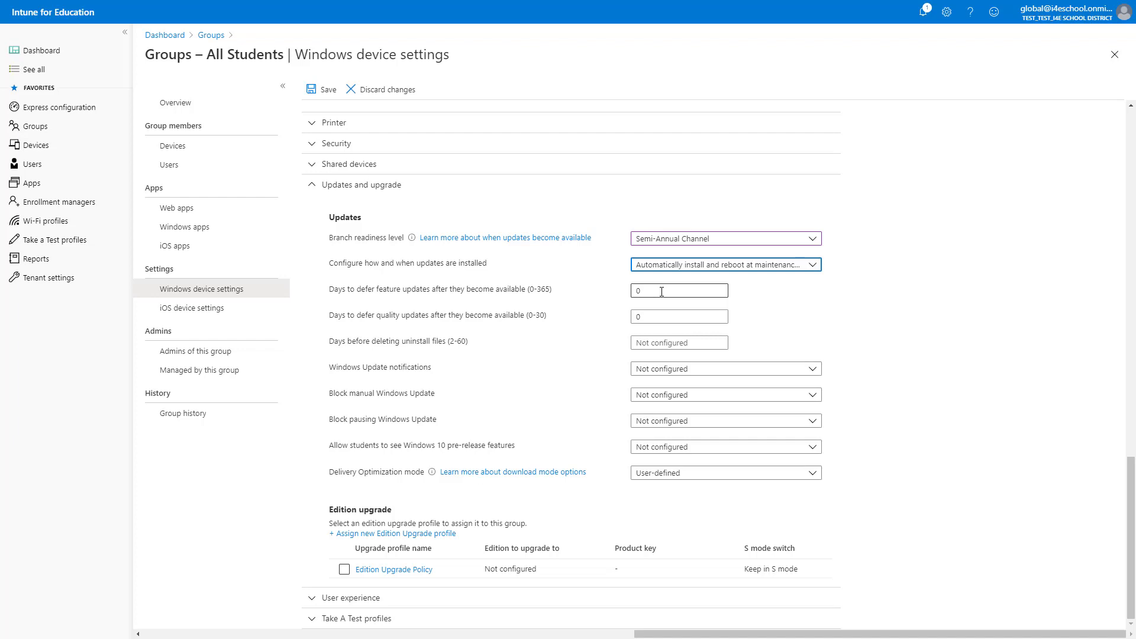
type("28")
left_click(679, 316)
type("7")
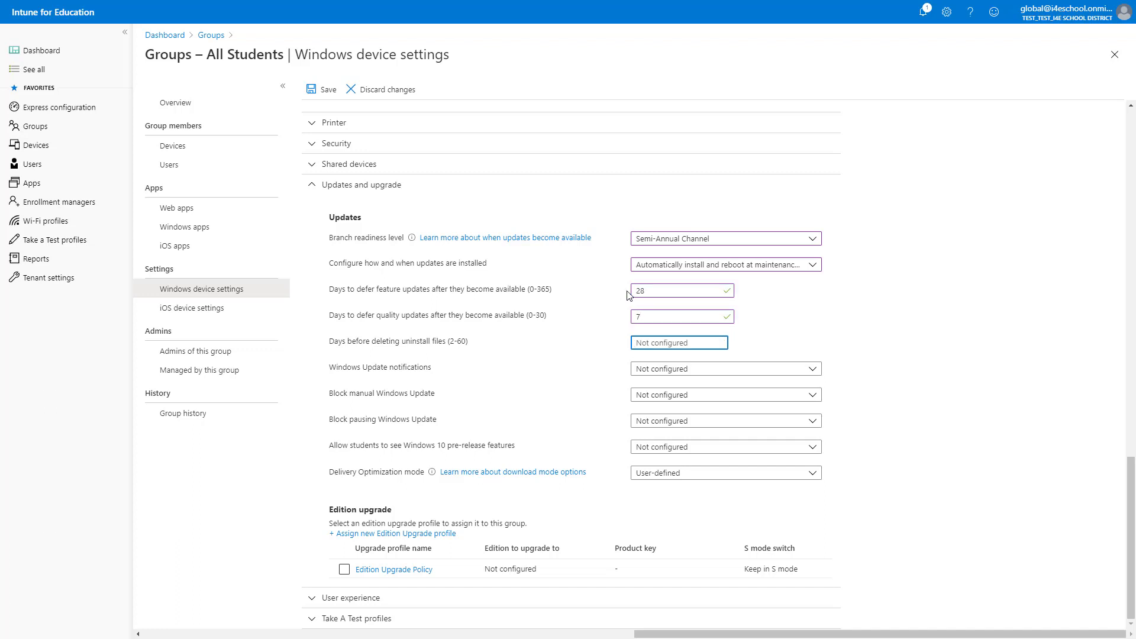
type("2")
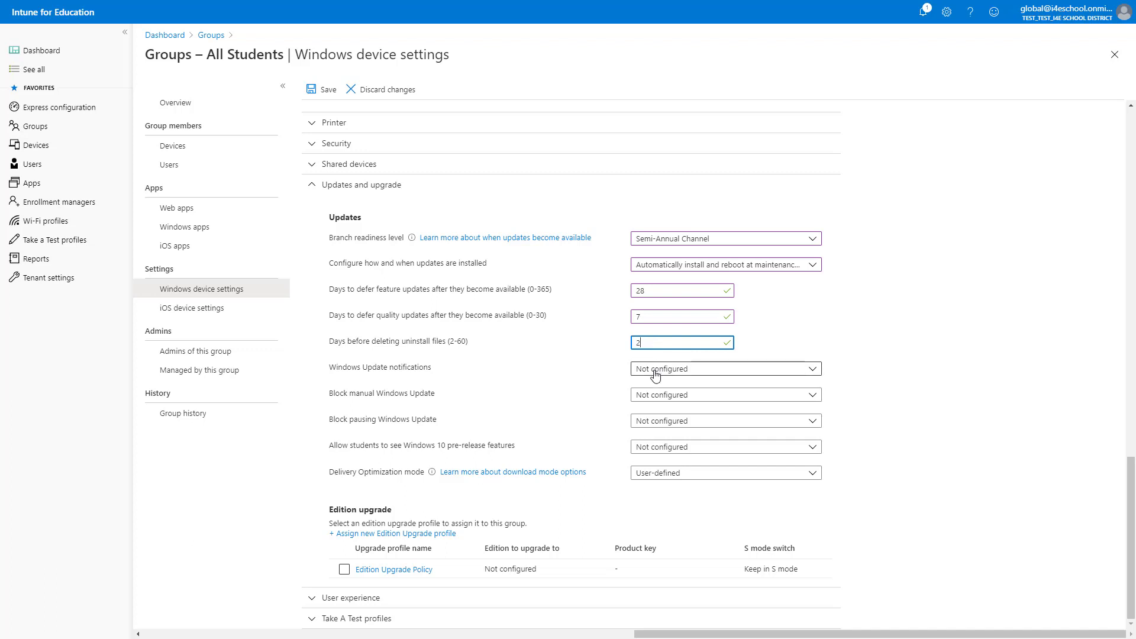
Step: Turn off update notifications, block manual updates and pausing, disallow pre-release features, set delivery optimization
left_click(725, 369)
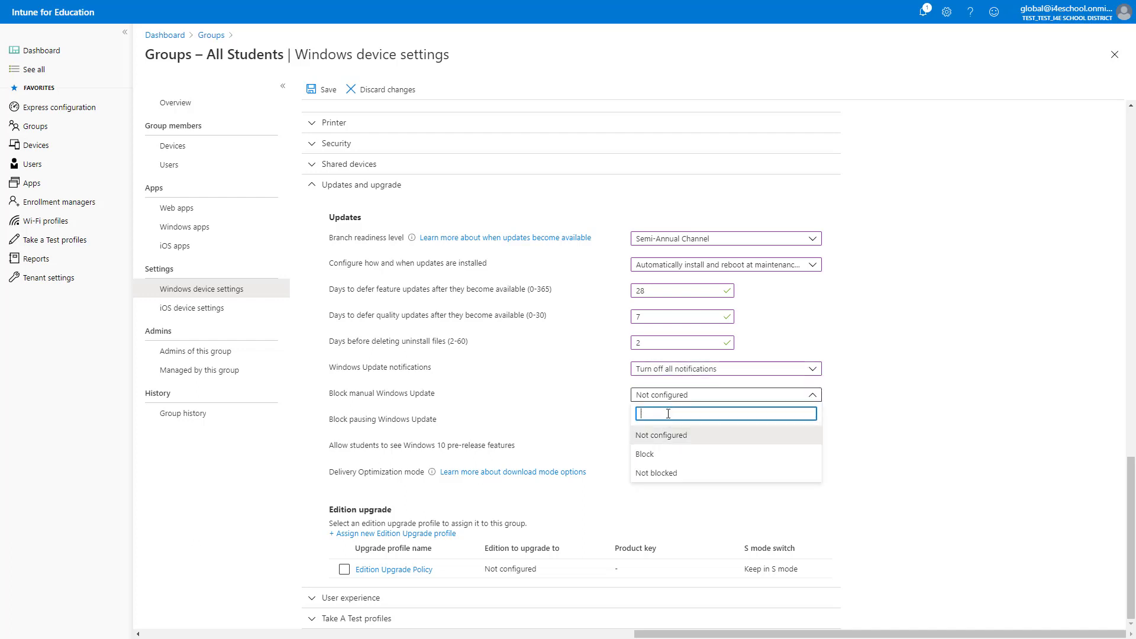
left_click(644, 454)
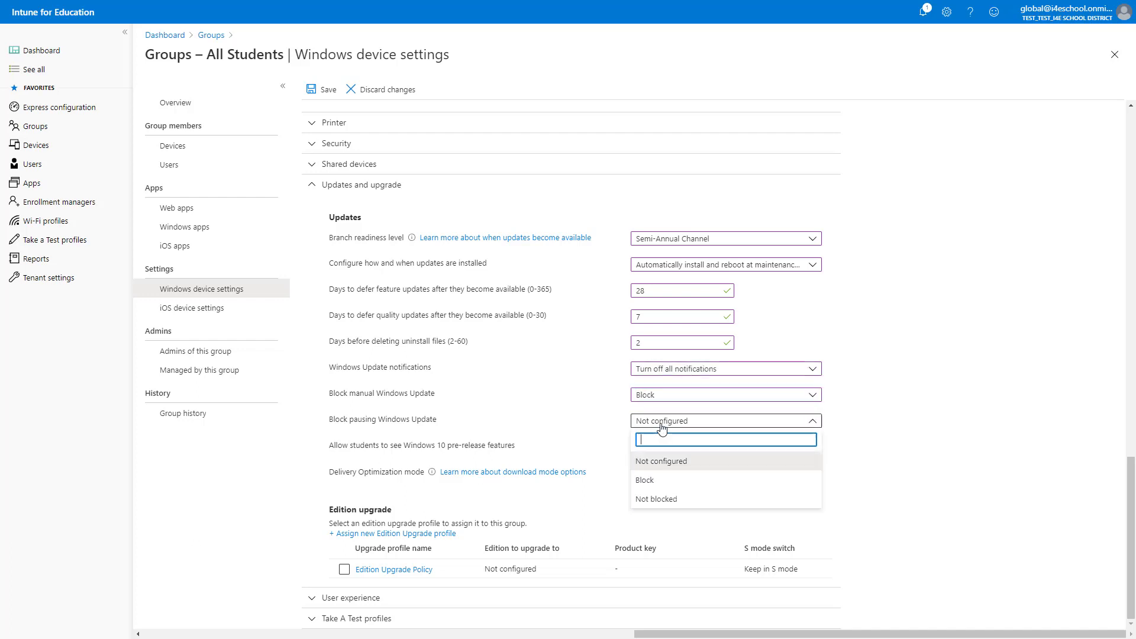
left_click(644, 480)
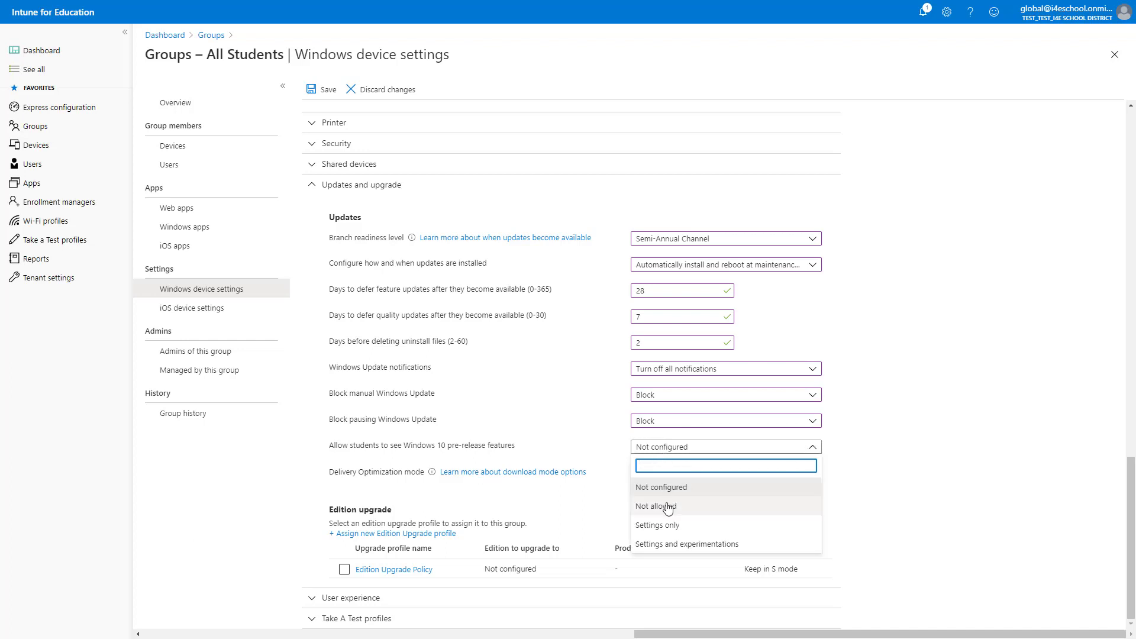
left_click(657, 506)
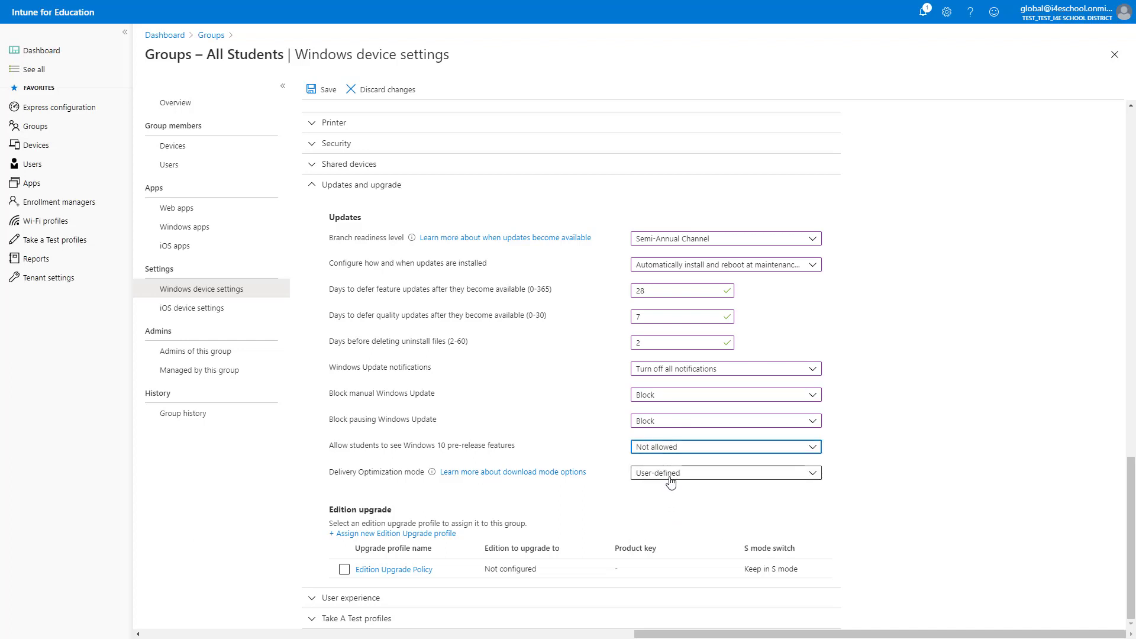
left_click(725, 473)
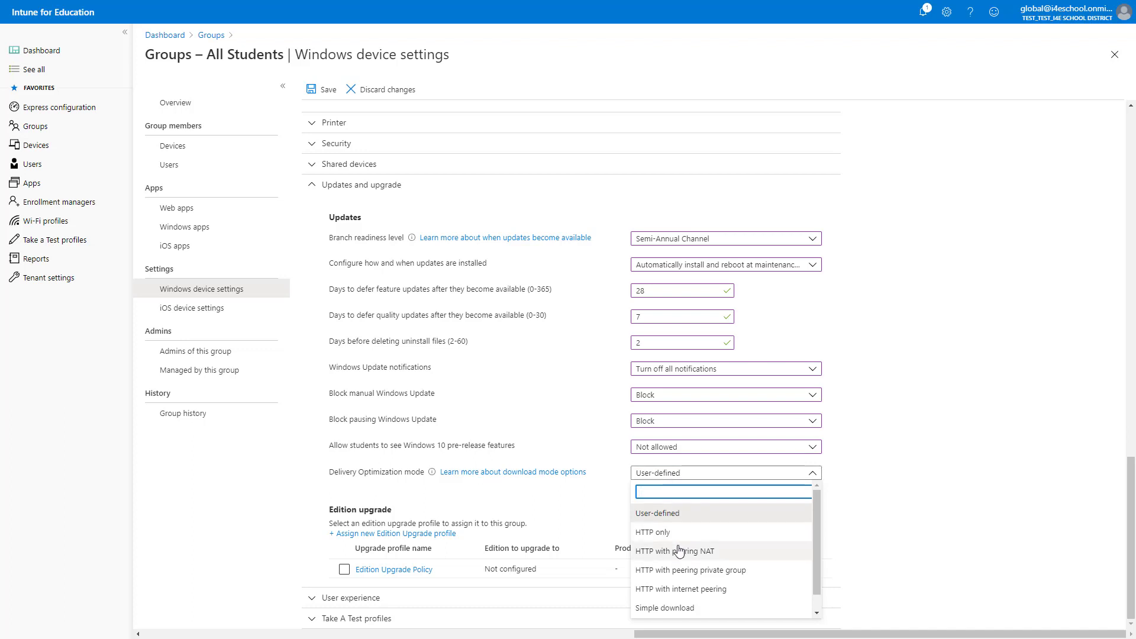
left_click(656, 512)
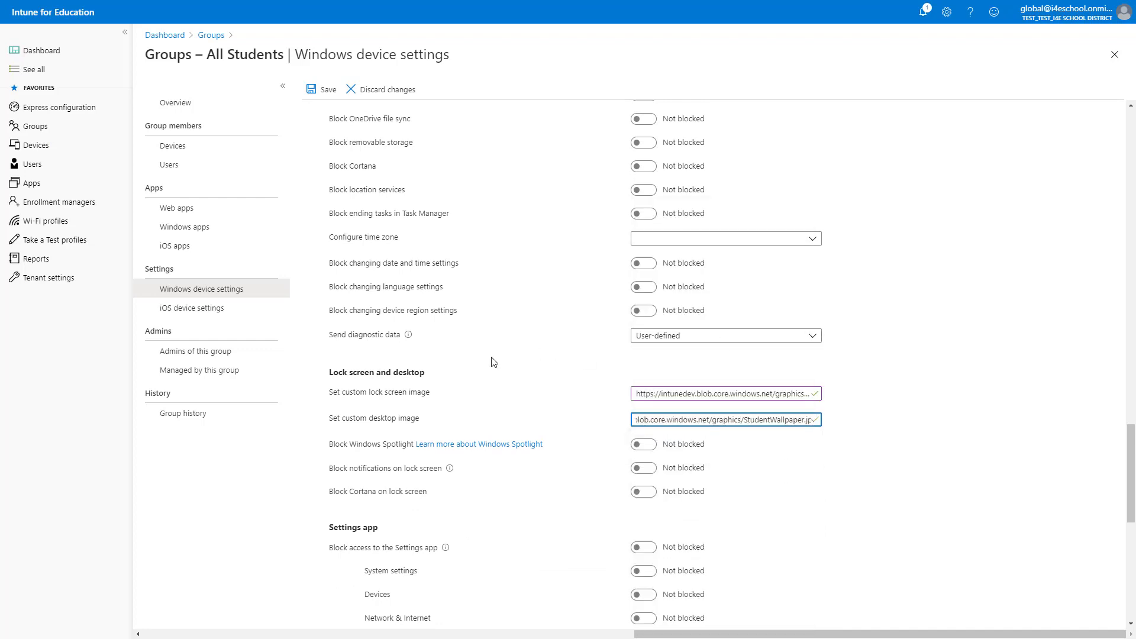
Step: Save All Students' Windows device settings and switch to the group's iOS settings
left_click(312, 89)
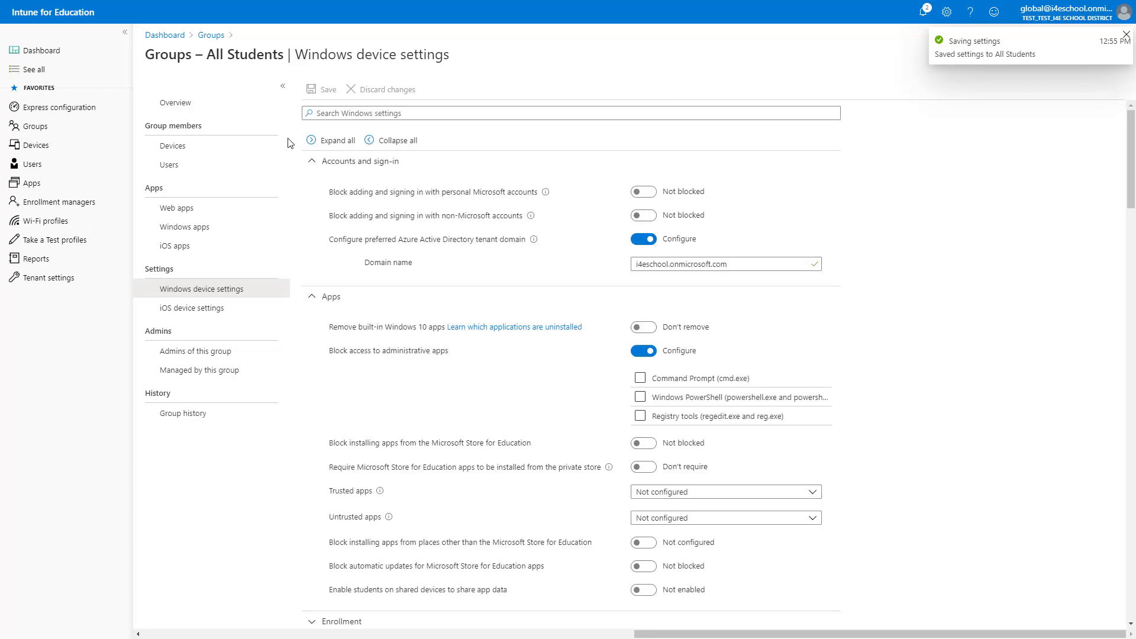
mouse_move(214, 311)
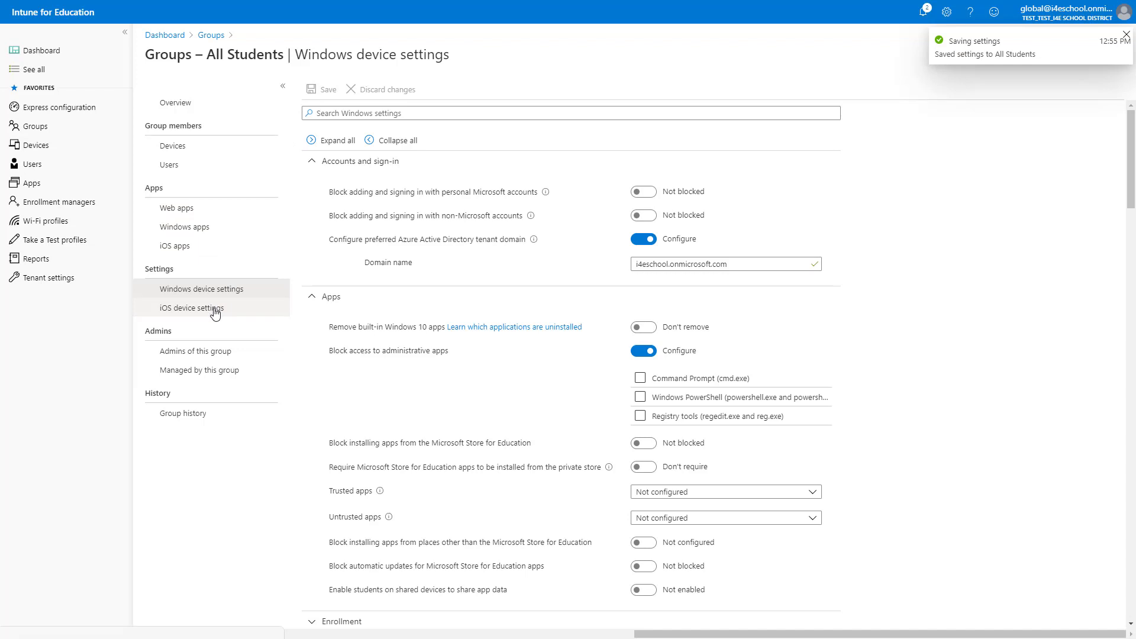
left_click(191, 307)
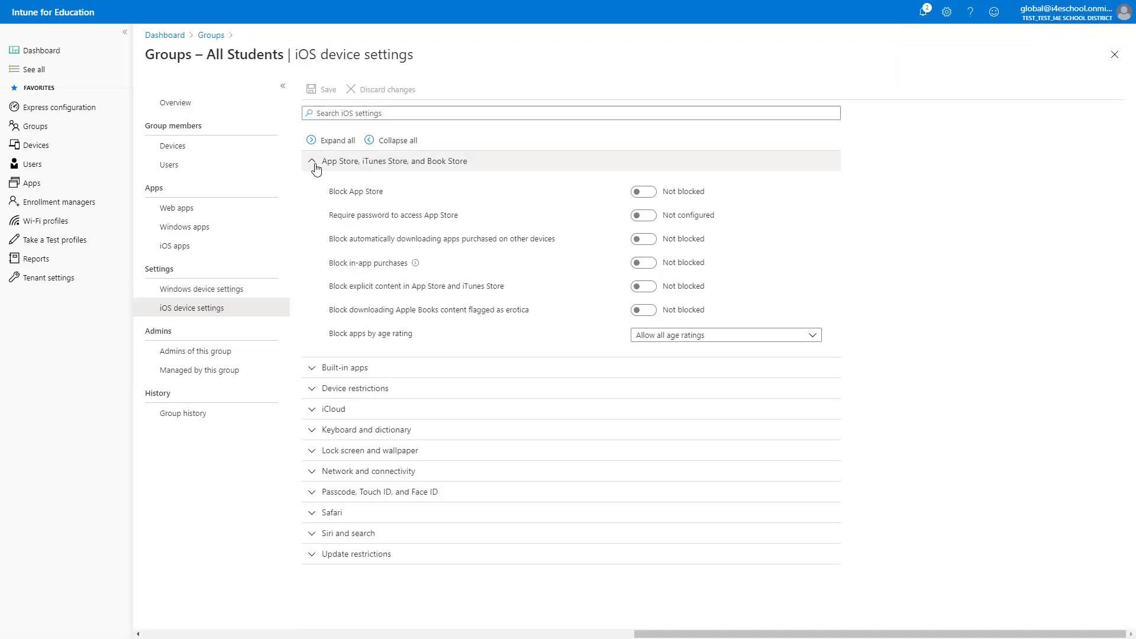
Step: Turn on Block App Store for All Students' iOS devices and save
left_click(644, 191)
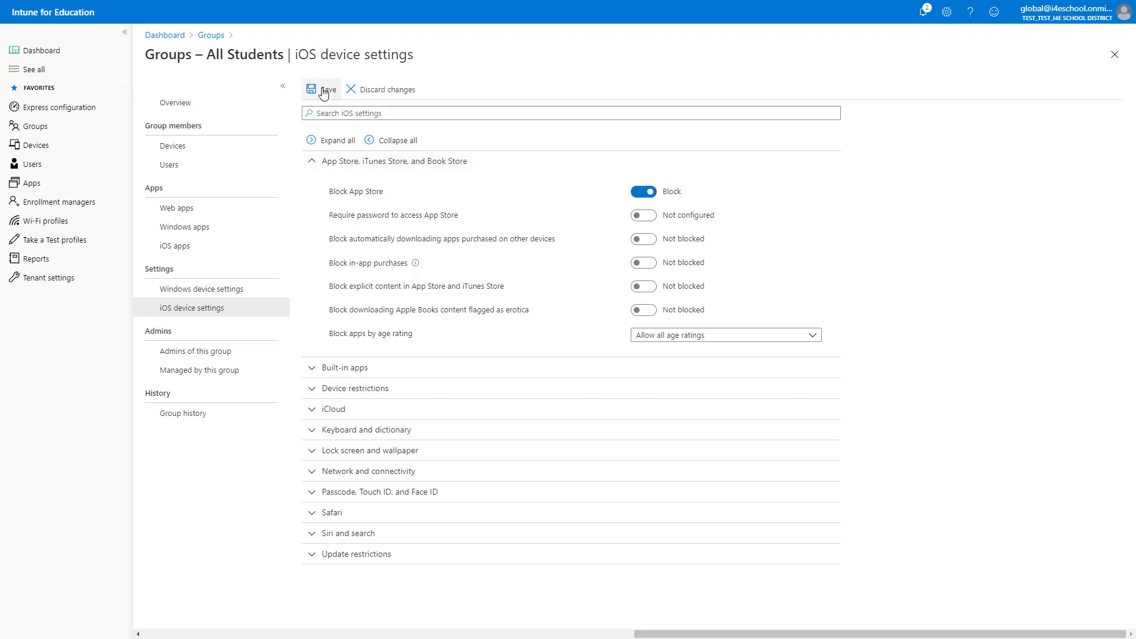
left_click(320, 89)
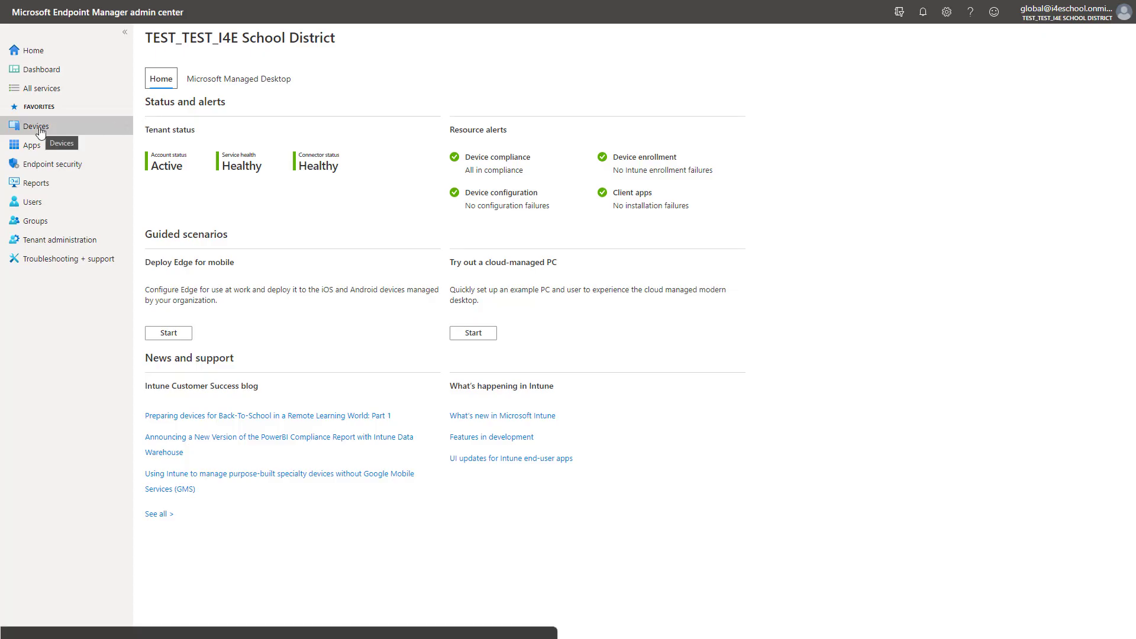
Step: Create a Windows 10 and later configuration profile of type Administrative Templates
left_click(37, 126)
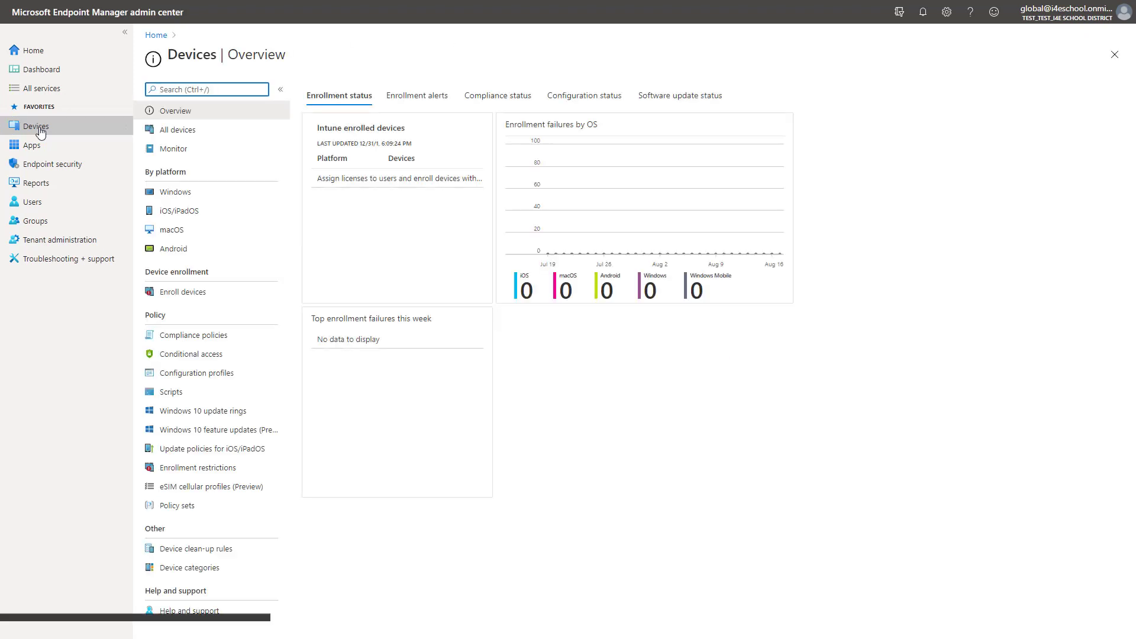
left_click(196, 373)
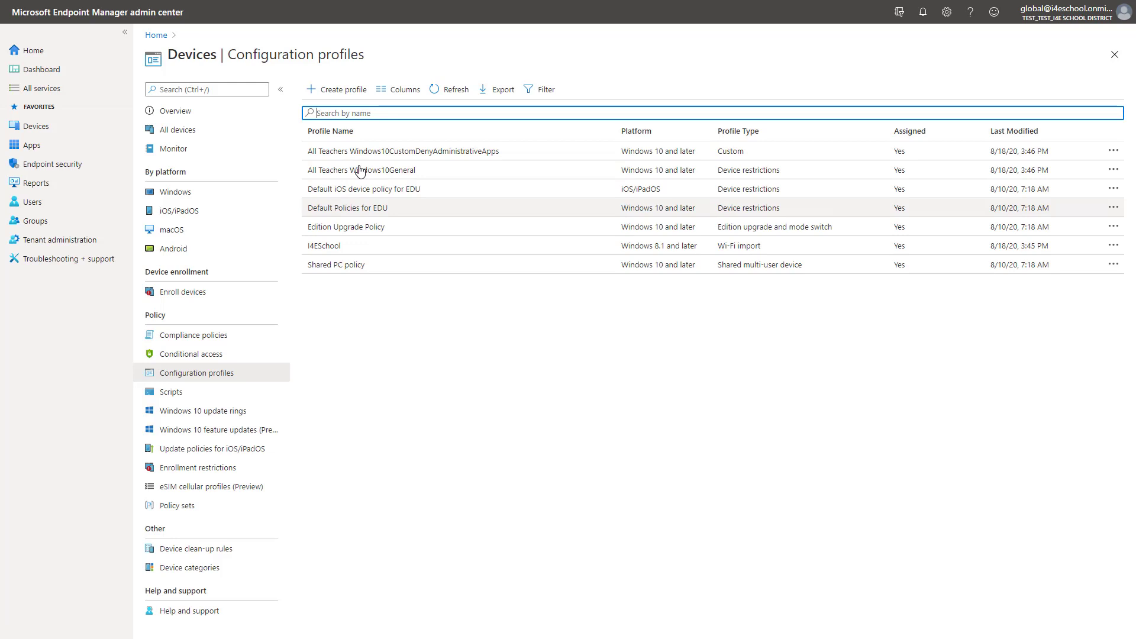
left_click(340, 89)
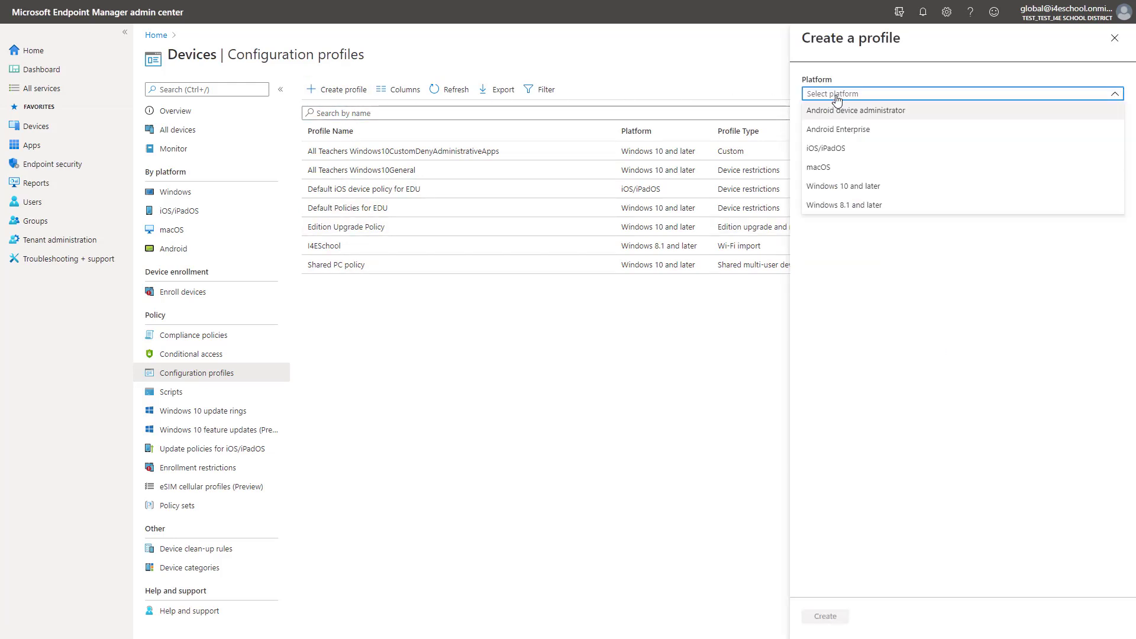
left_click(843, 186)
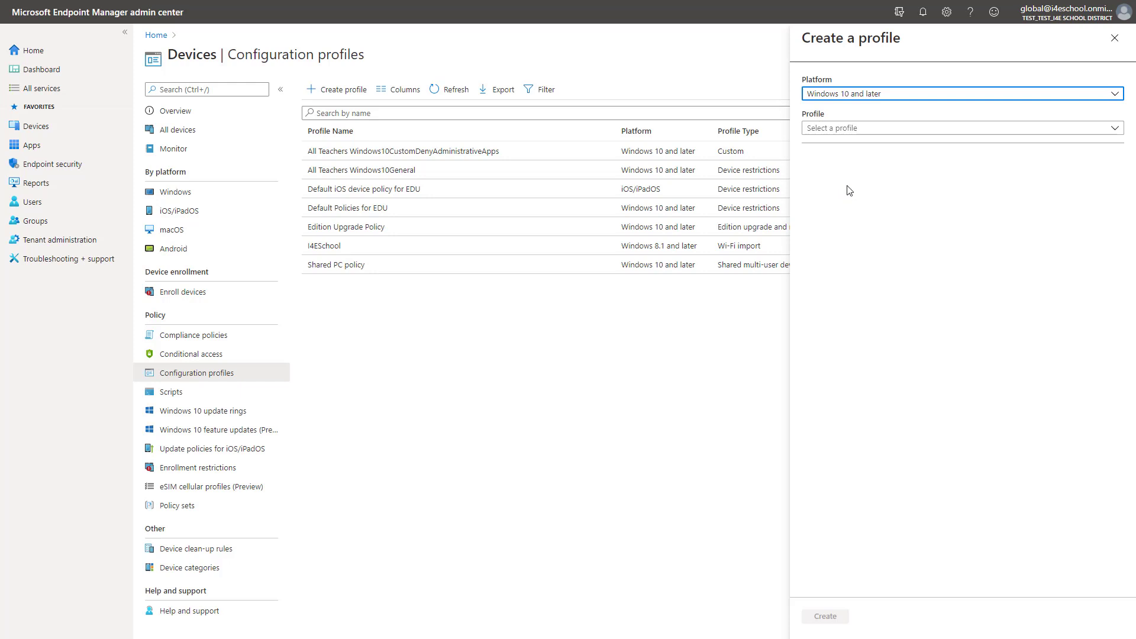
left_click(962, 127)
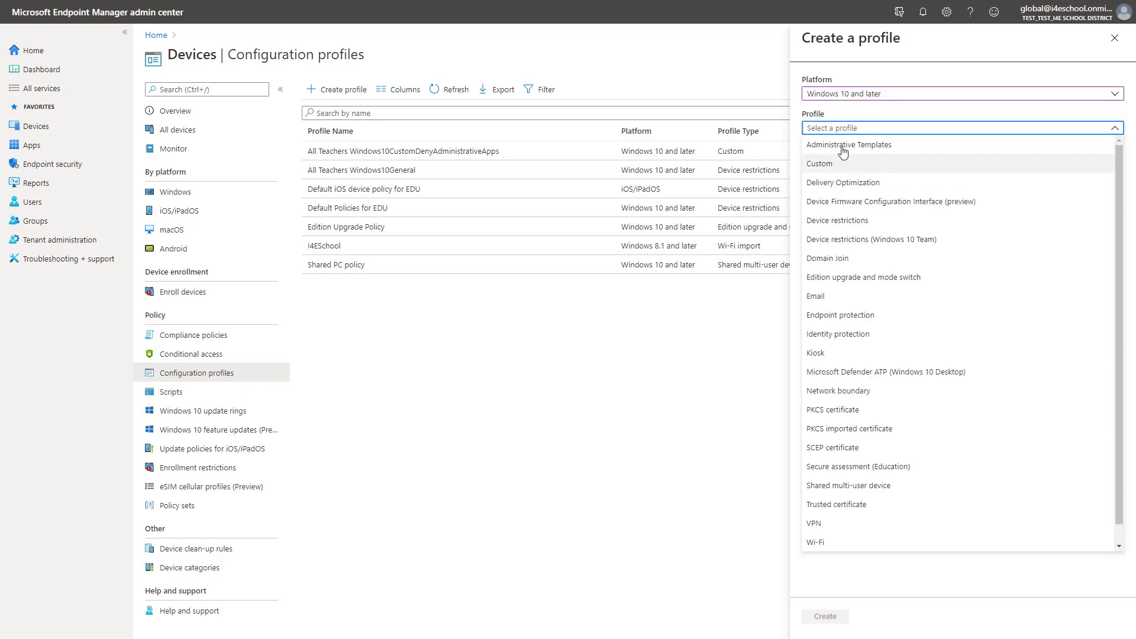
left_click(848, 145)
type("One")
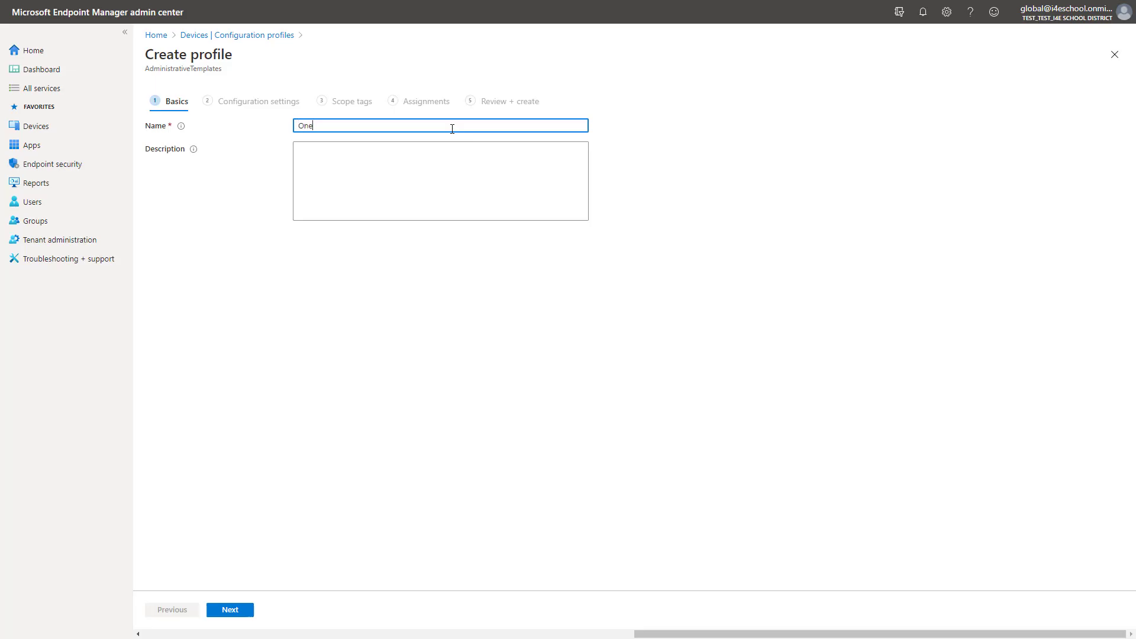
Step: Name the profile OneDrive KFM and continue to its configuration settings
type("Drive KFM")
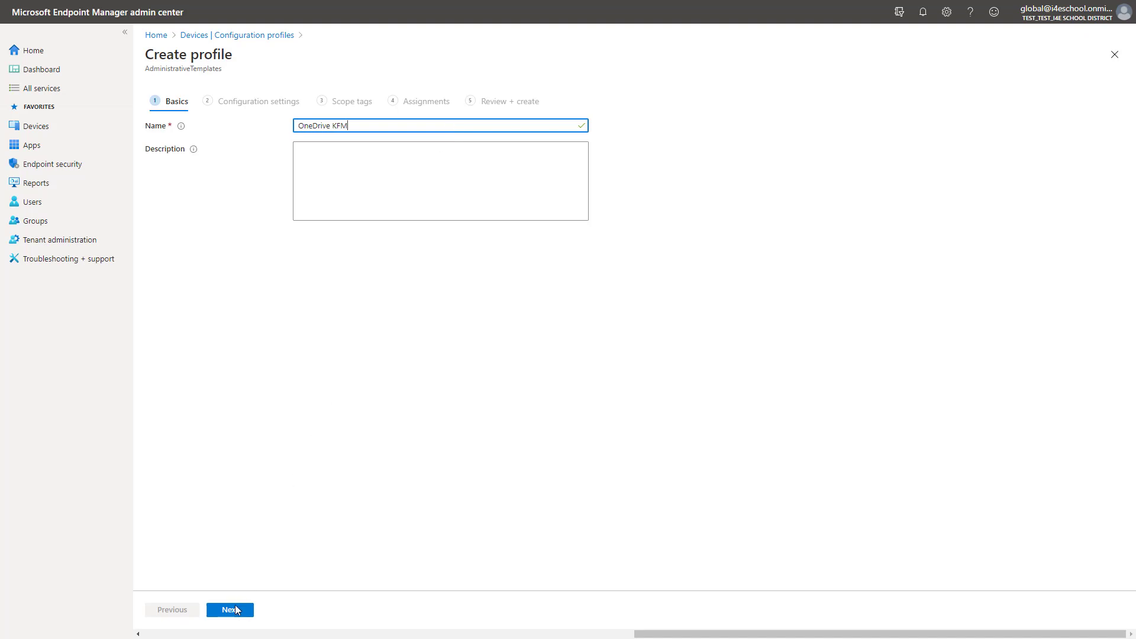
left_click(229, 609)
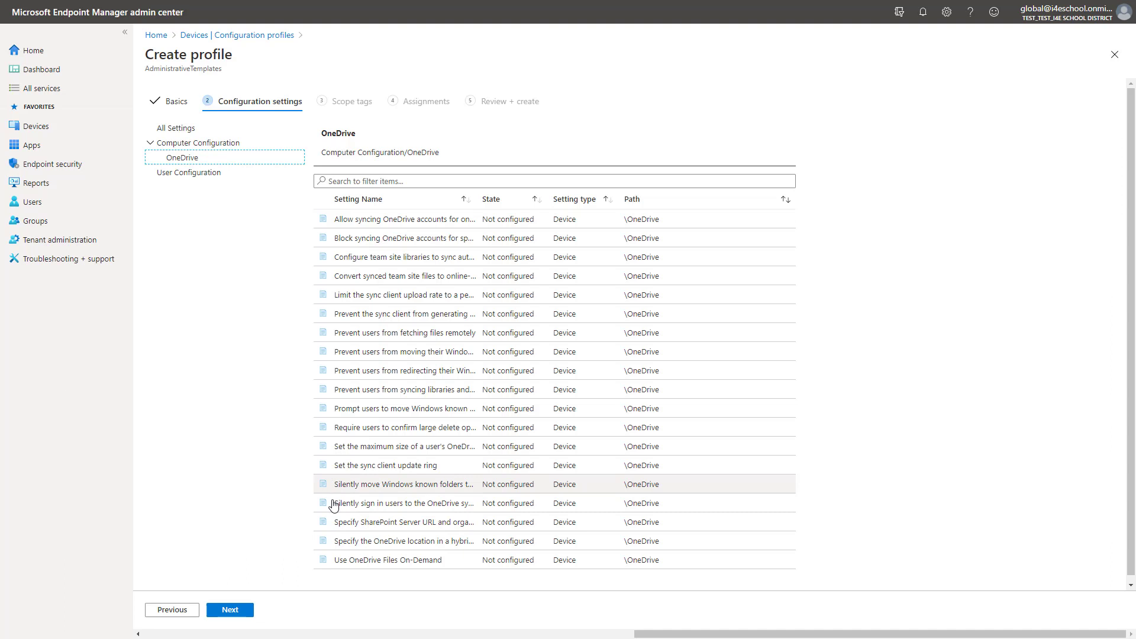
Step: Enable silent OneDrive sign-in, known-folder move (tenant cf37bba6-a3c7-4114-8c24-ba3cd8ed576b), and redirect blocking
left_click(392, 503)
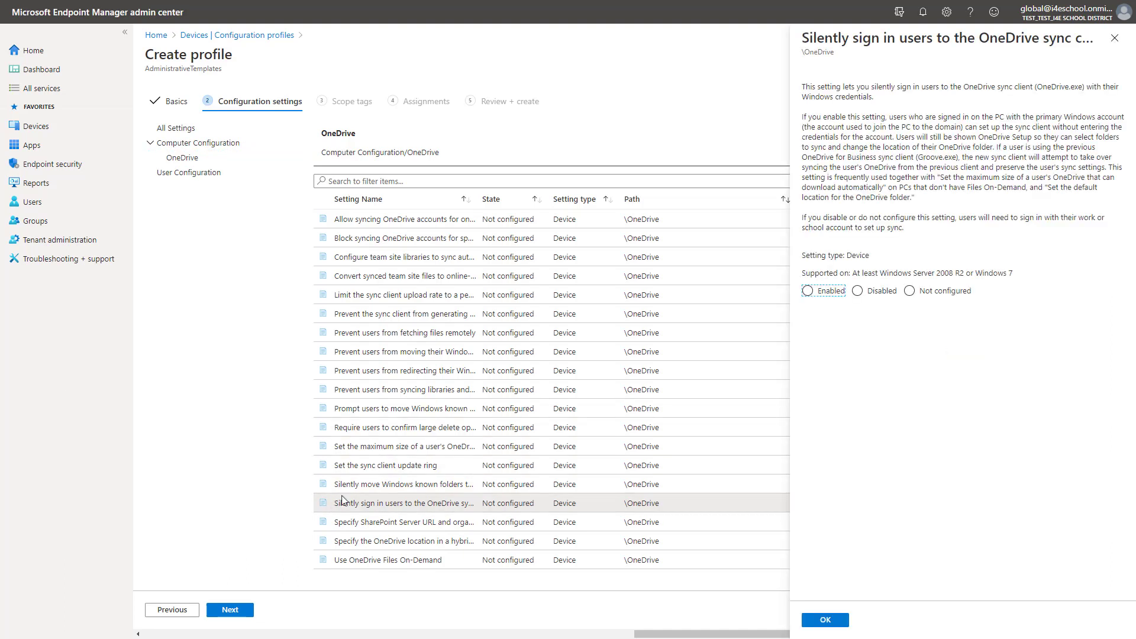
left_click(810, 291)
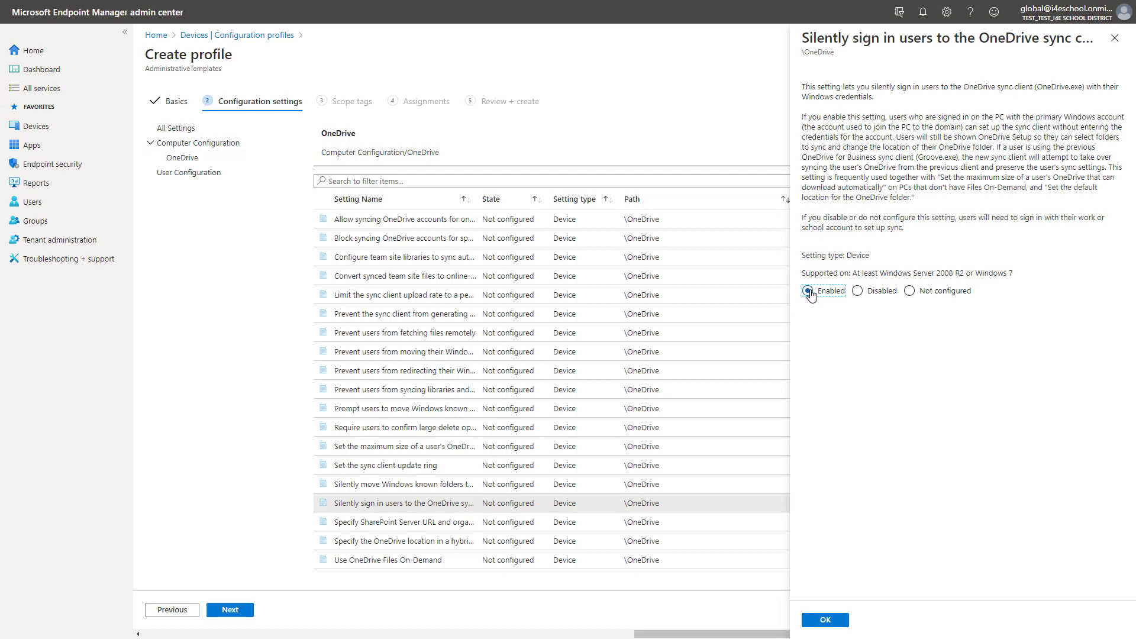
left_click(809, 290)
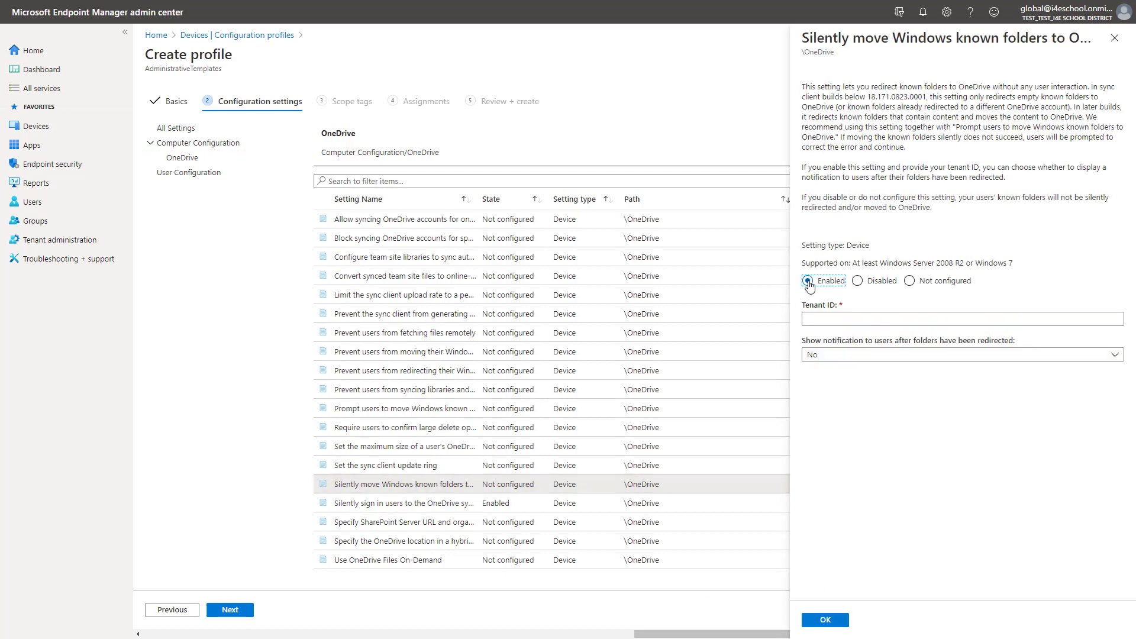
type("cf37bba6-a3c7-4114-8c24-ba3cd8ed576b")
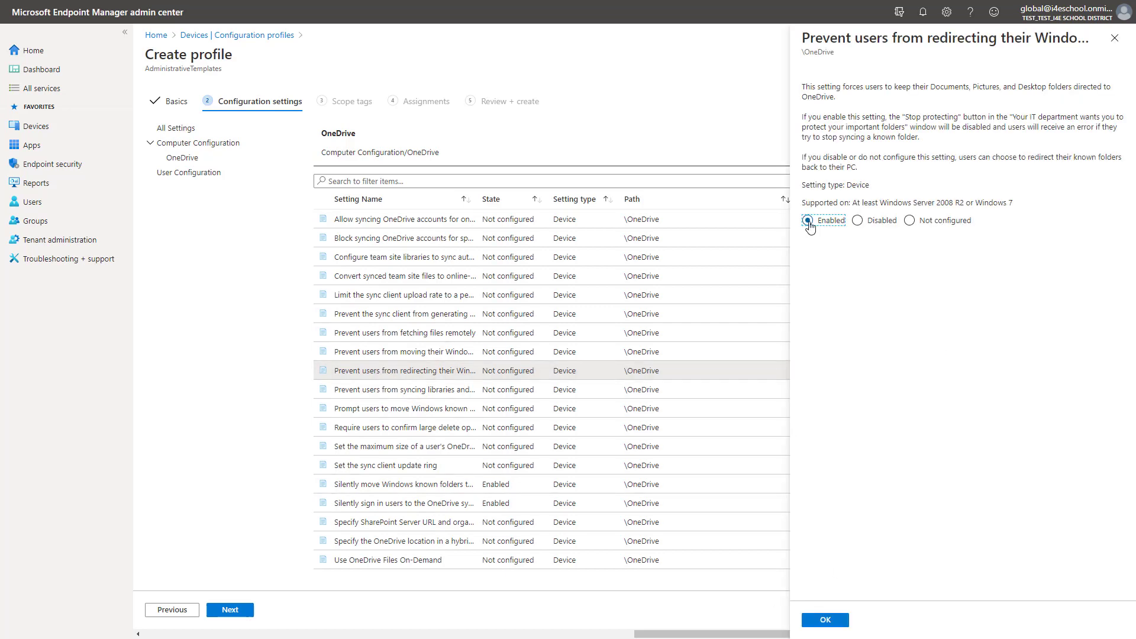
left_click(825, 619)
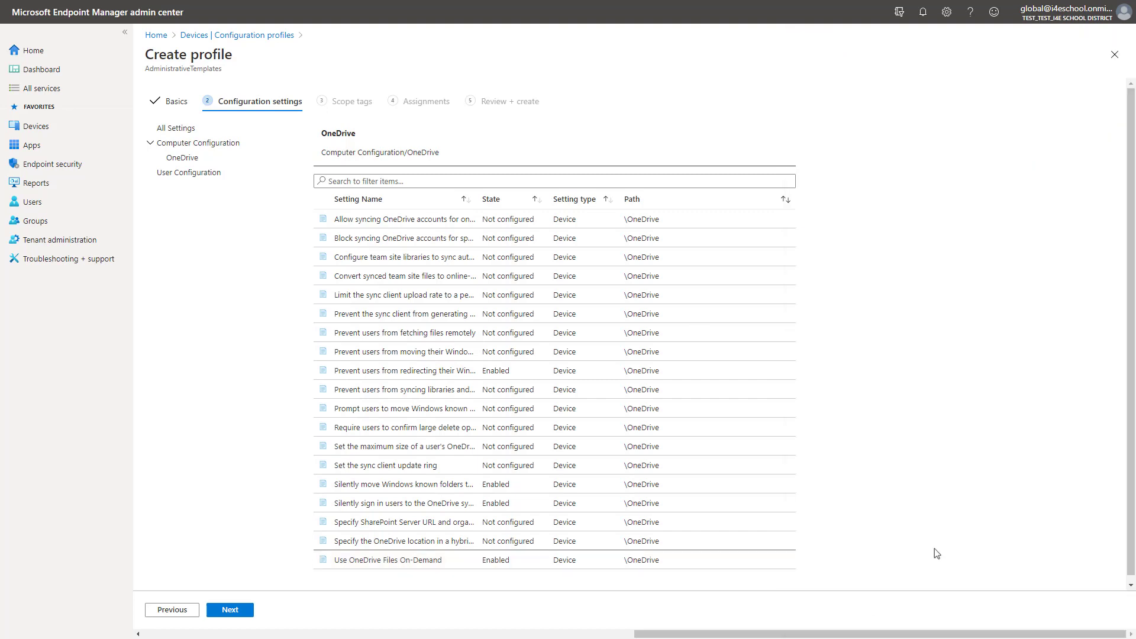
left_click(229, 609)
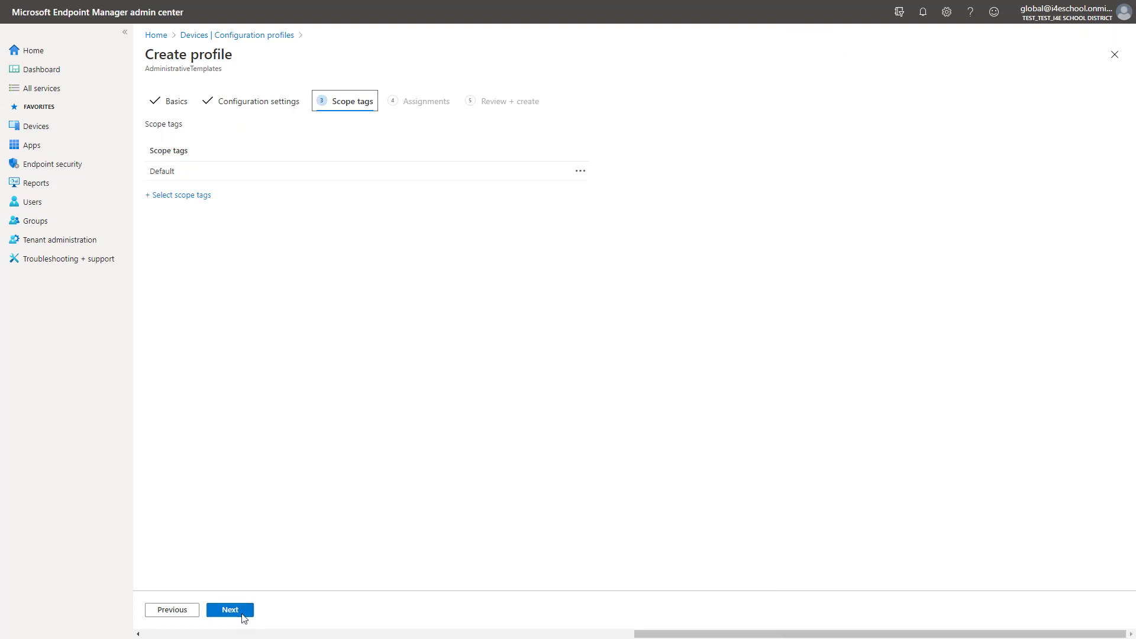
Step: Assign the OneDrive KFM profile to All Teachers, create it, and return to Home
left_click(229, 610)
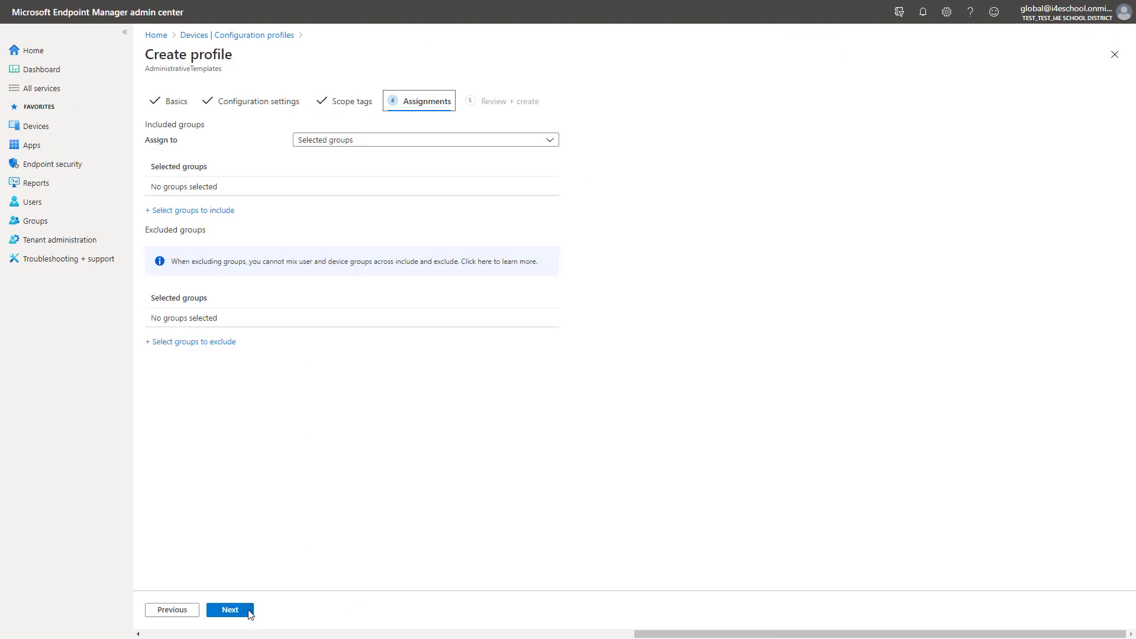
left_click(190, 210)
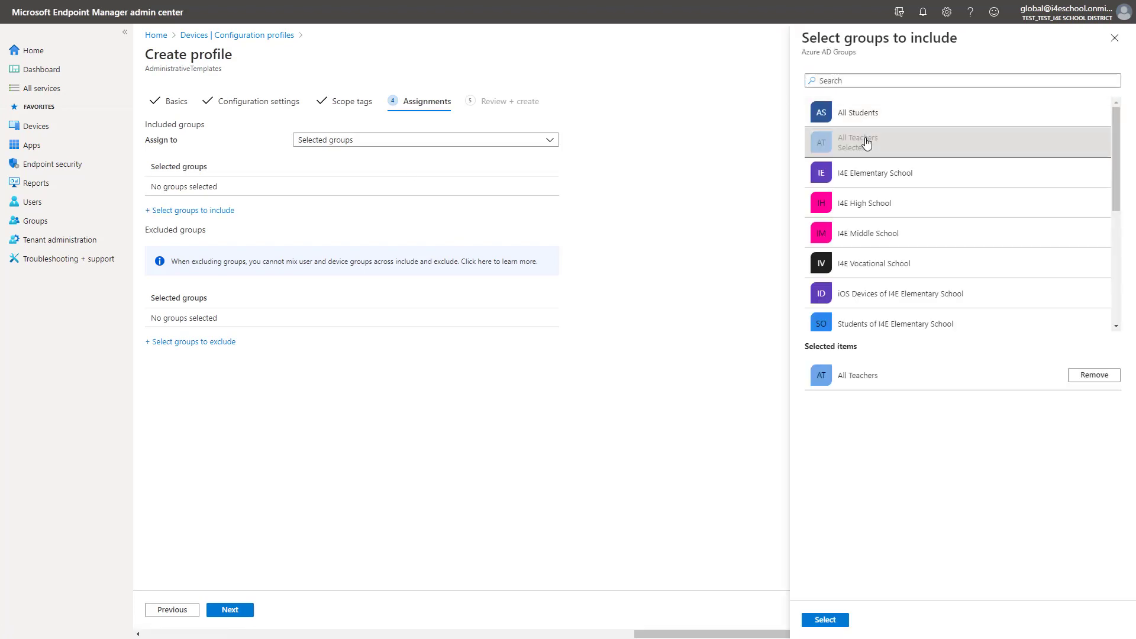
left_click(825, 619)
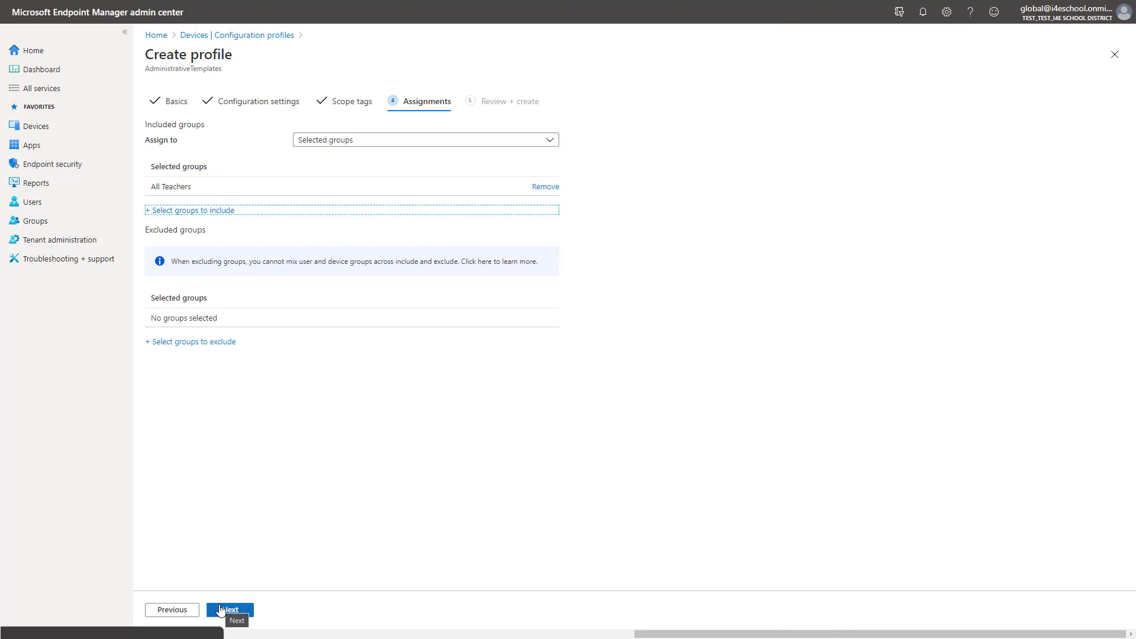
left_click(229, 609)
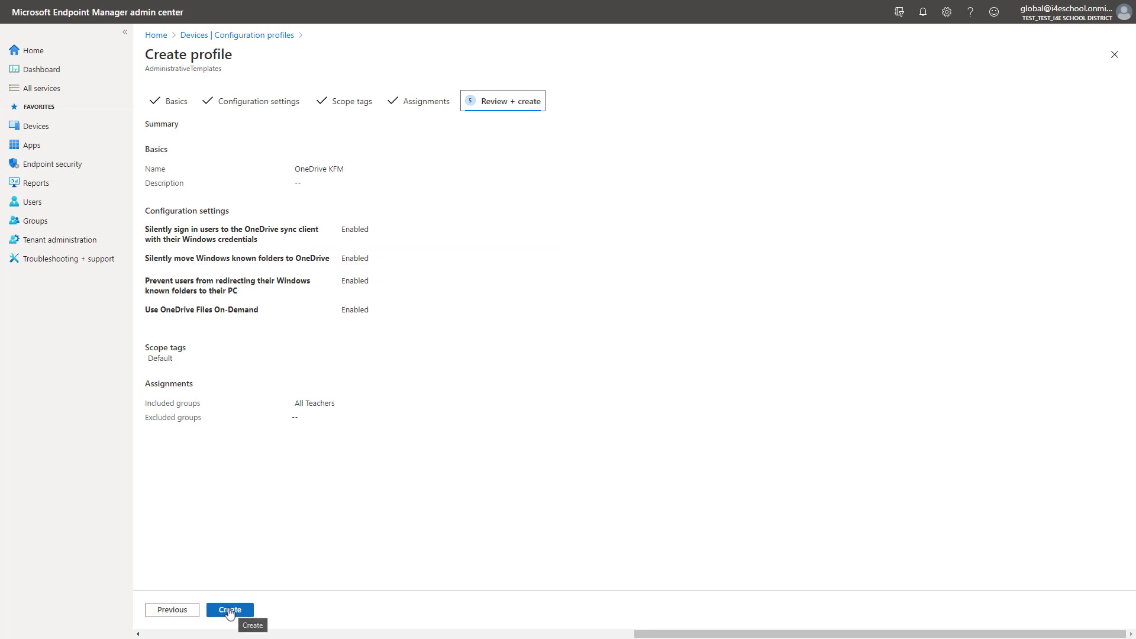
left_click(230, 609)
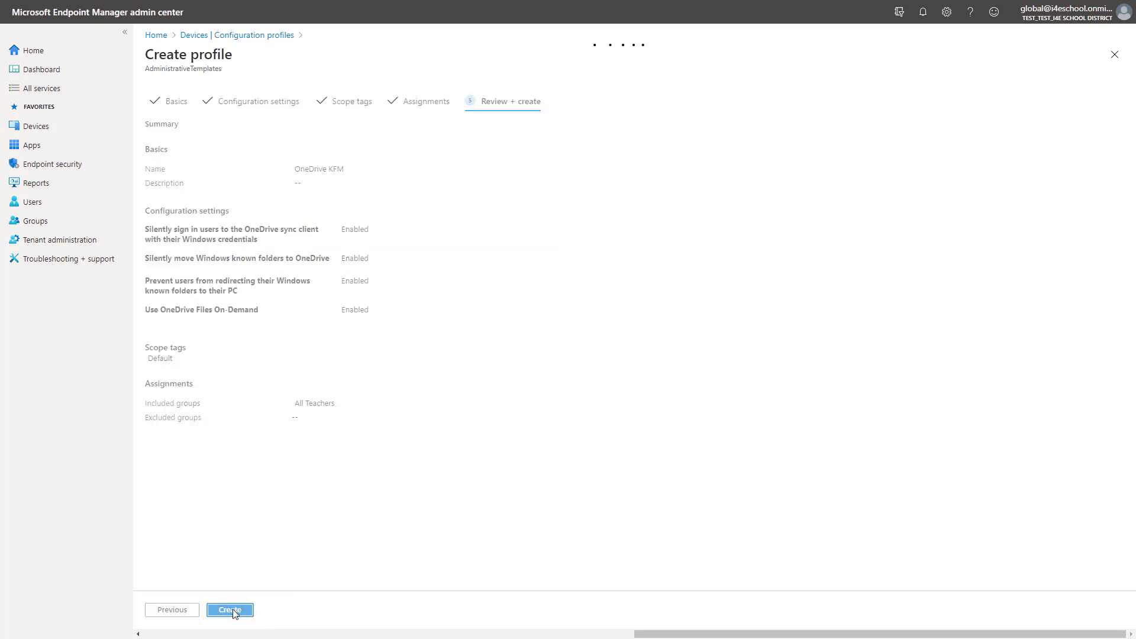
left_click(229, 609)
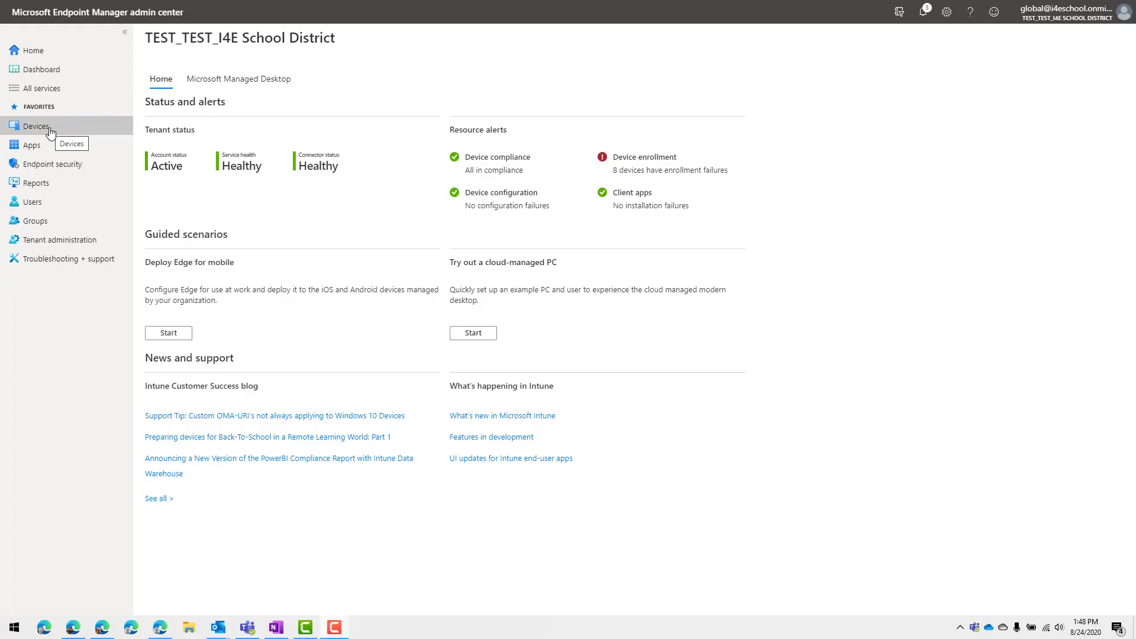
Step: Under Devices > Windows > Configuration profiles, create a Windows 10 and later profile of type Custom
left_click(31, 126)
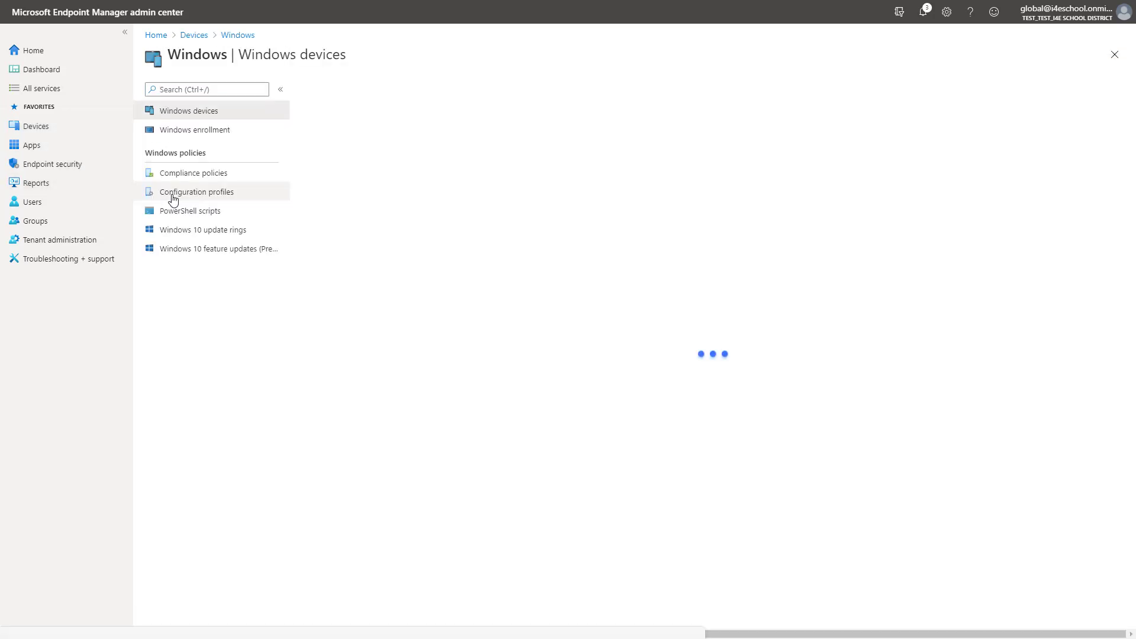
left_click(197, 192)
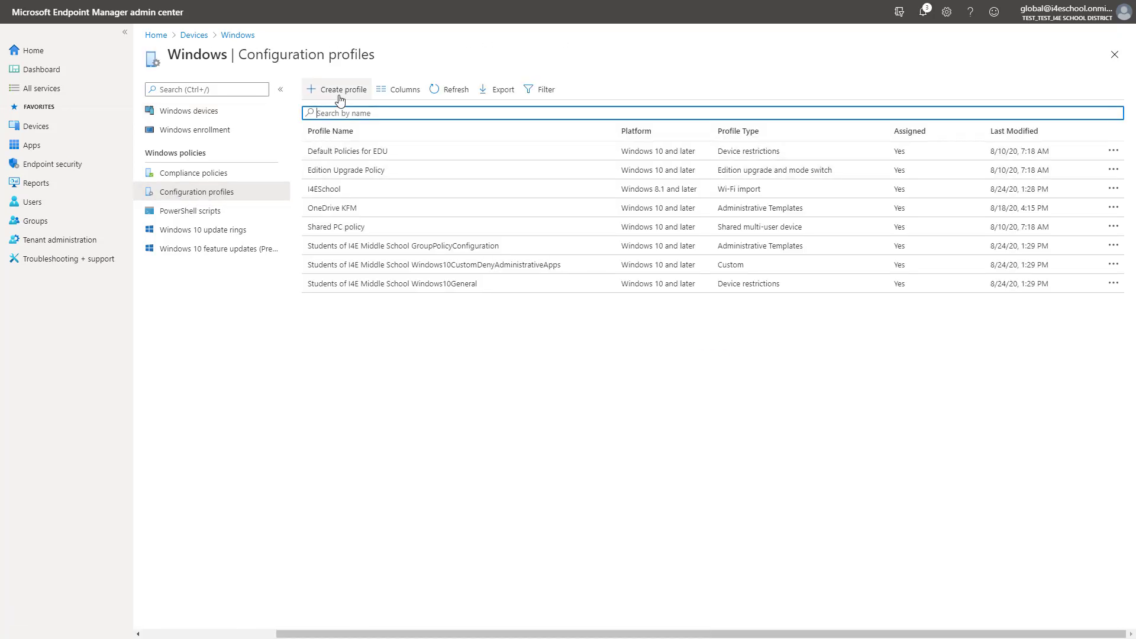
left_click(337, 89)
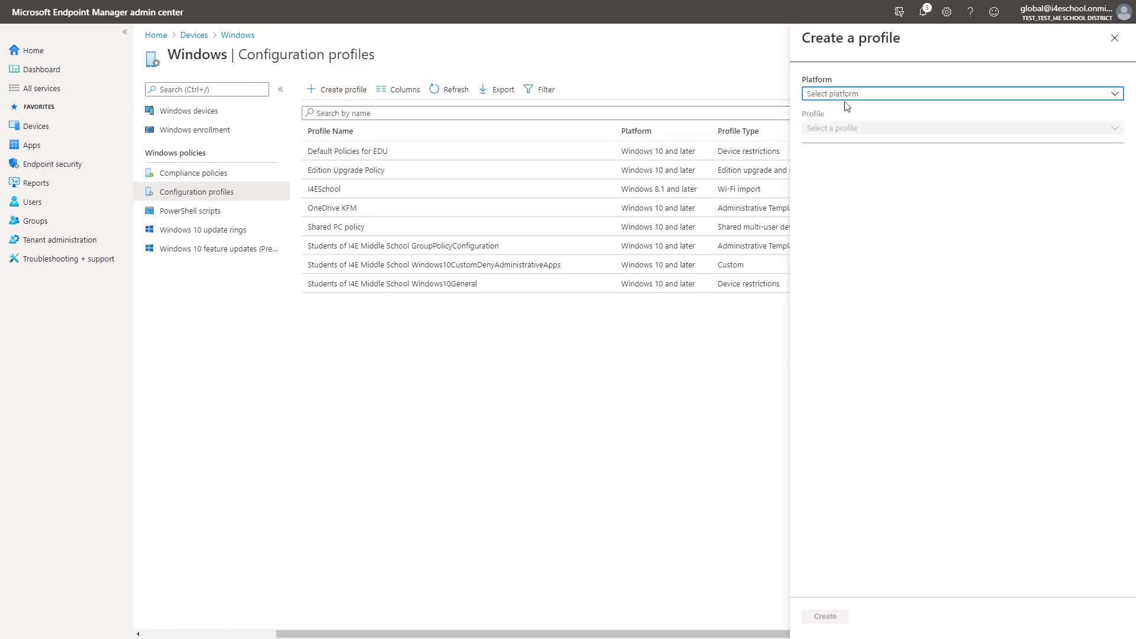
left_click(962, 93)
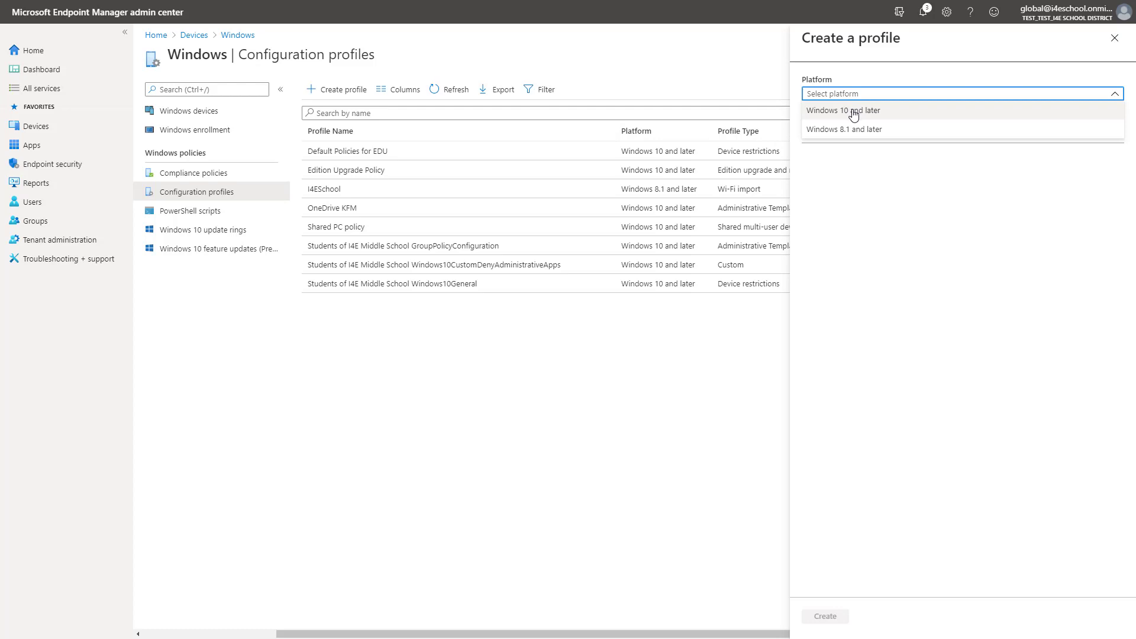
left_click(843, 110)
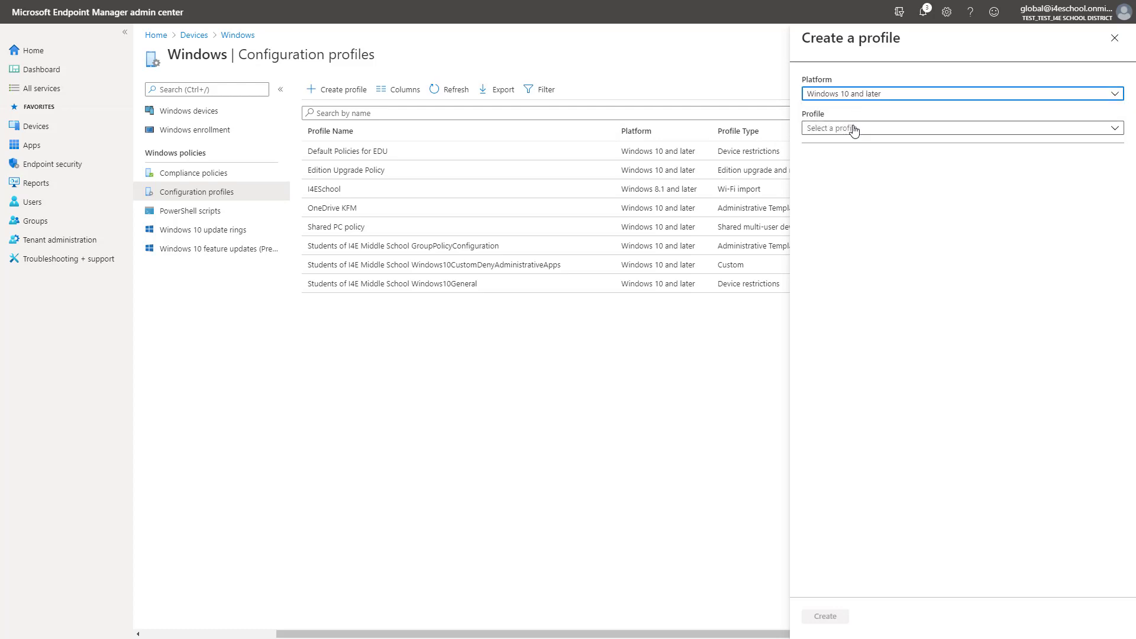
left_click(961, 128)
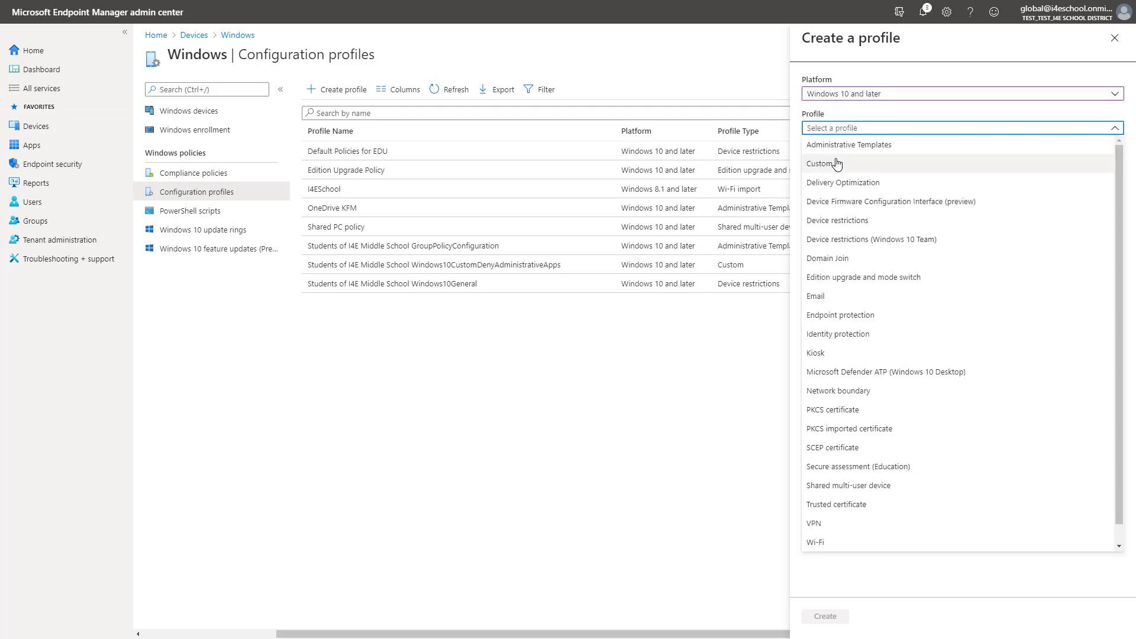
left_click(818, 164)
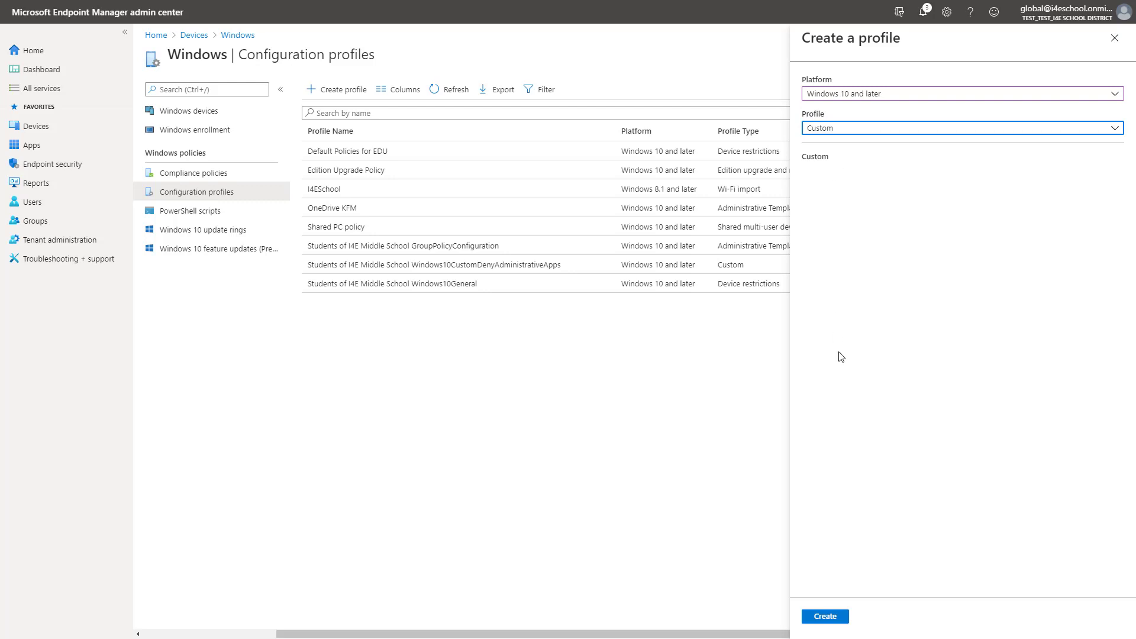
left_click(825, 615)
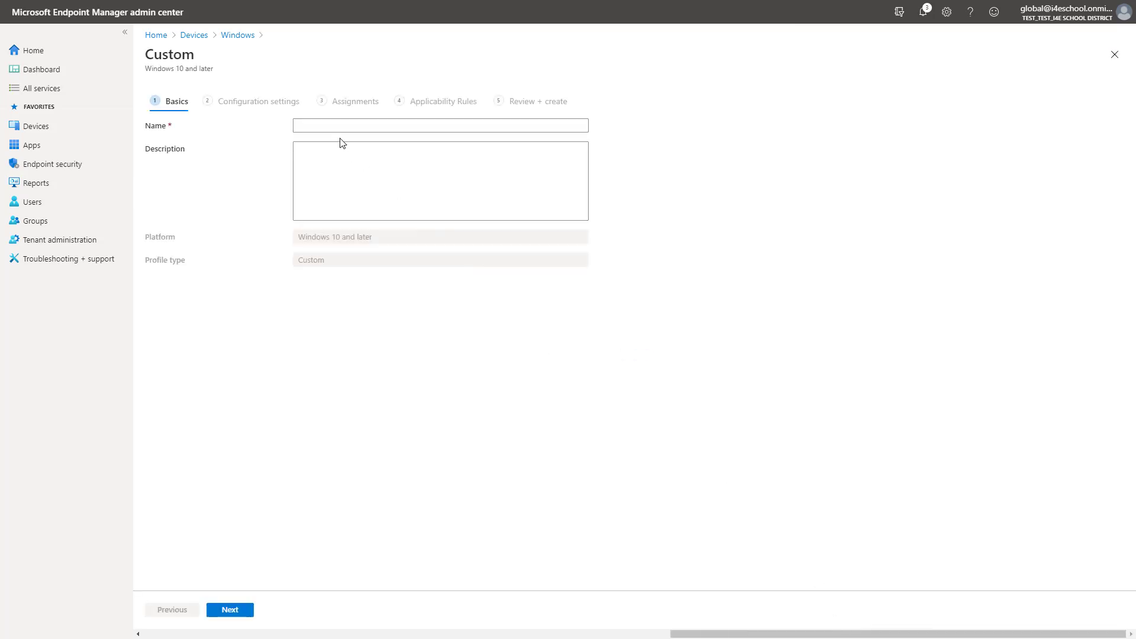
Step: Name the custom profile 'Computer Rename' and continue to its configuration settings
left_click(440, 125)
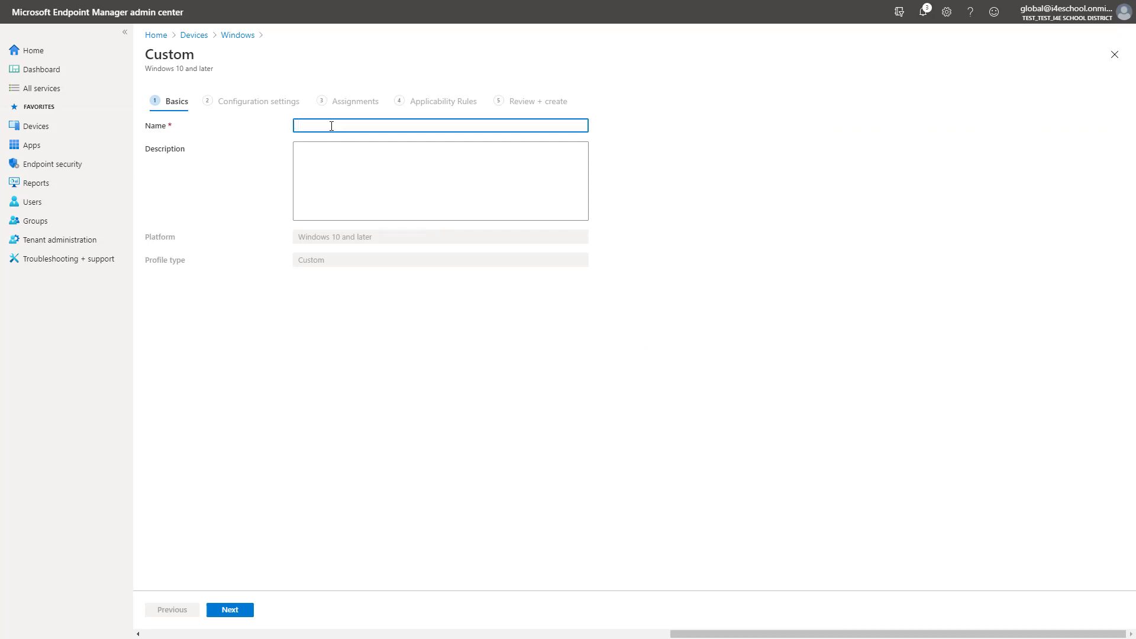
type("Computer")
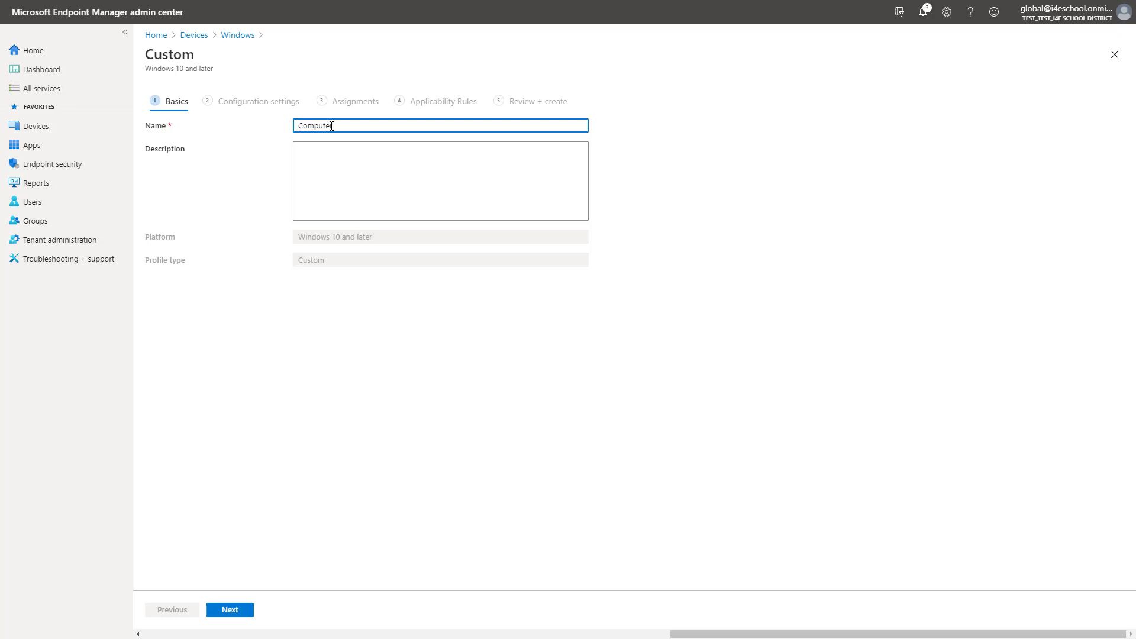
type("Rename")
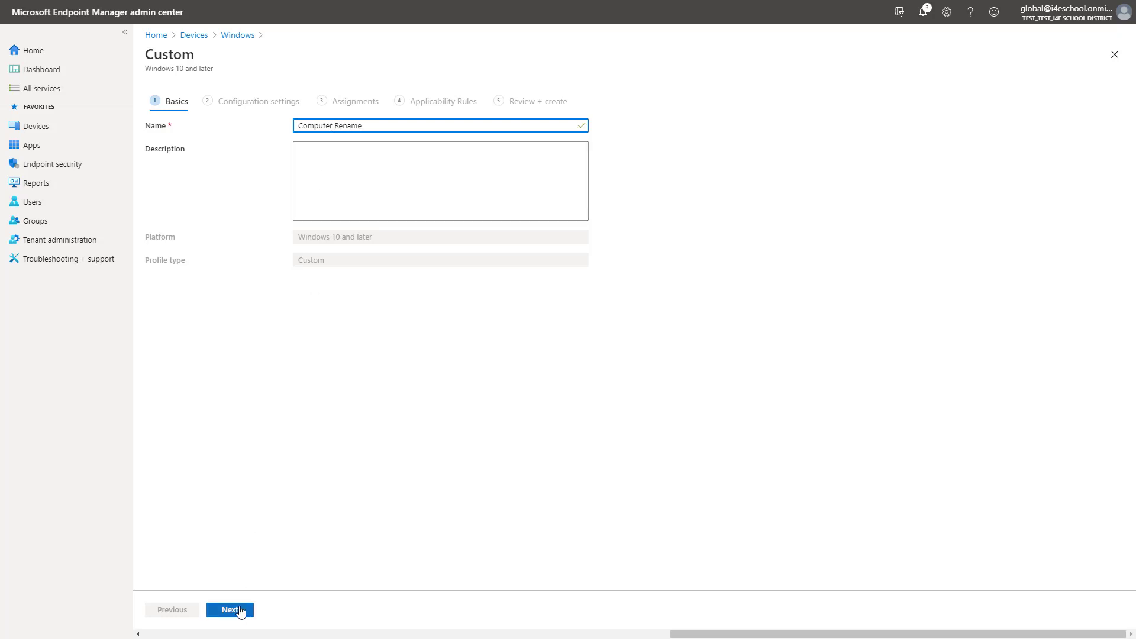
left_click(229, 609)
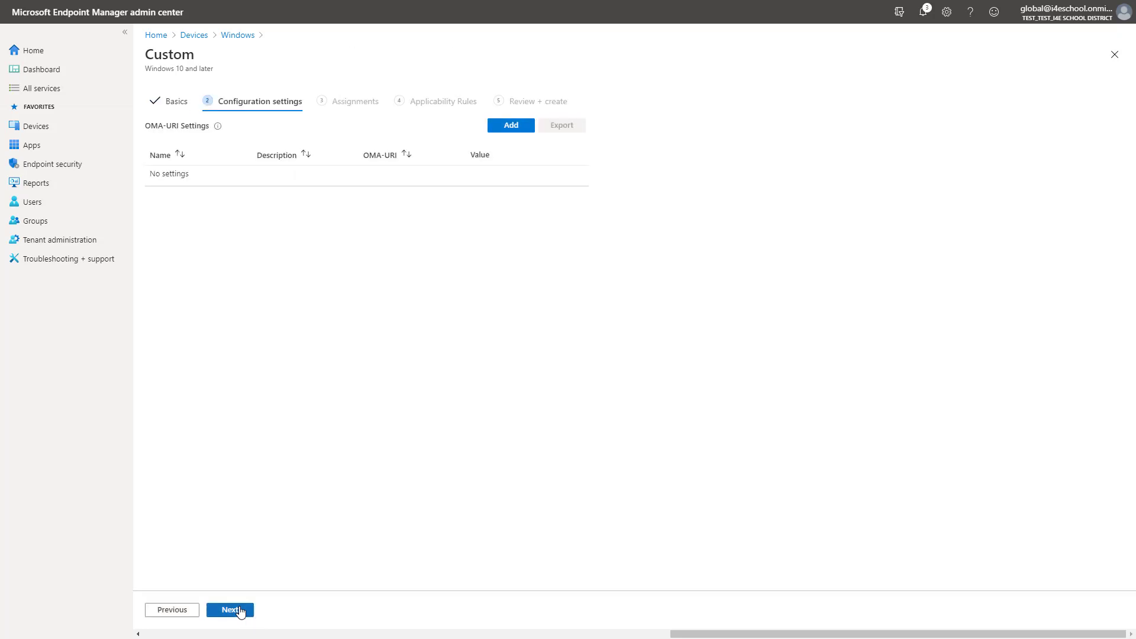
mouse_move(492, 128)
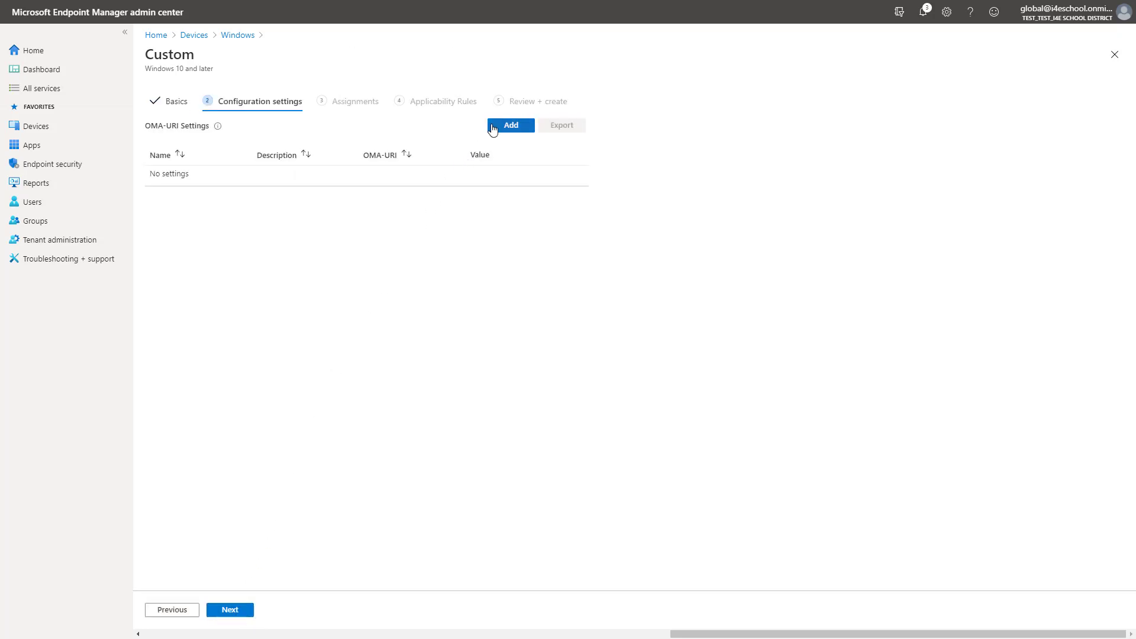
Step: Add a new OMA-URI setting row, then switch to the DevDetail CSP documentation
left_click(510, 124)
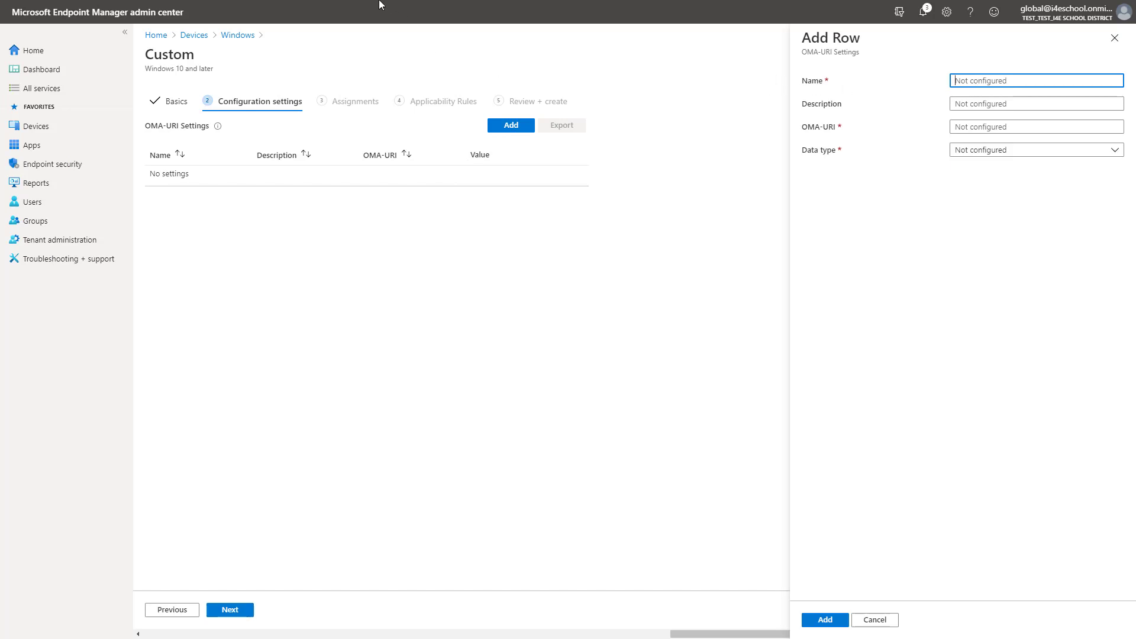
left_click(346, 4)
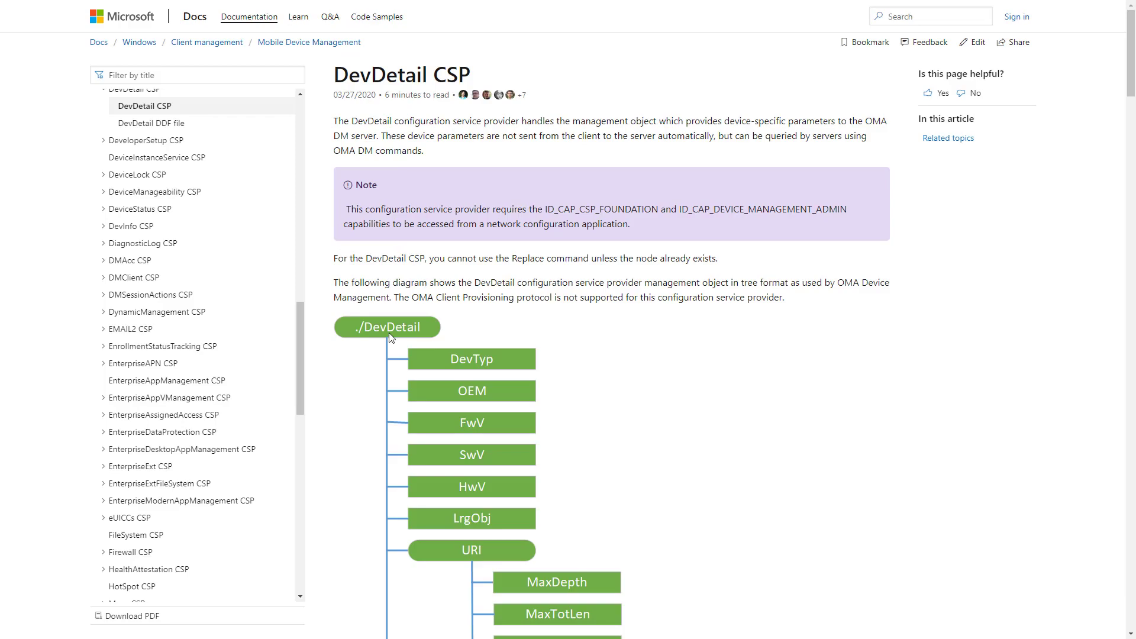
Step: Scroll the DevDetail CSP page down to the DNSComputerName node
scroll("down", 3)
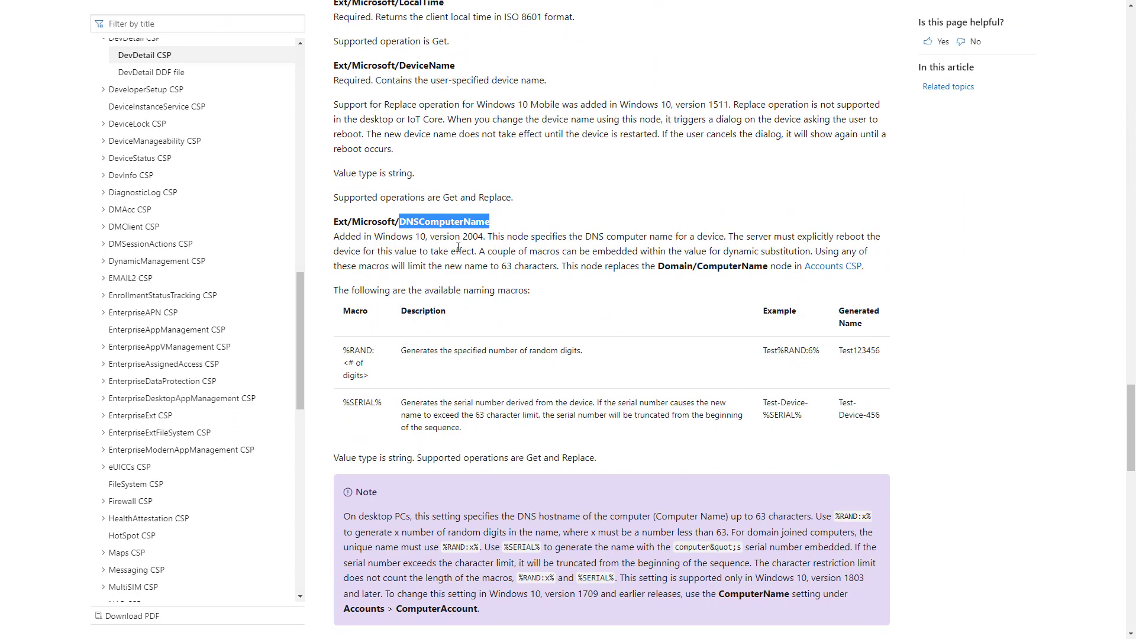
mouse_move(344, 257)
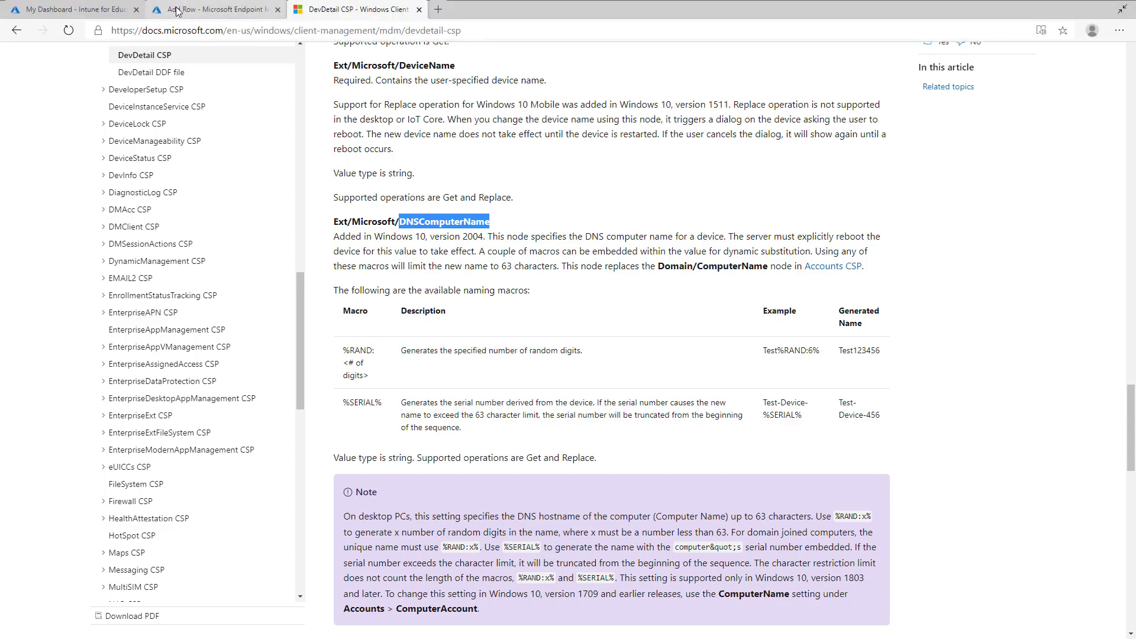
Step: Back in the admin center, paste DNSComputerName as the OMA-URI setting name
left_click(214, 9)
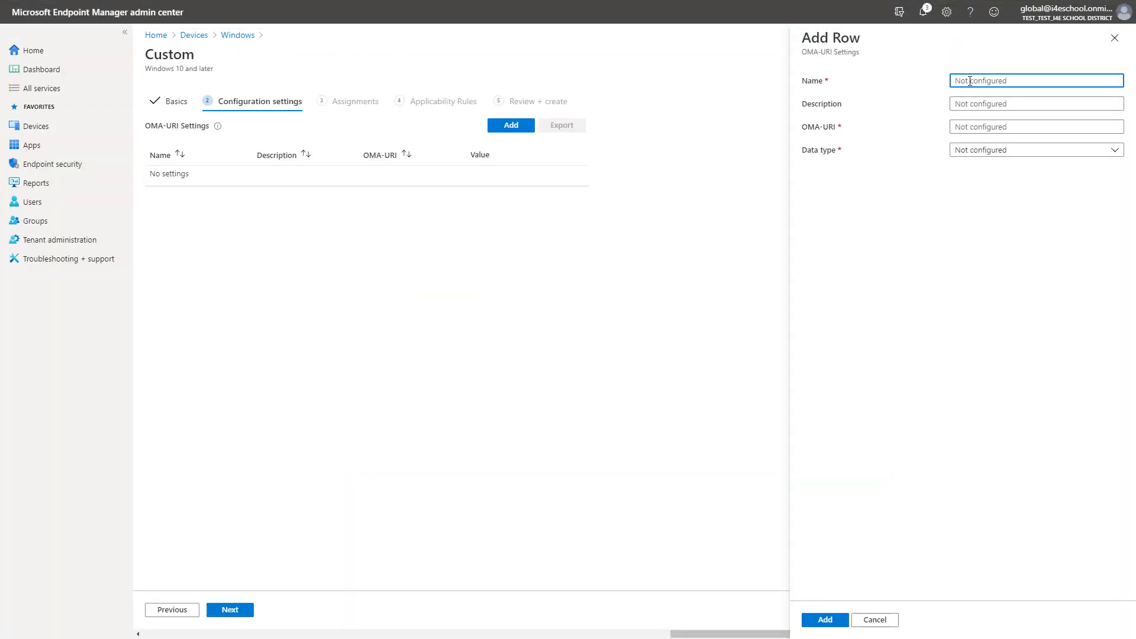
left_click(1036, 81)
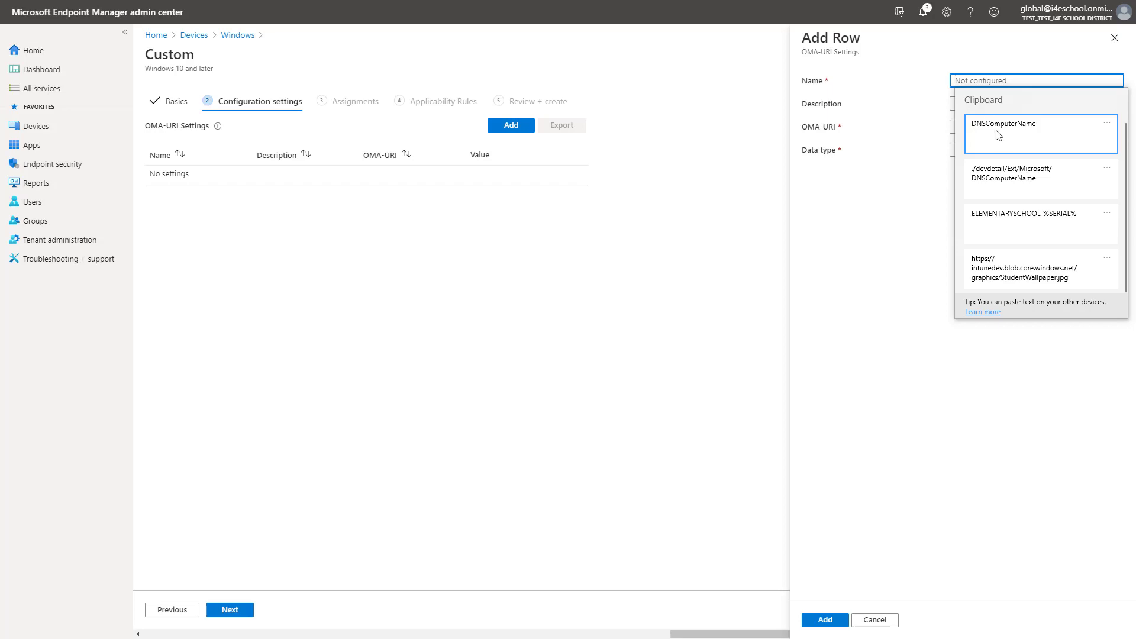
left_click(1003, 124)
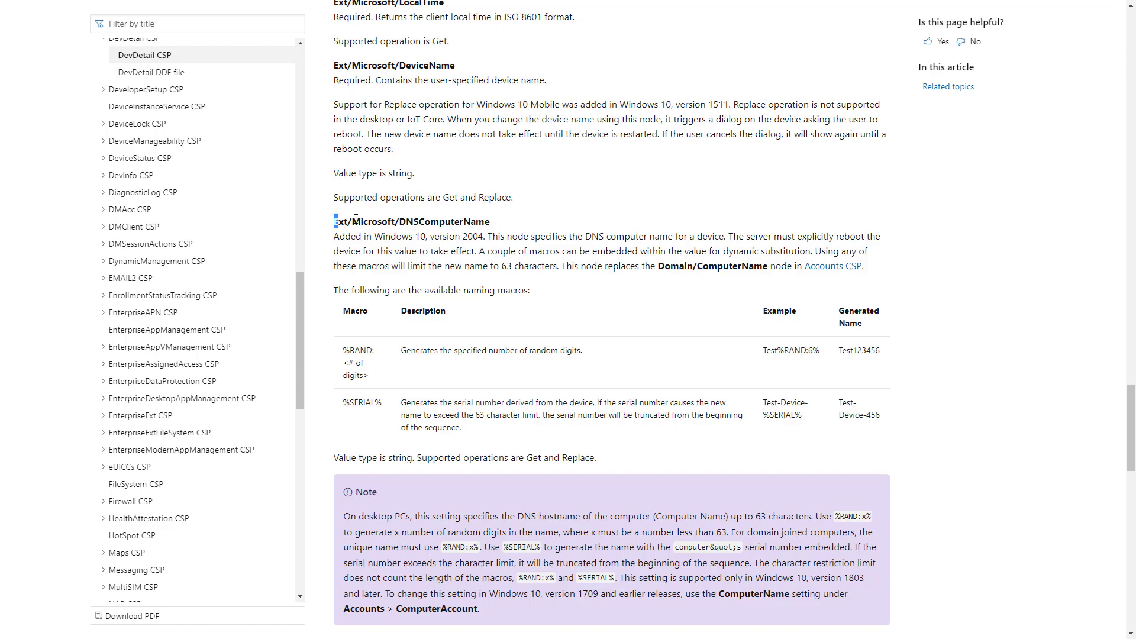
Step: Select the Ext node path and scroll up to the ./DevDetail tree diagram
double_click(398, 221)
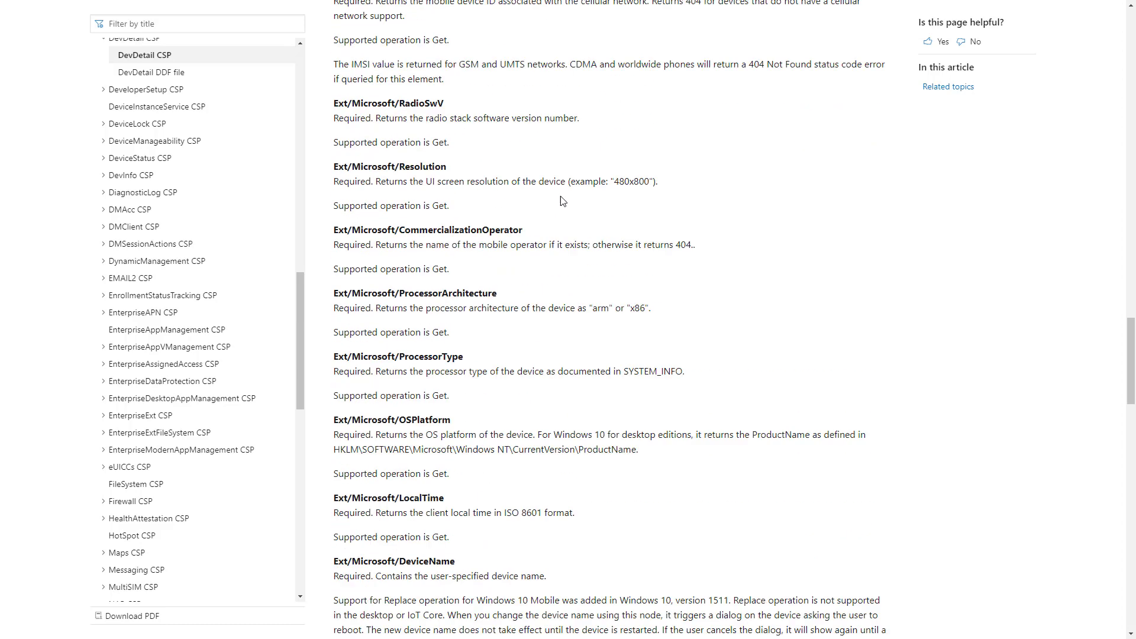
scroll("up", 3)
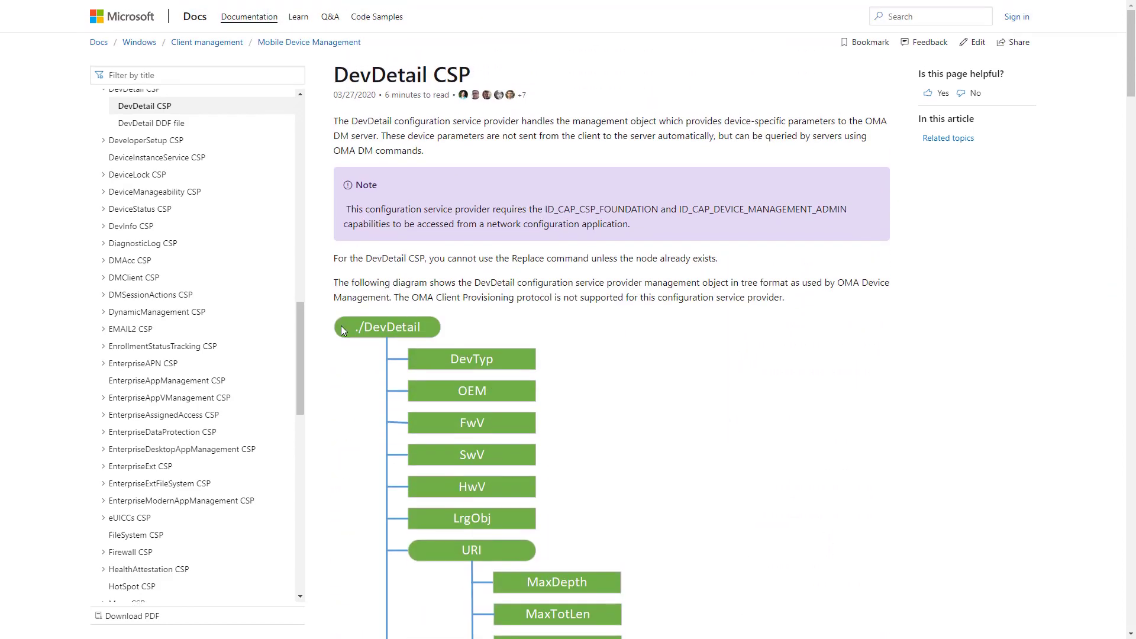
mouse_move(384, 338)
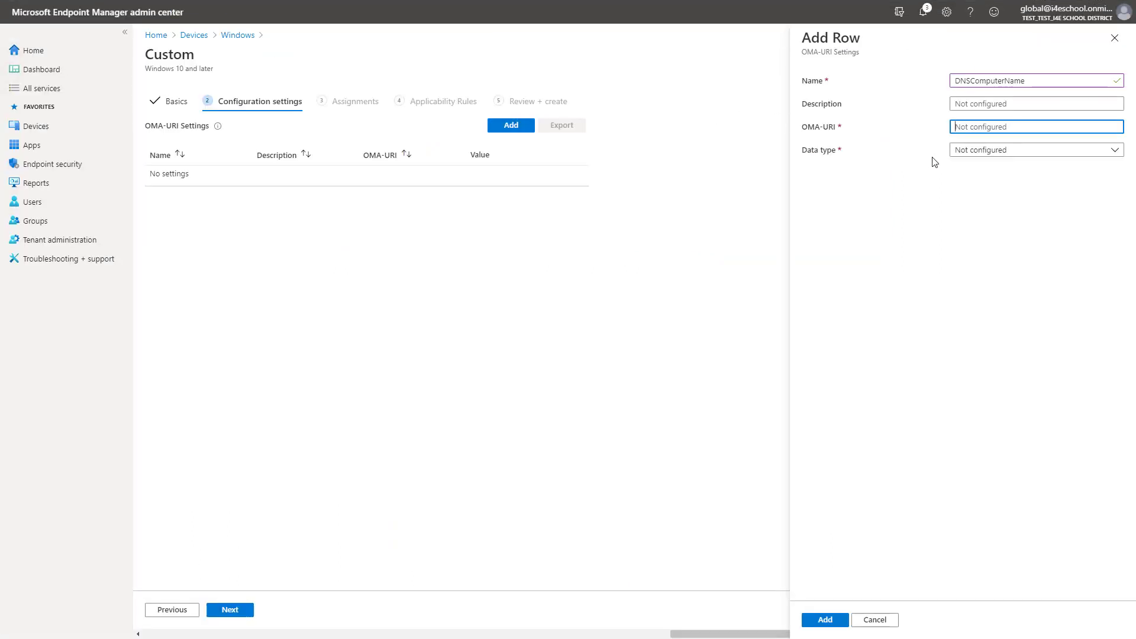
Step: Add OMA-URI ./DevDetail/Ext/Microsoft/DNSComputerName as String with value ELEMENTARYSCHOOL-%SERIAL%
left_click(1035, 127)
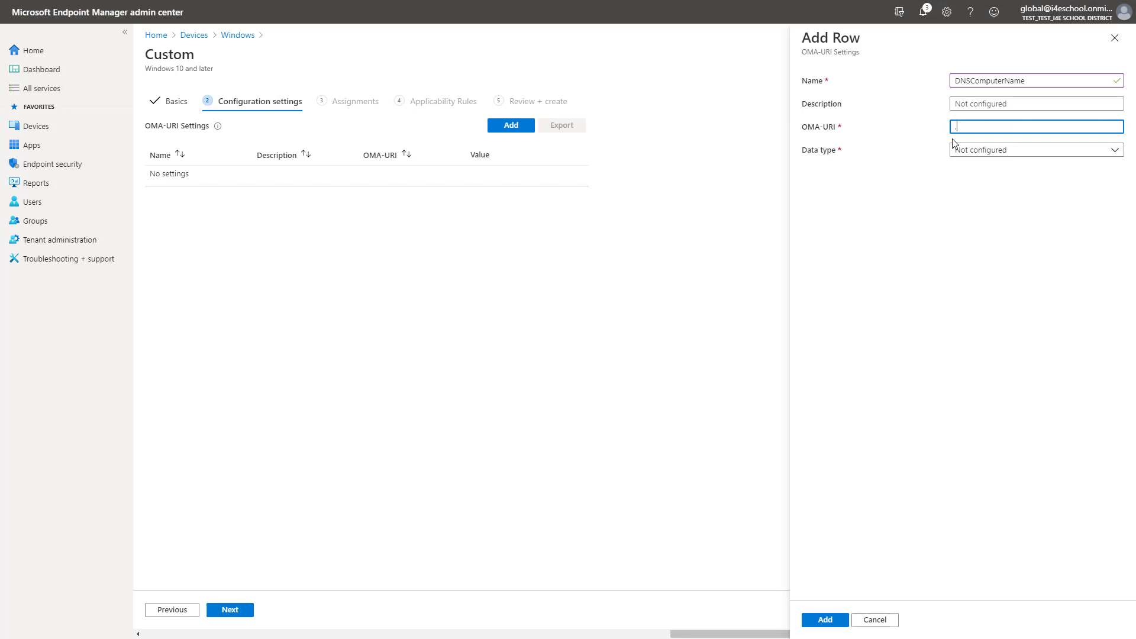
type(".?DevDetail")
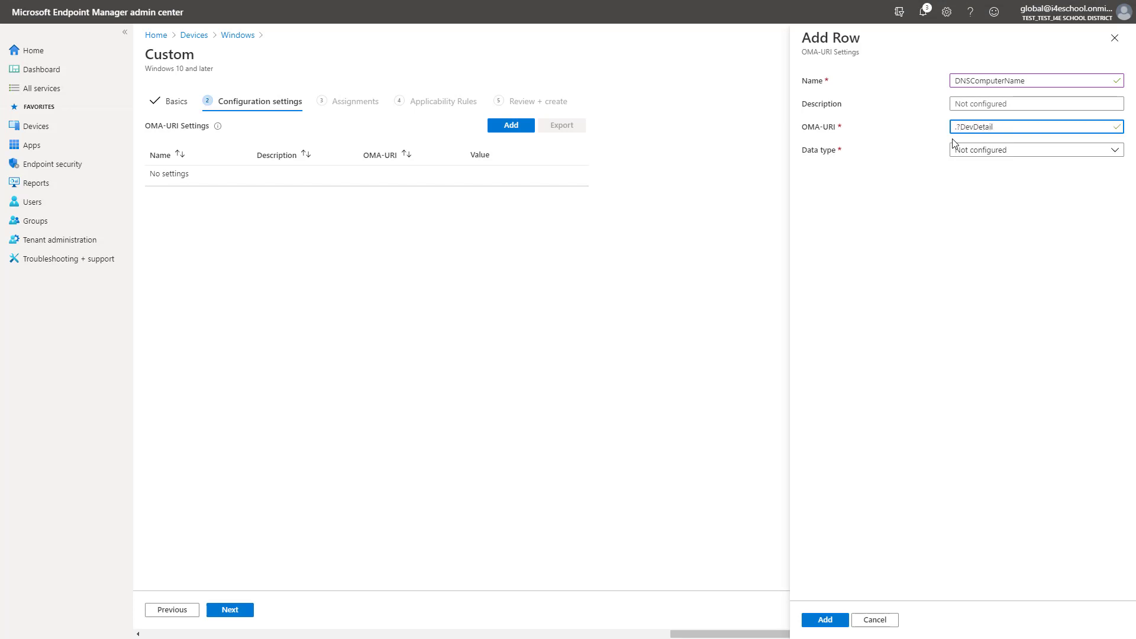
type("/Ext/Microsoft/DNSComputerName")
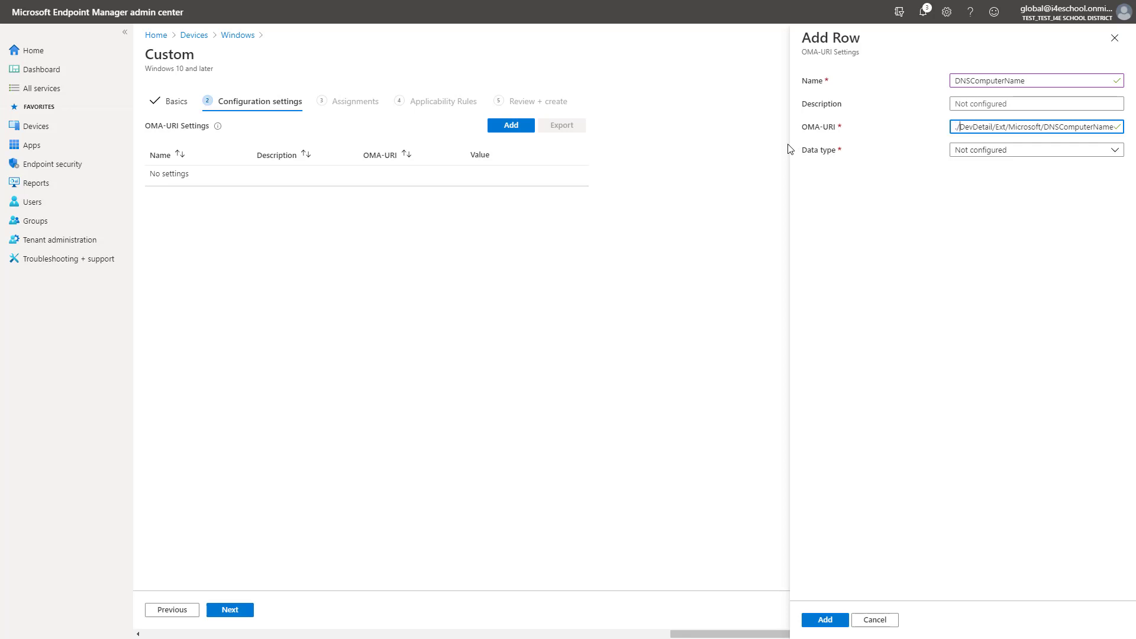
mouse_move(1048, 149)
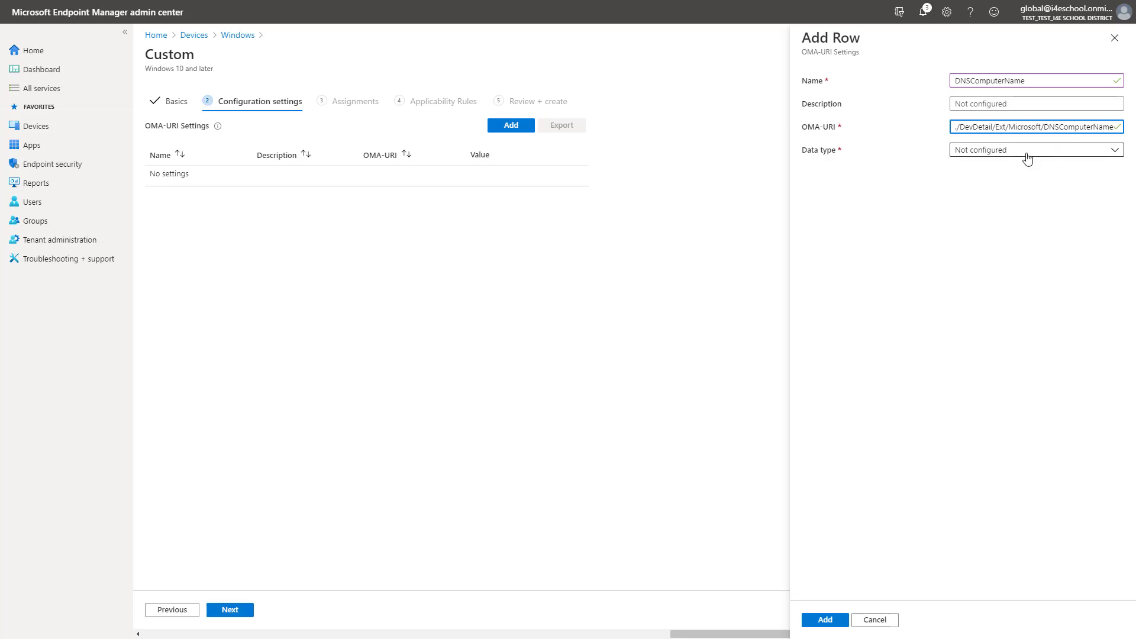
left_click(1036, 149)
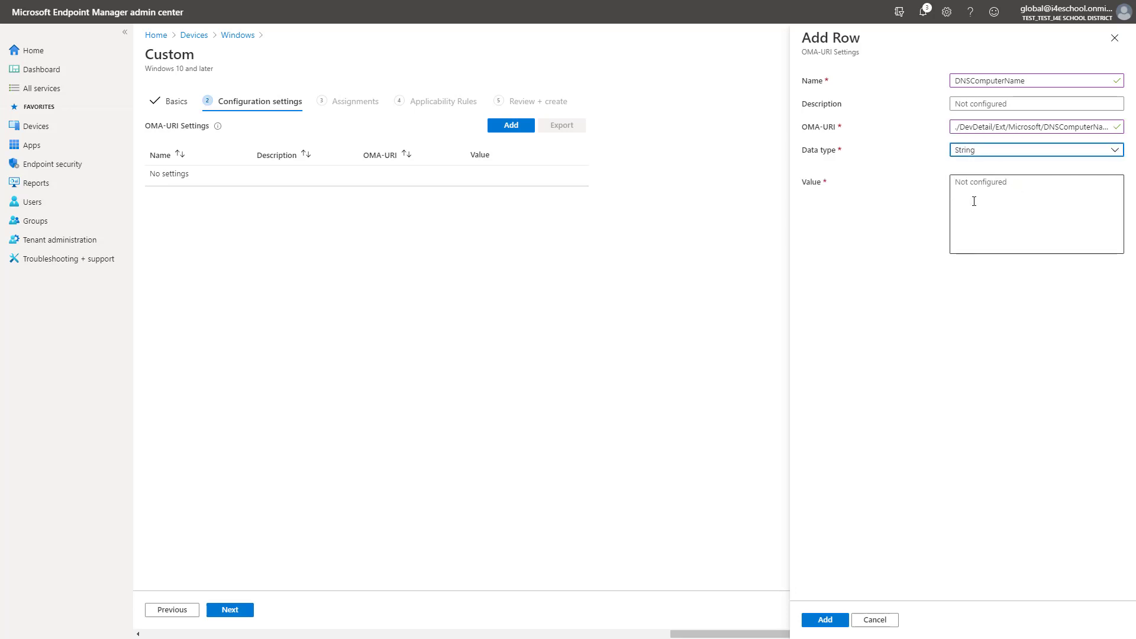
left_click(1036, 202)
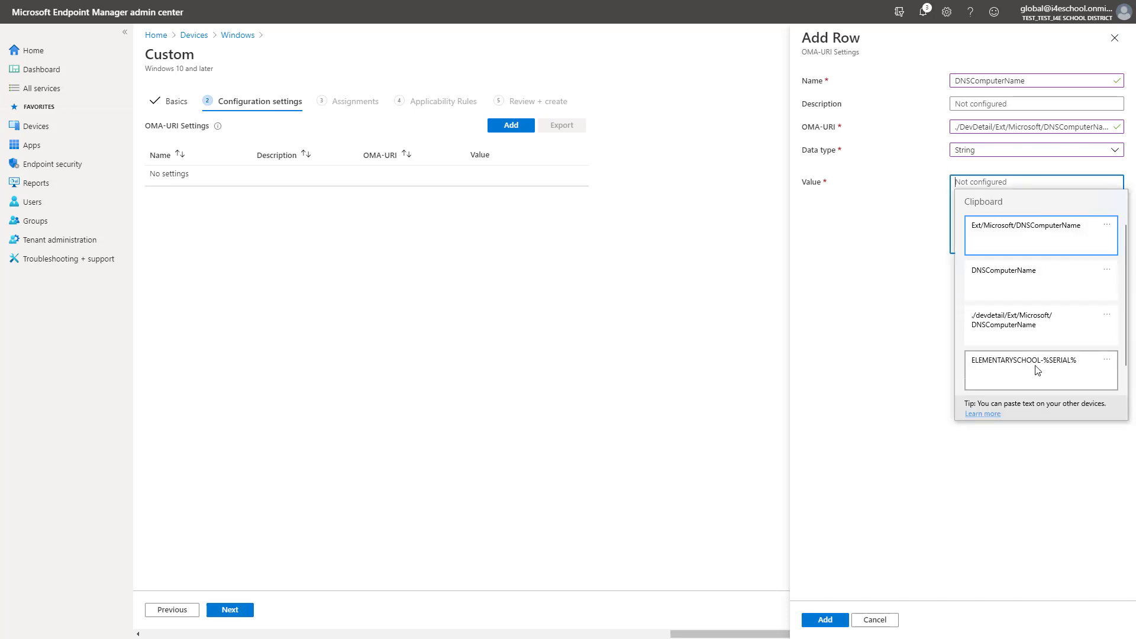
left_click(1036, 370)
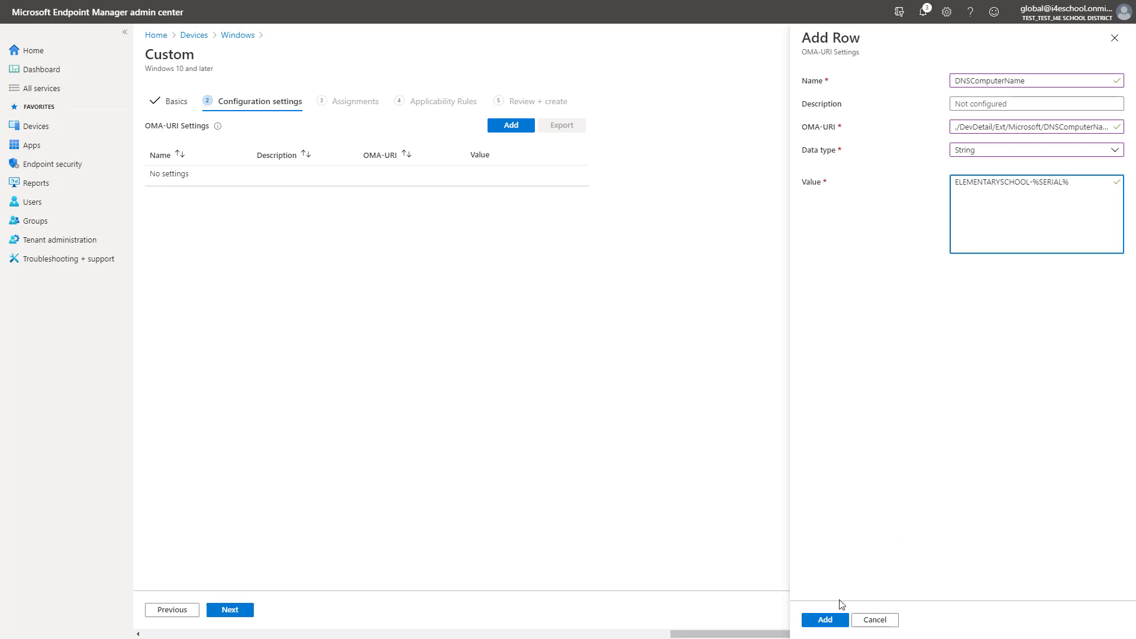
left_click(825, 636)
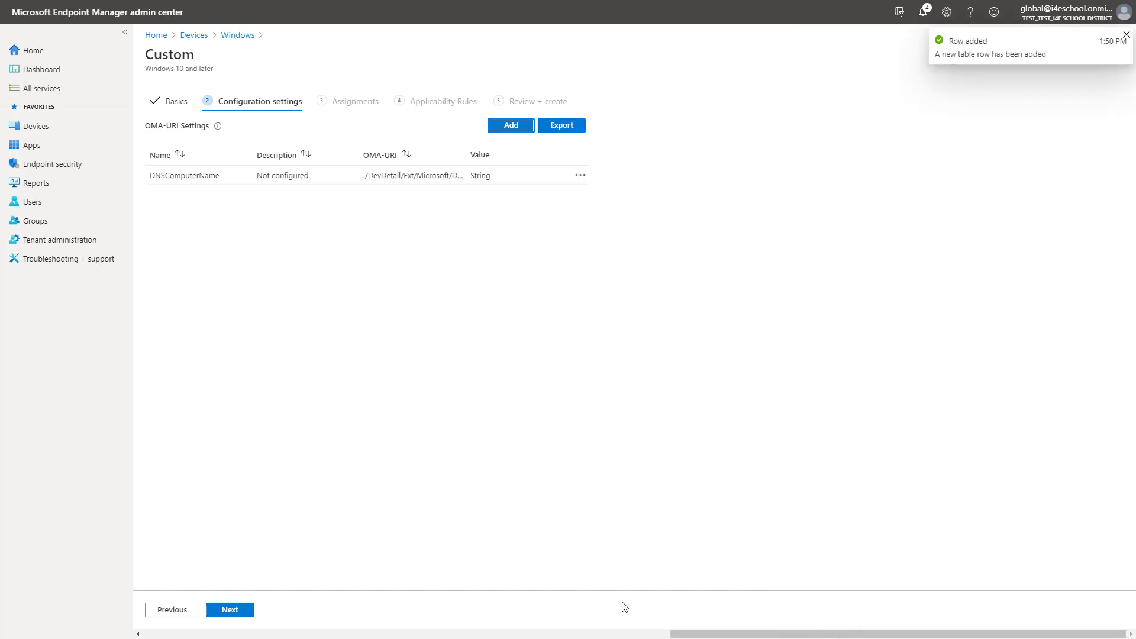
Step: Include the Windows Devices of I4E Elementary School group, found by searching 'win'
left_click(230, 610)
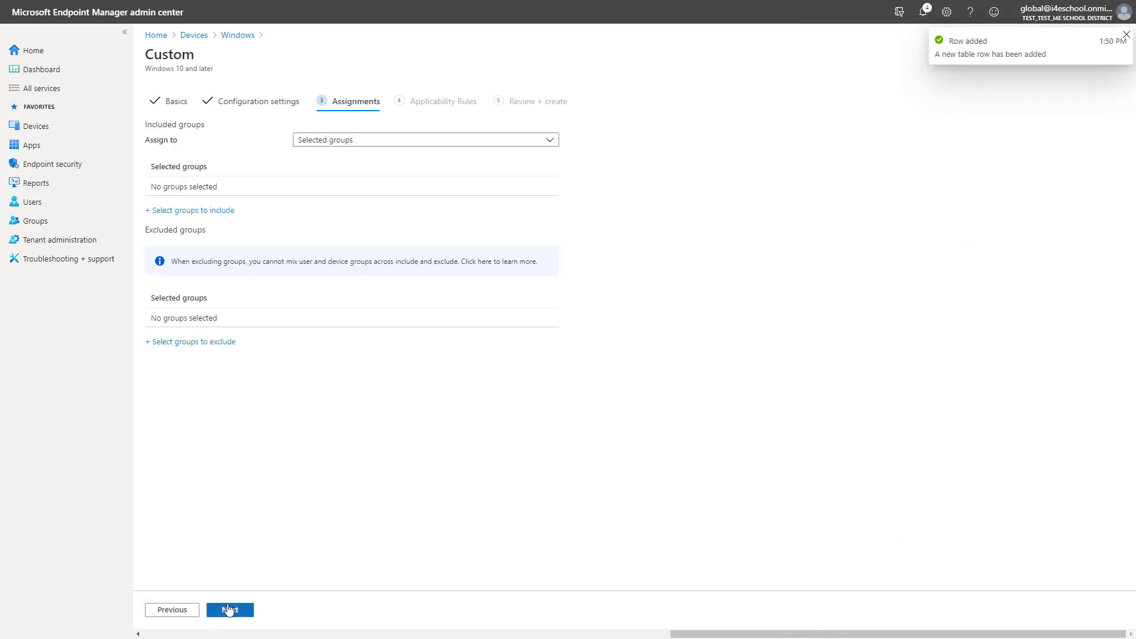
left_click(189, 210)
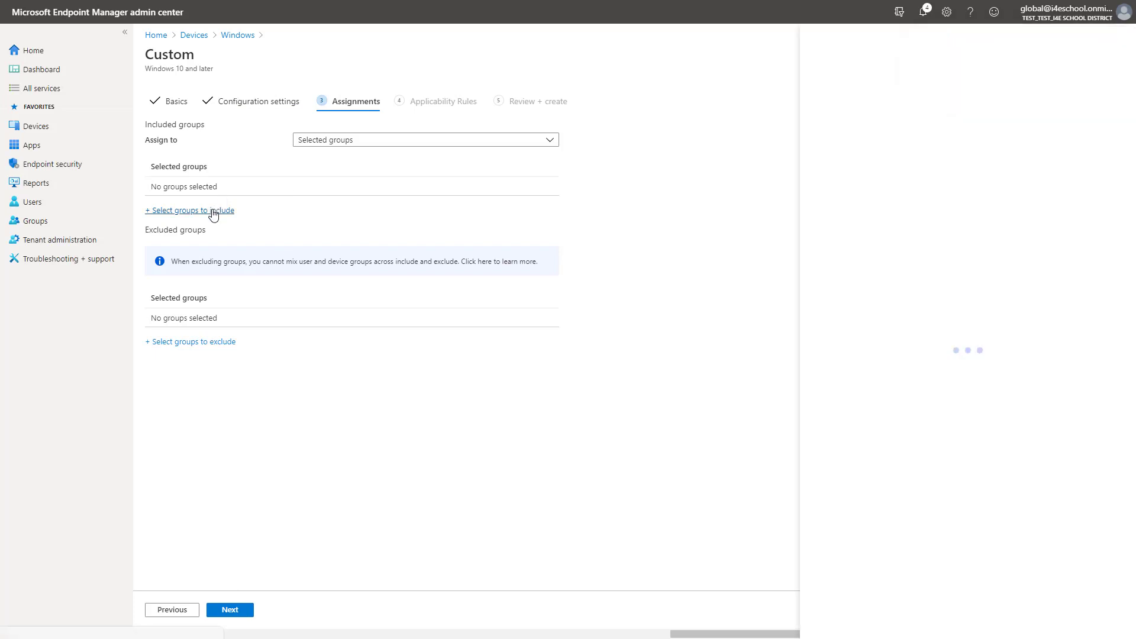
left_click(189, 210)
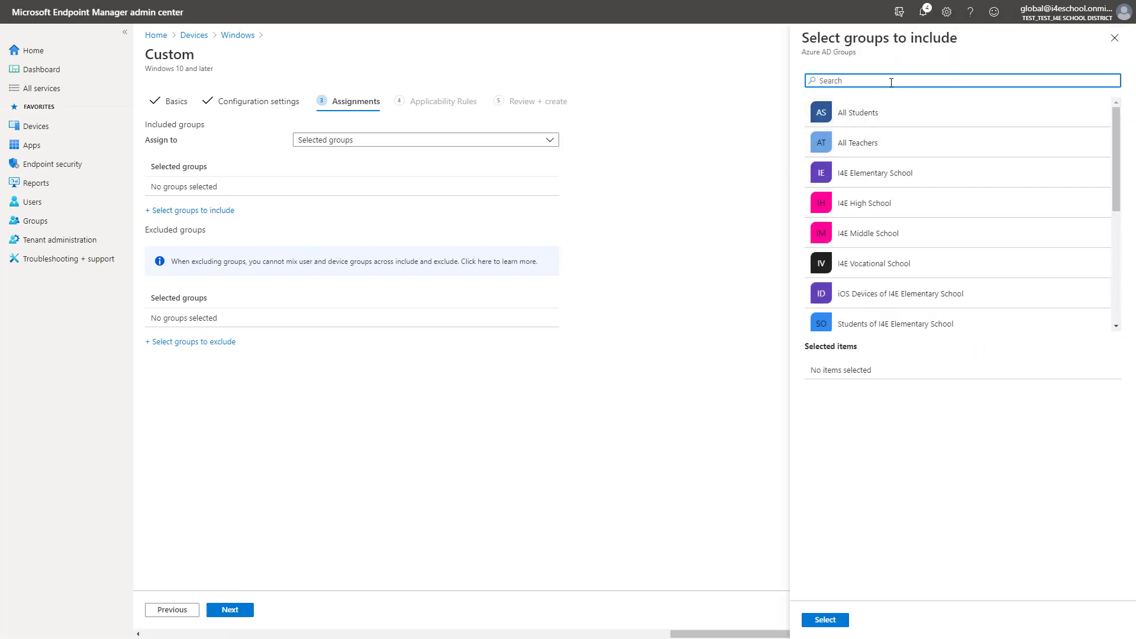
type("win")
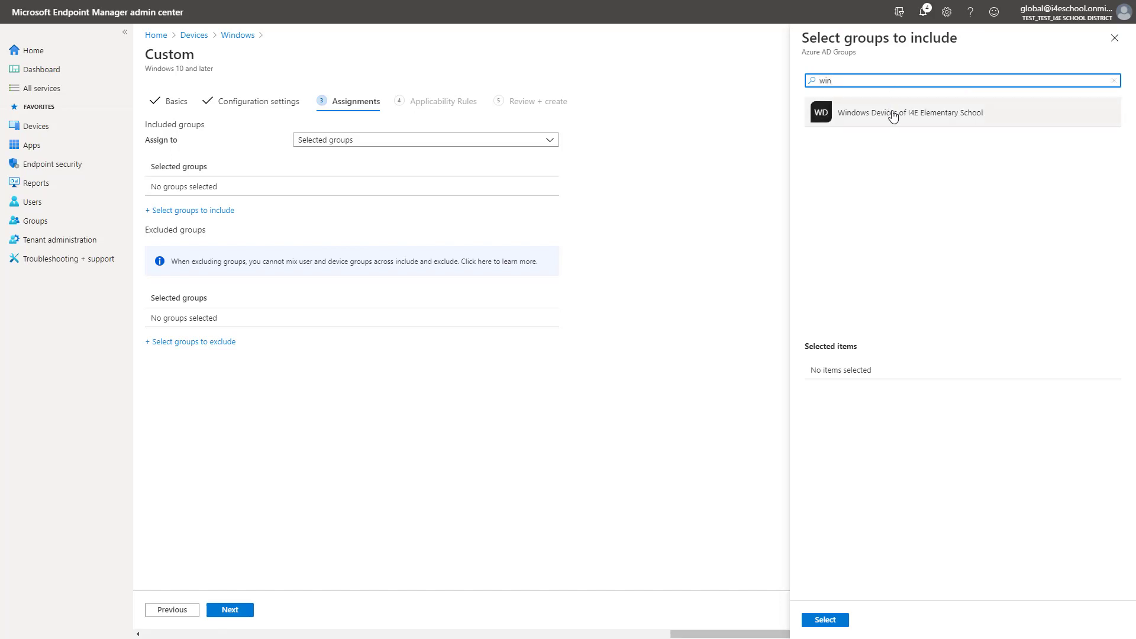
left_click(909, 112)
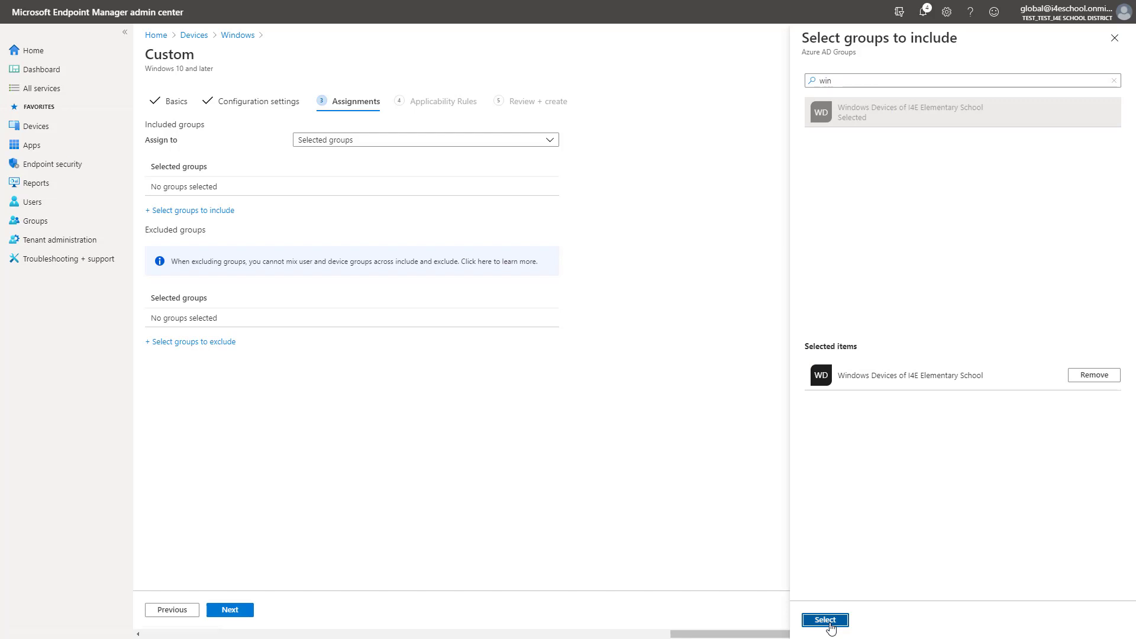
left_click(825, 619)
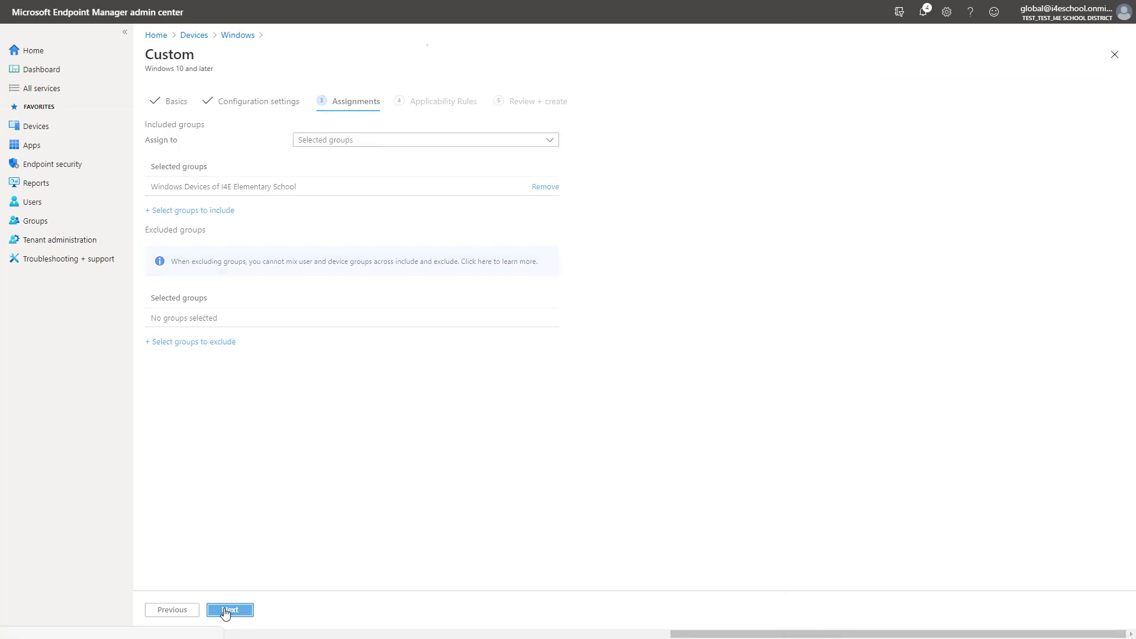
Step: Pass applicability rules and review, then create the Computer Rename profile
left_click(229, 610)
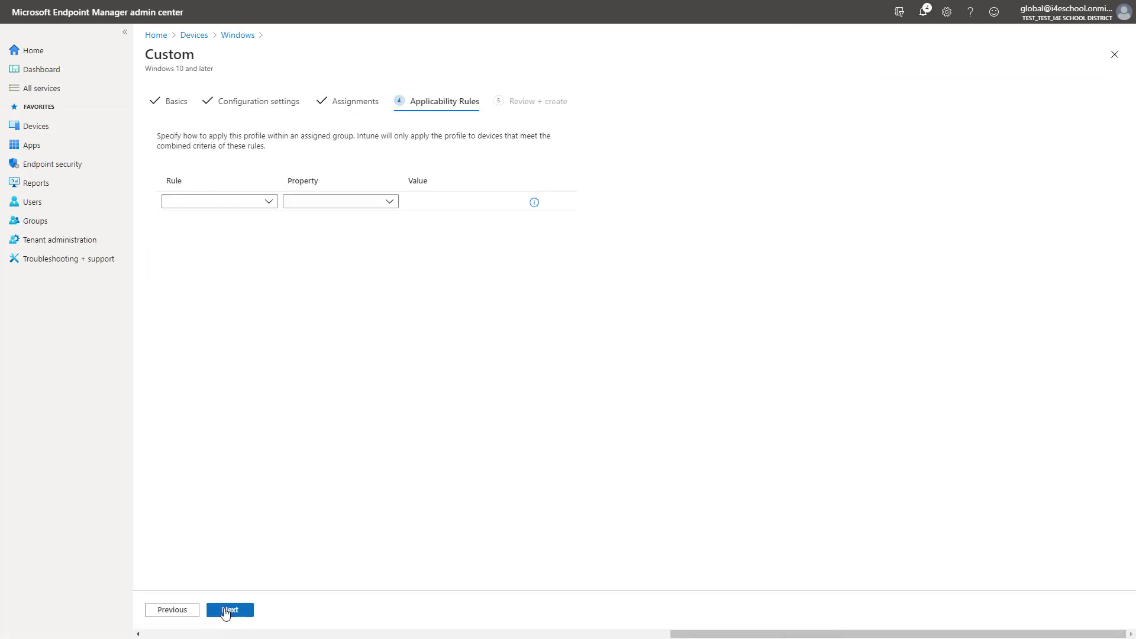
left_click(229, 610)
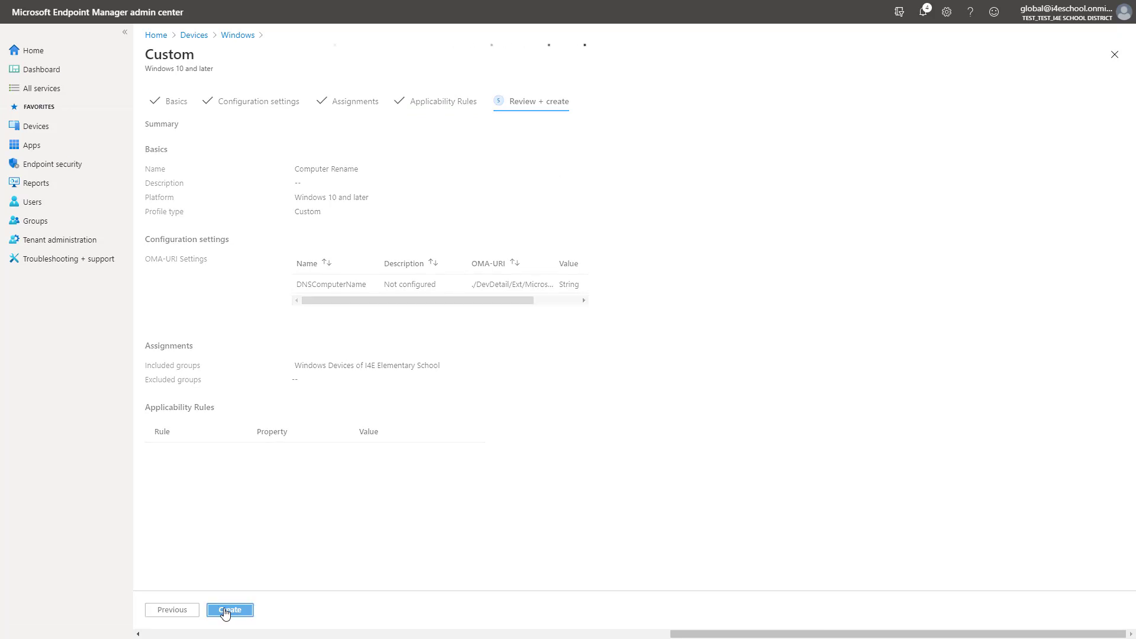
left_click(230, 609)
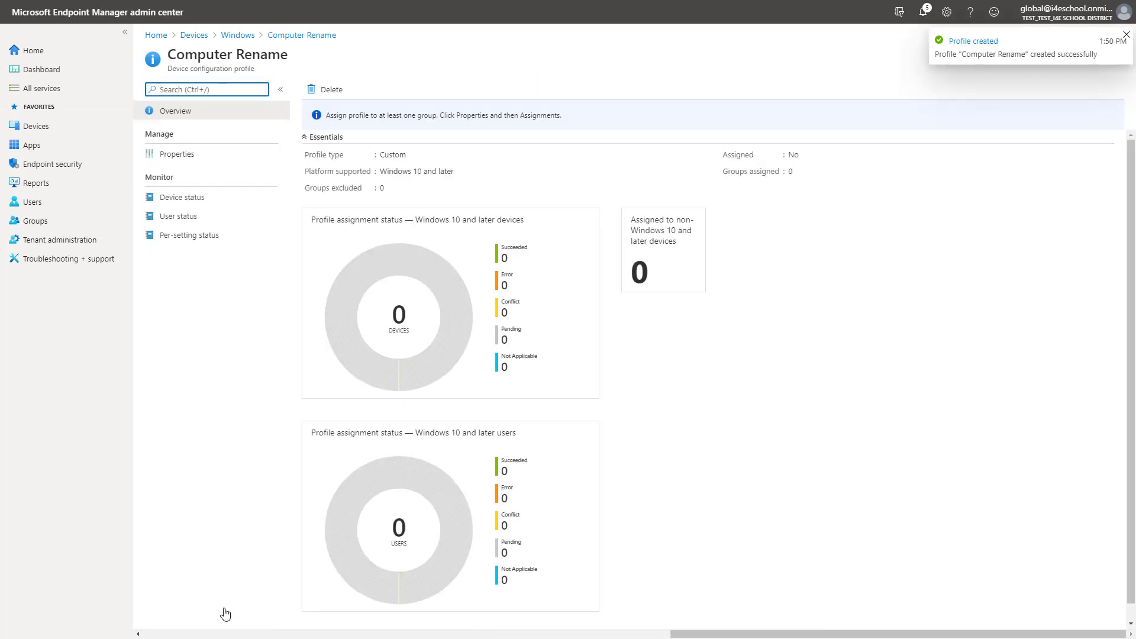
Step: From Home, go to Devices > Windows > PowerShell scripts and add a new script
left_click(29, 50)
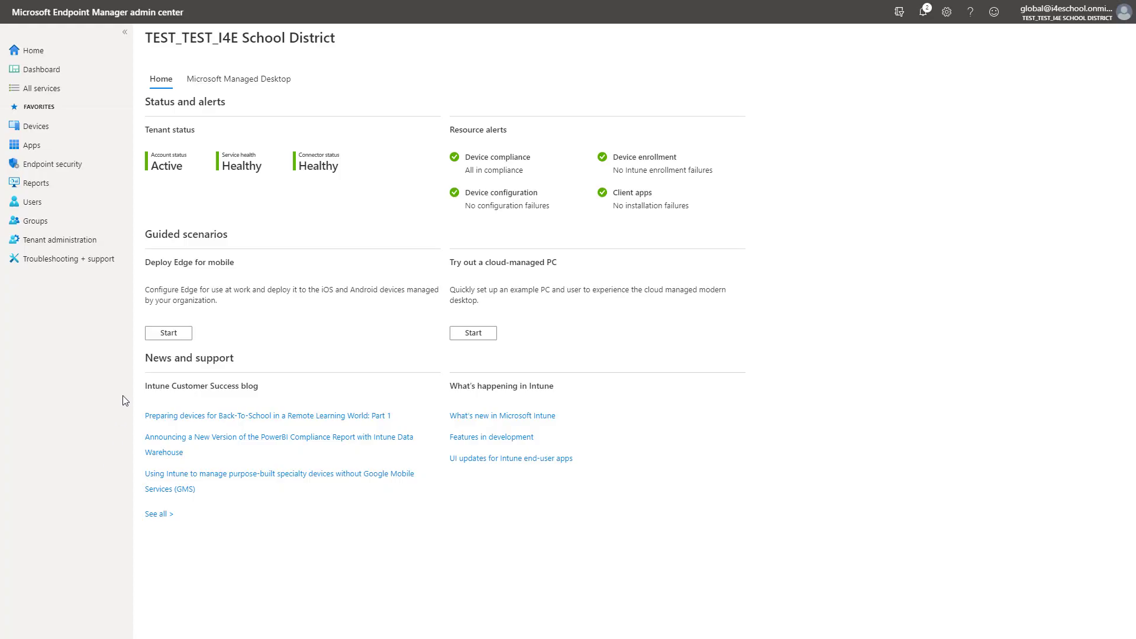
left_click(35, 126)
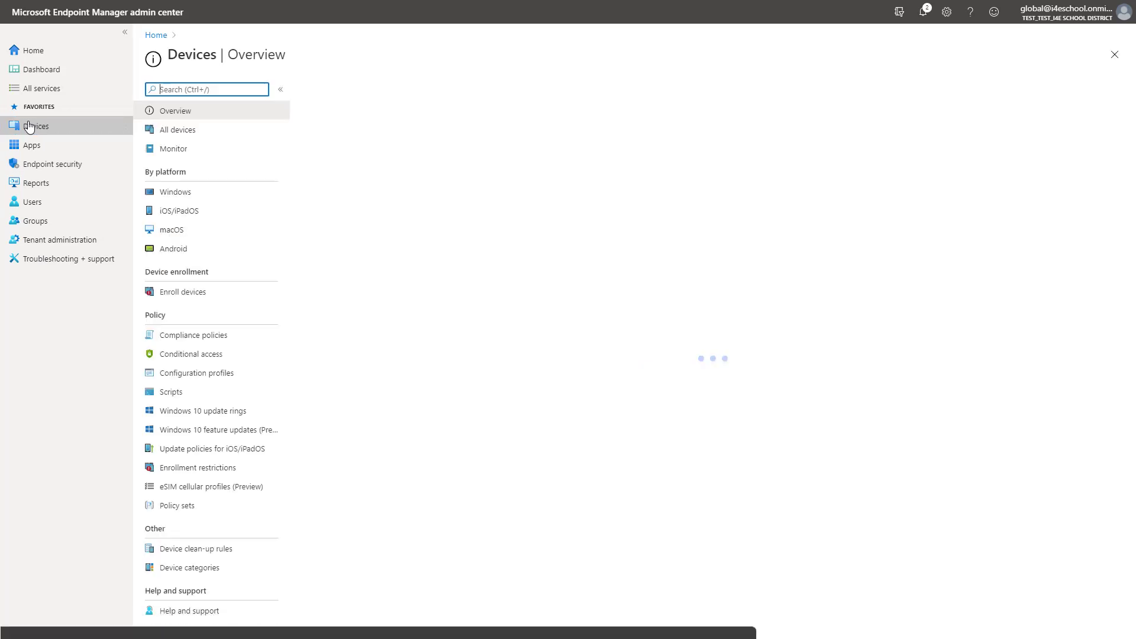
left_click(174, 192)
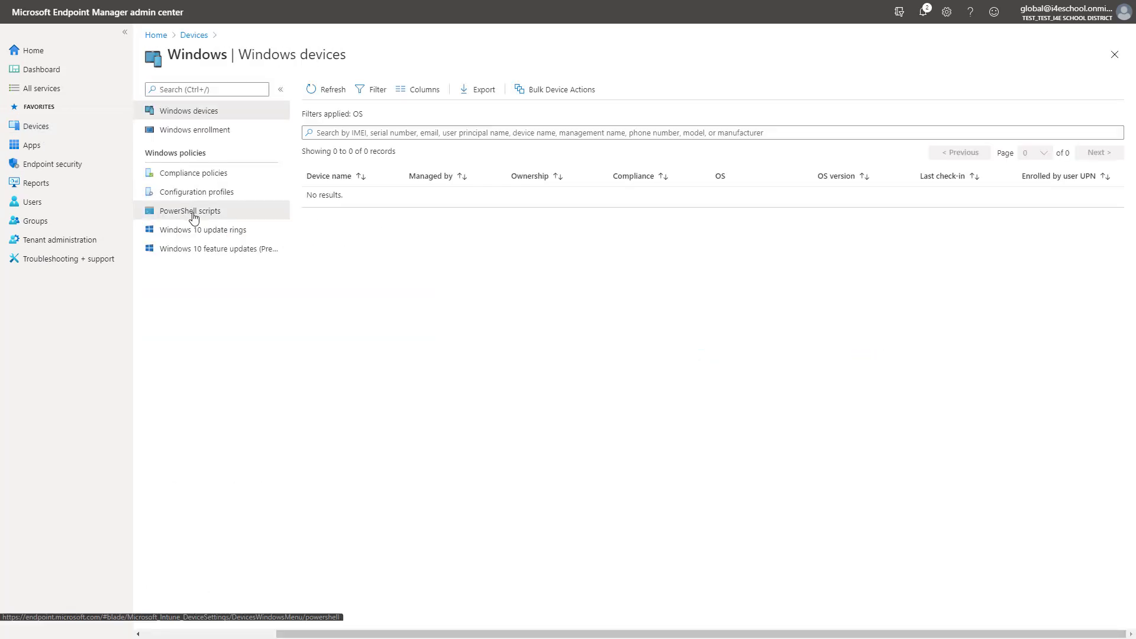
left_click(189, 210)
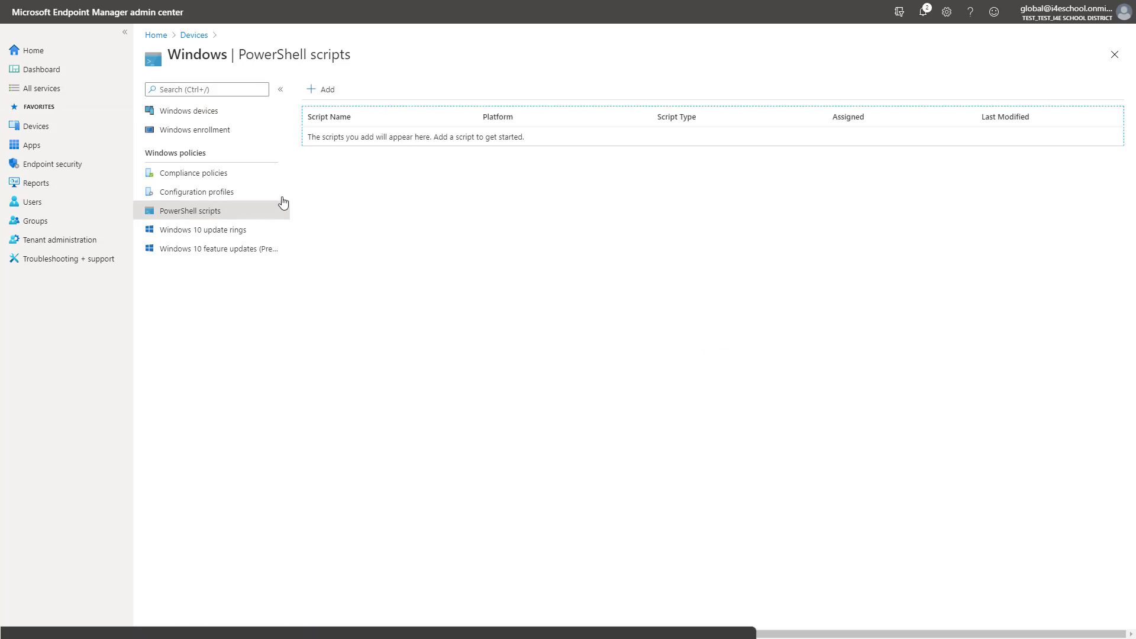
left_click(319, 90)
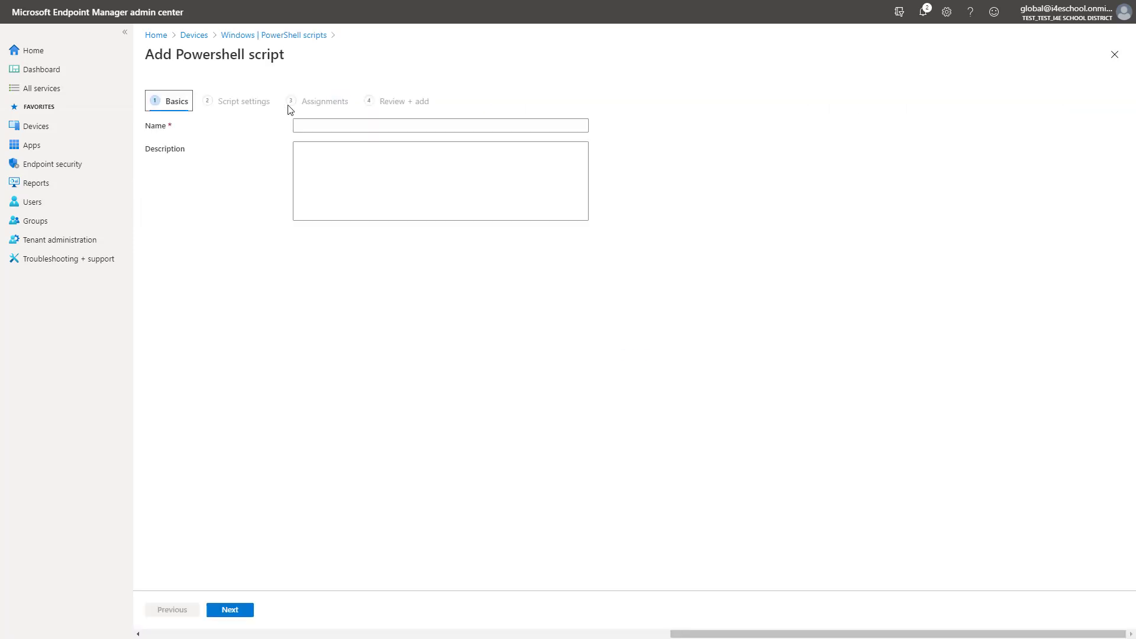
Step: Name the script 'Add Desktop Shortcut' and upload New-EdgeMyAppsShortcut.ps1 as its script file
left_click(440, 125)
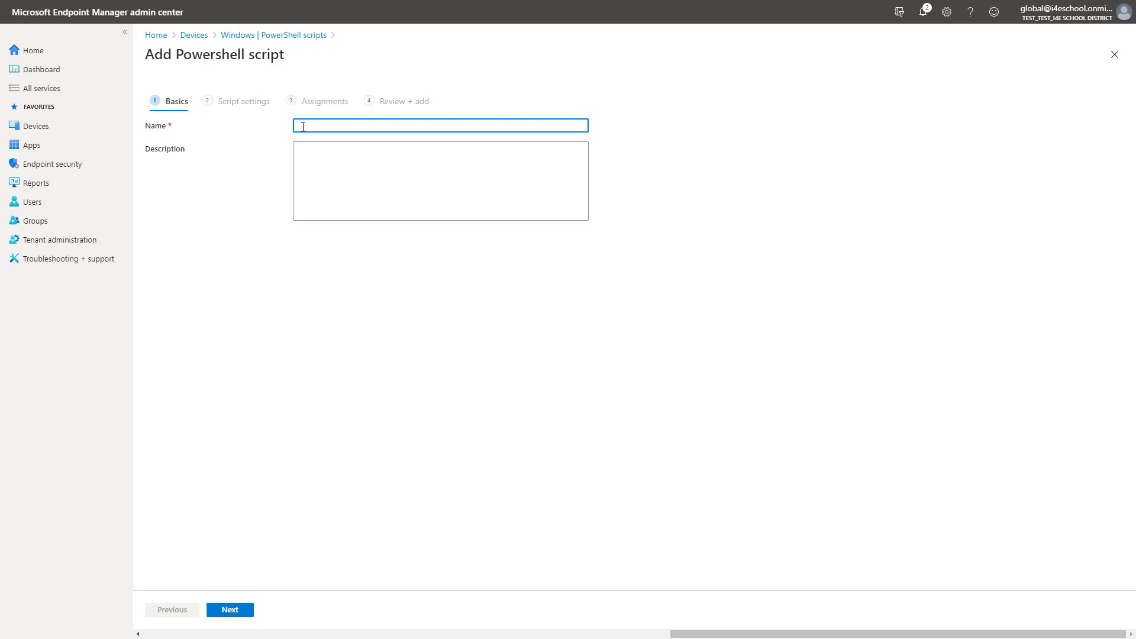
type("Add Desktop Sh")
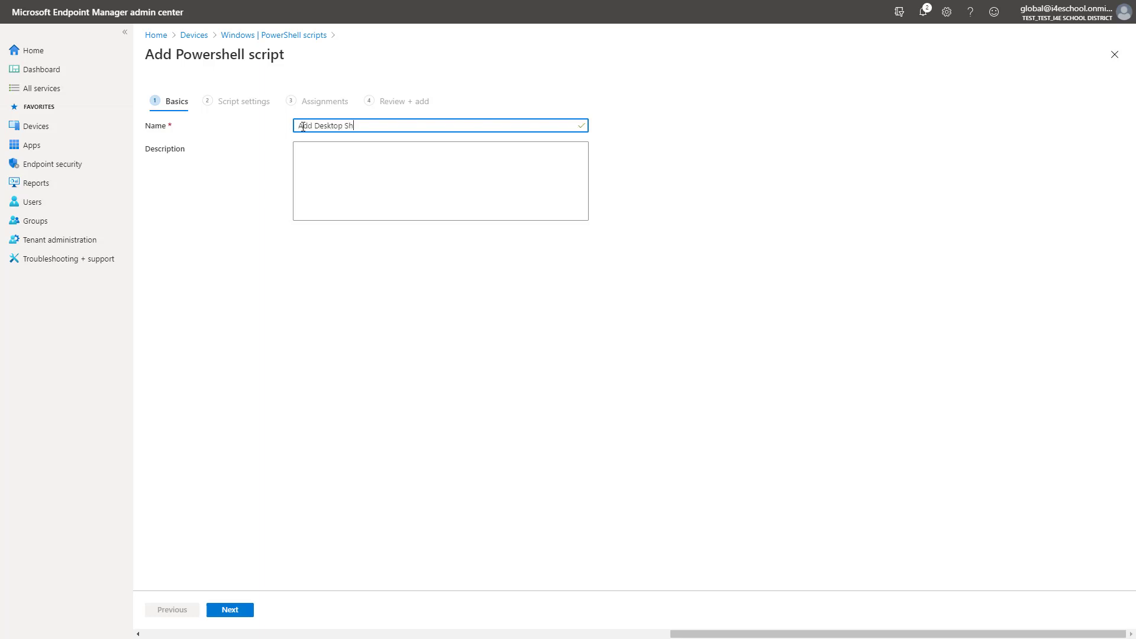
left_click(230, 610)
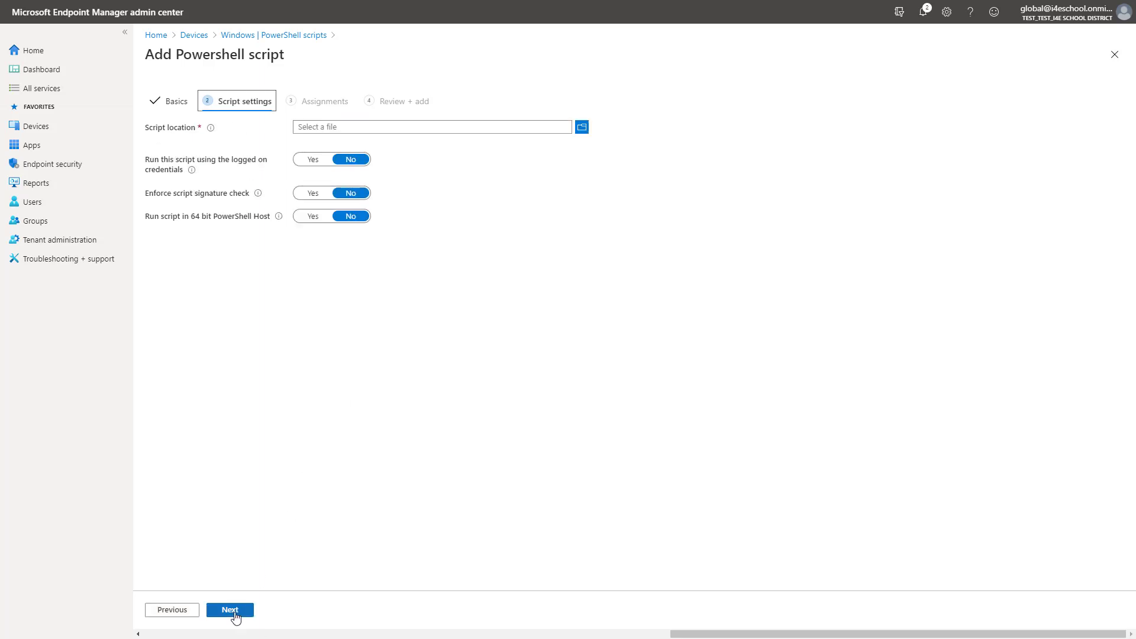
left_click(581, 126)
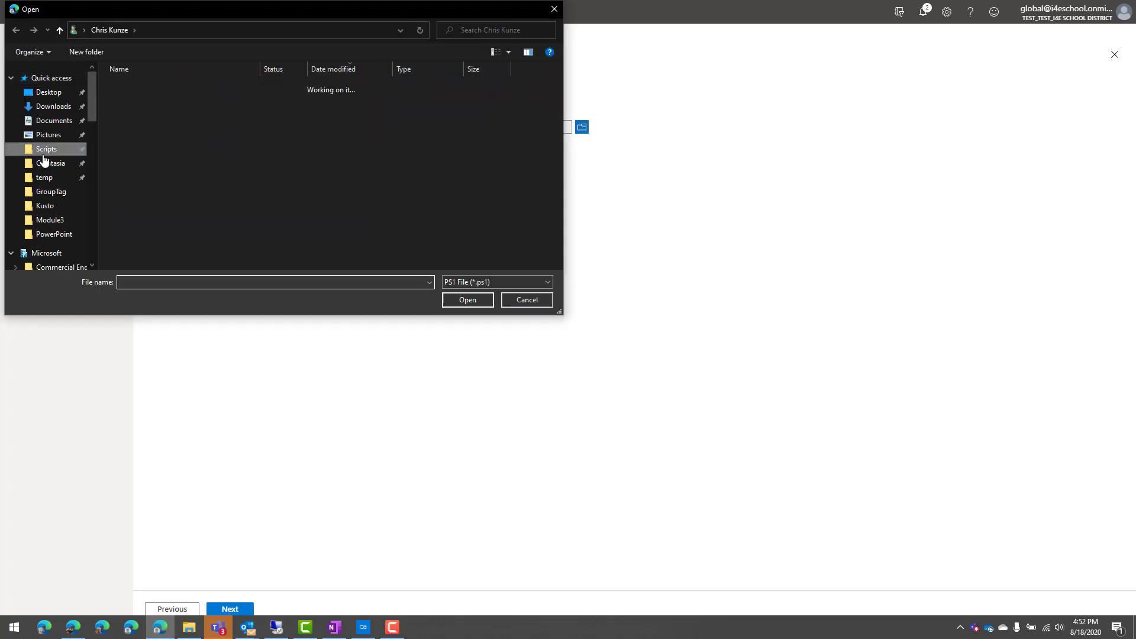
left_click(467, 299)
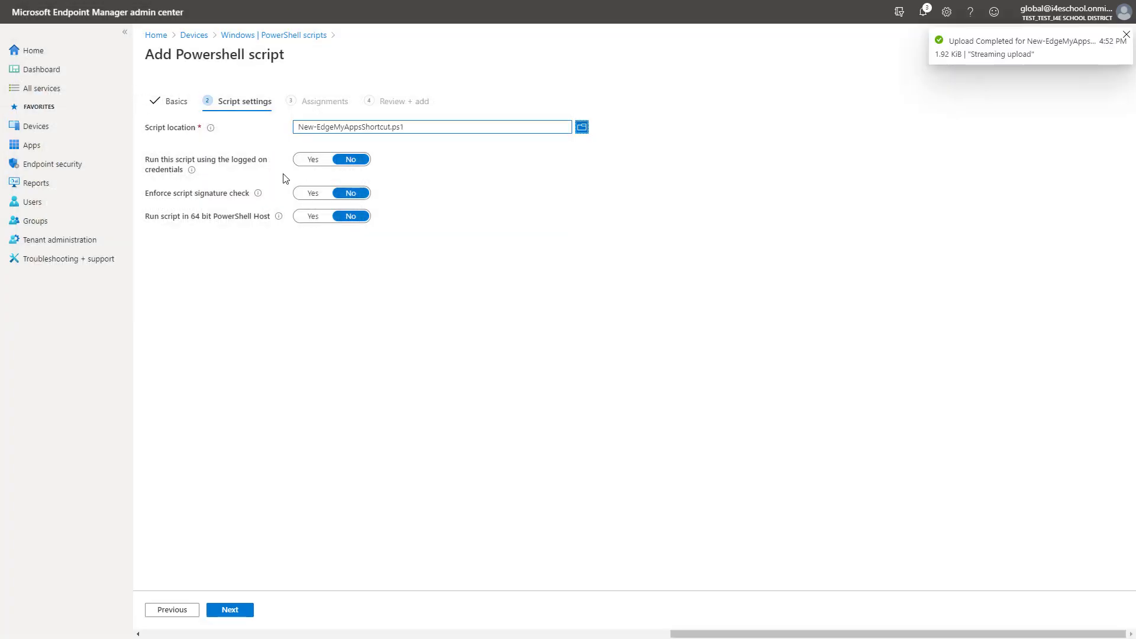
mouse_move(307, 193)
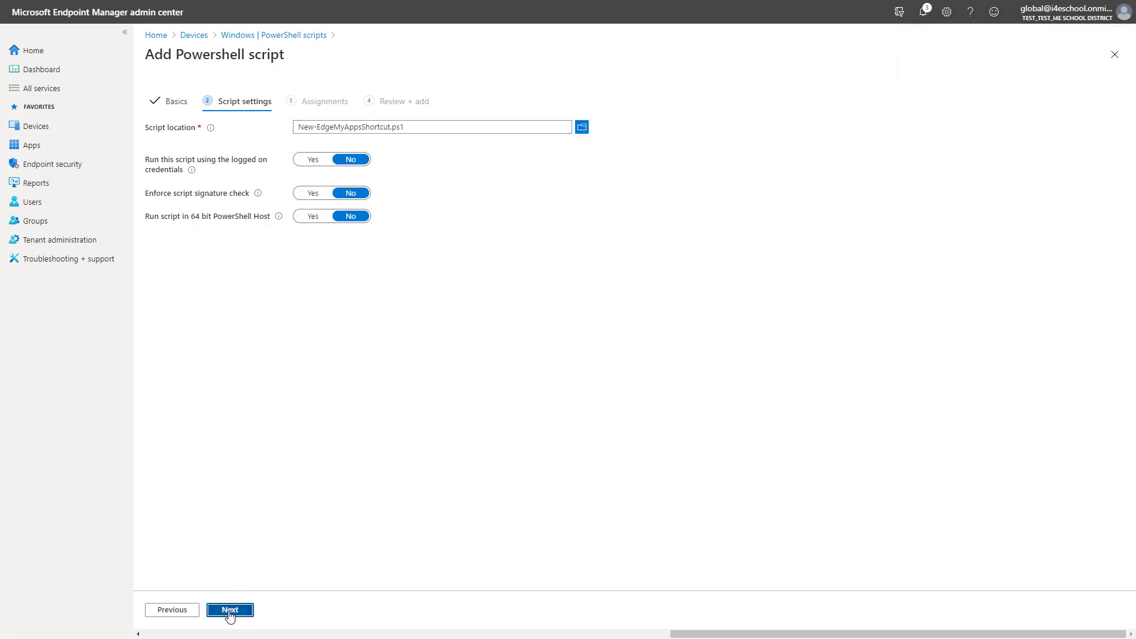
Step: Assign the script to the All Students group and add it
left_click(229, 609)
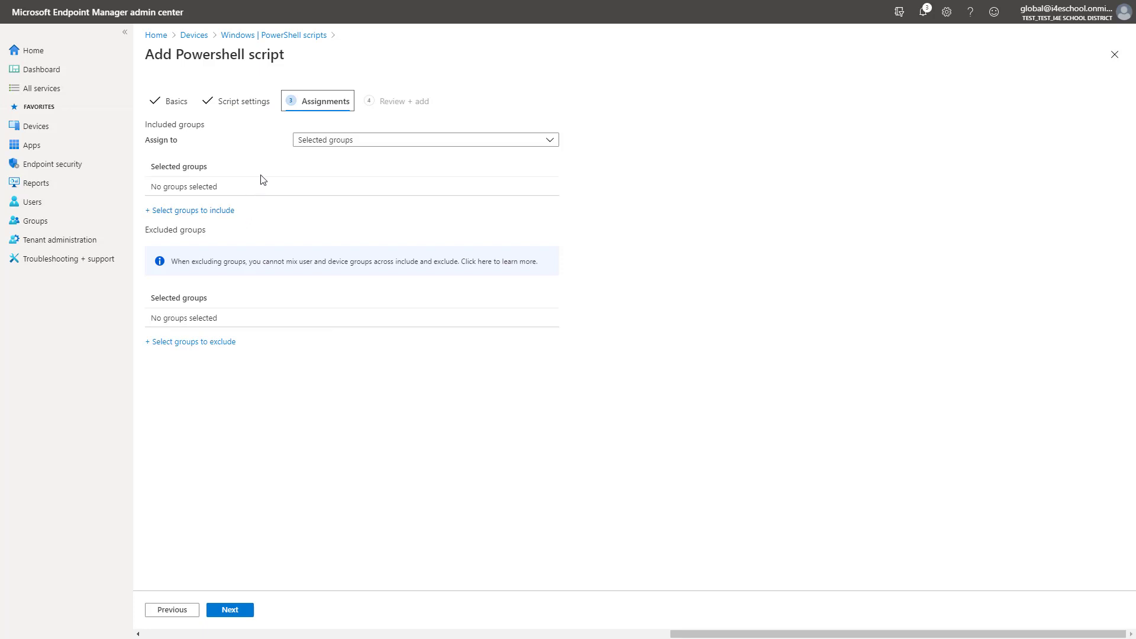
left_click(190, 210)
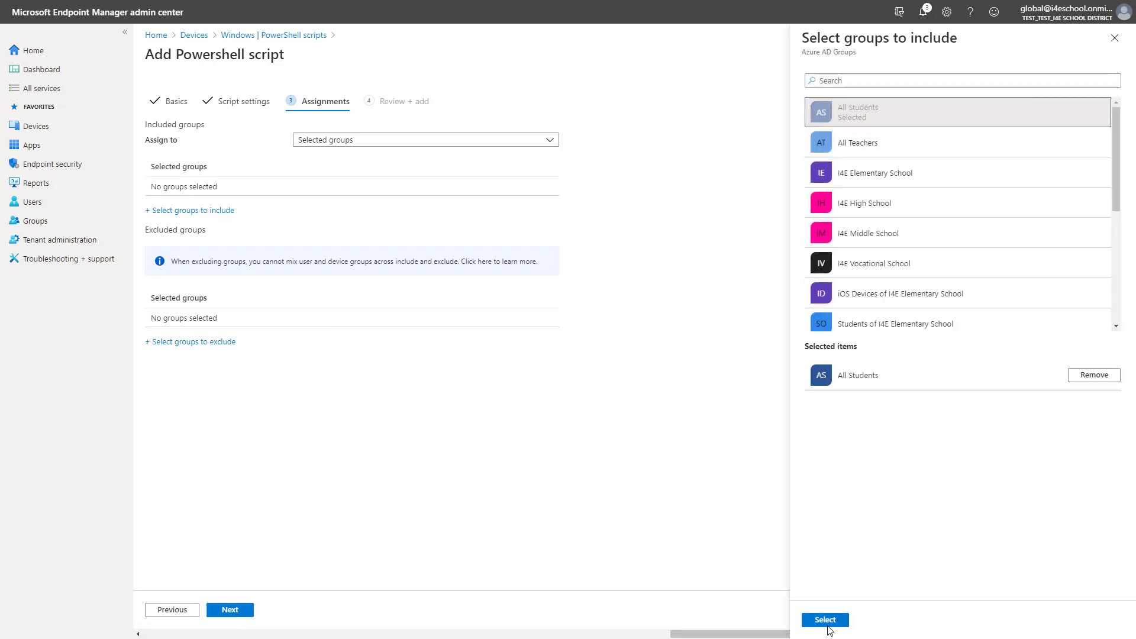
left_click(825, 620)
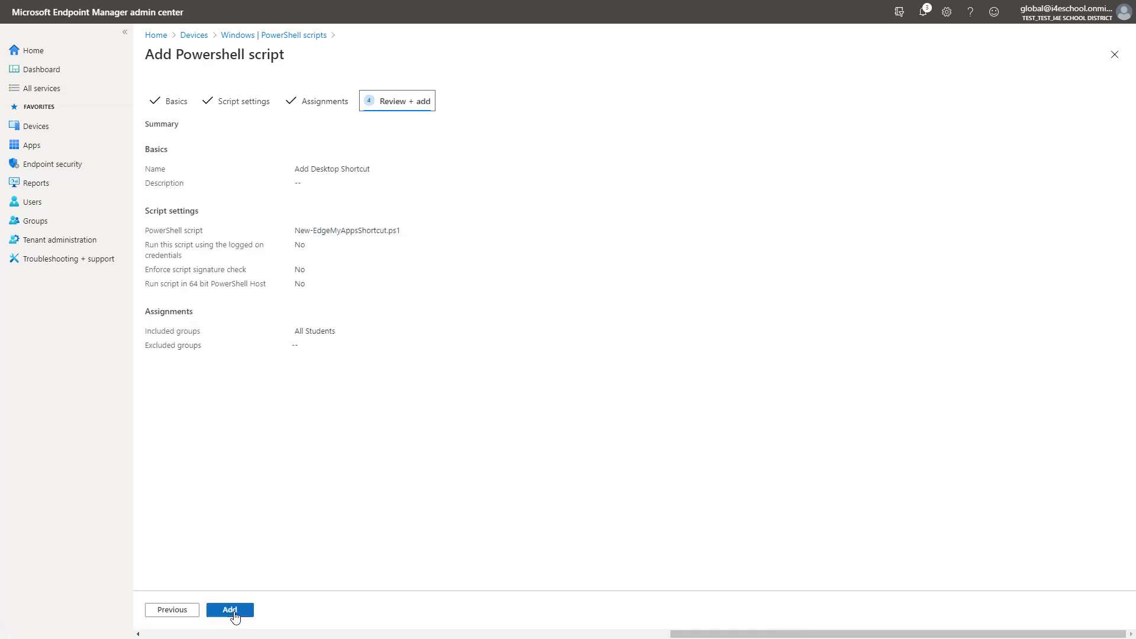
left_click(229, 609)
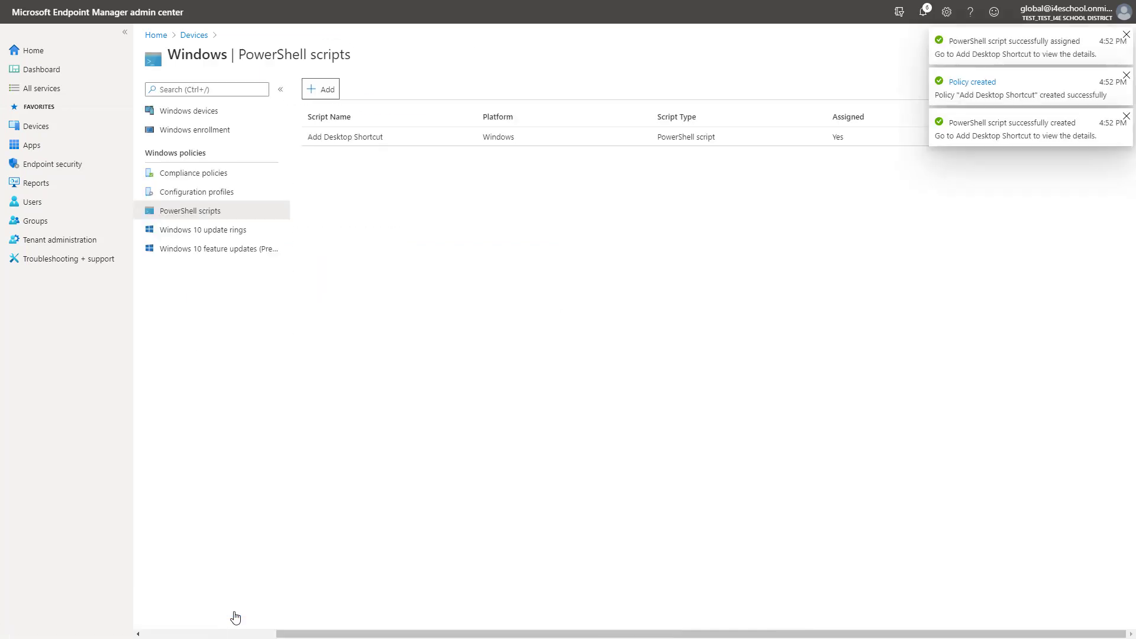